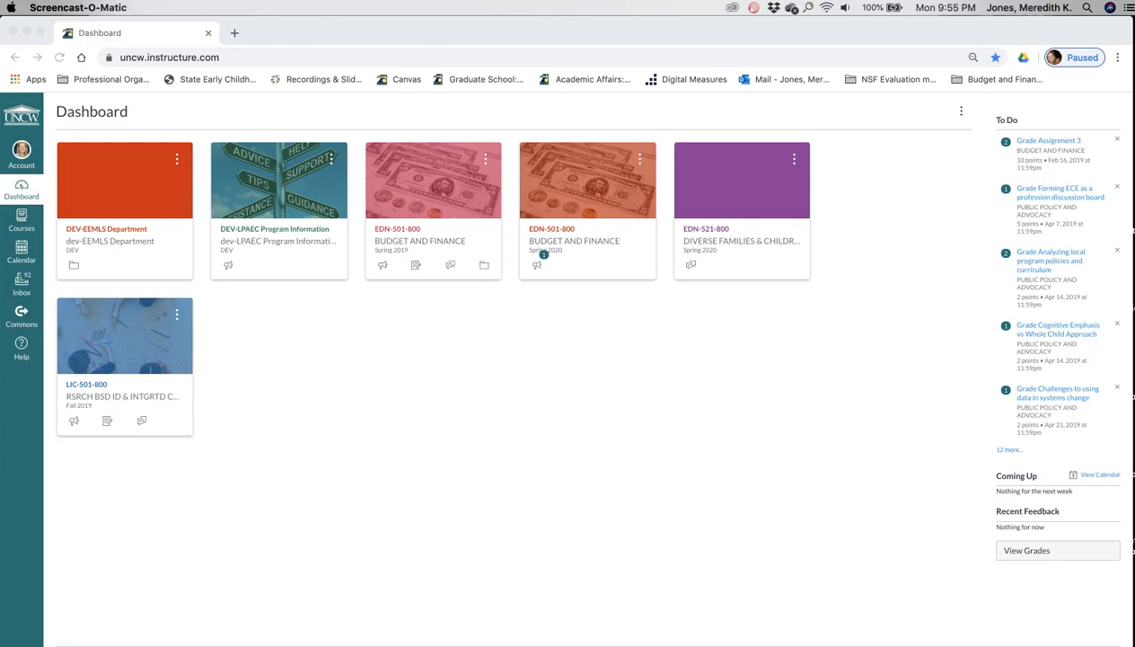
mouse_move(240, 572)
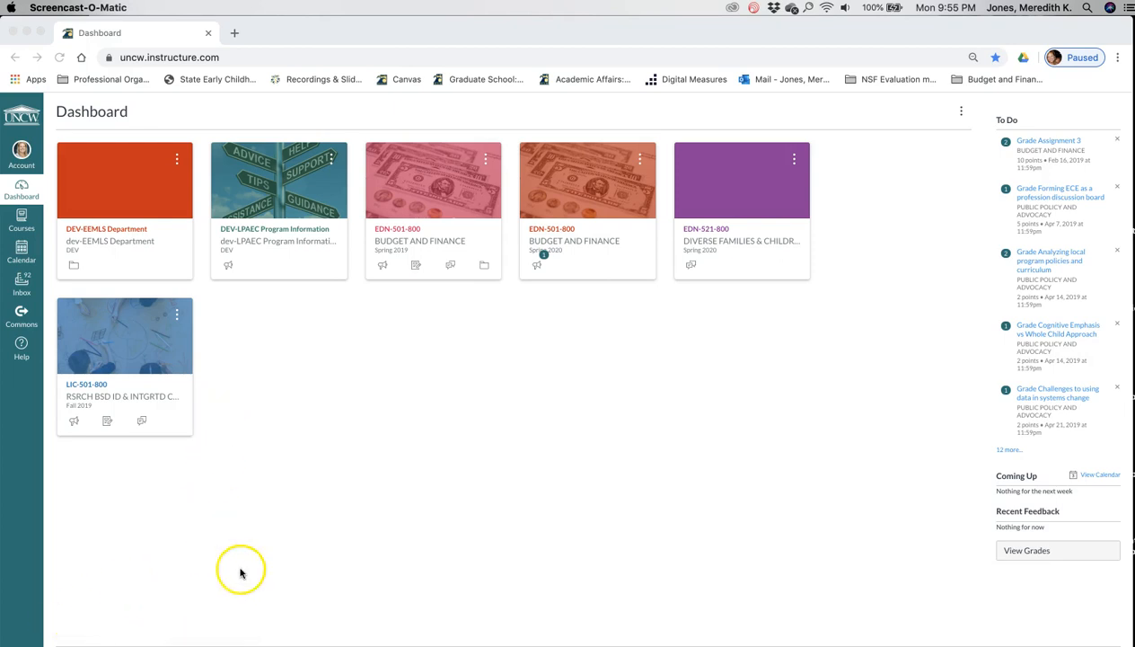
mouse_move(281, 388)
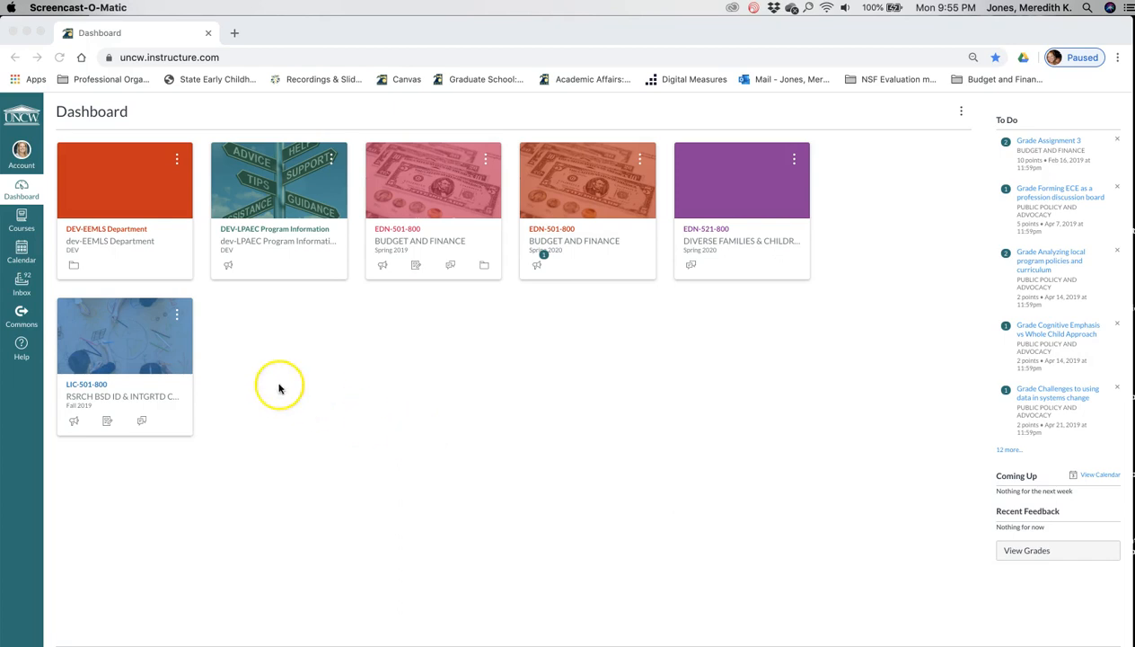
mouse_move(188, 153)
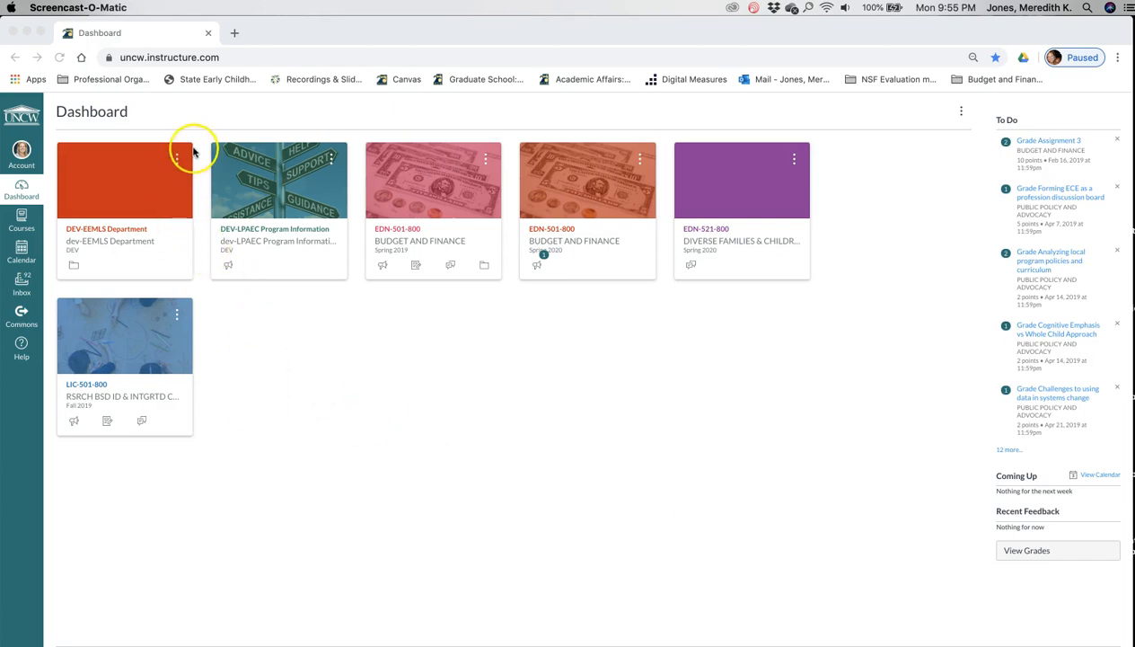
mouse_move(223, 226)
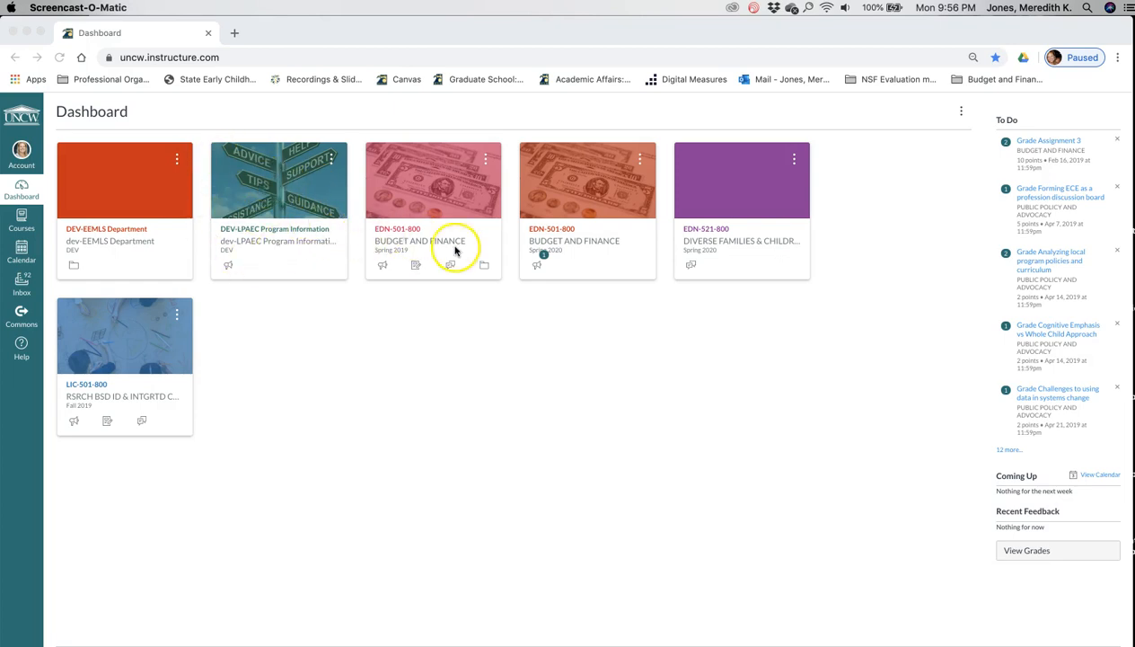
mouse_move(406, 346)
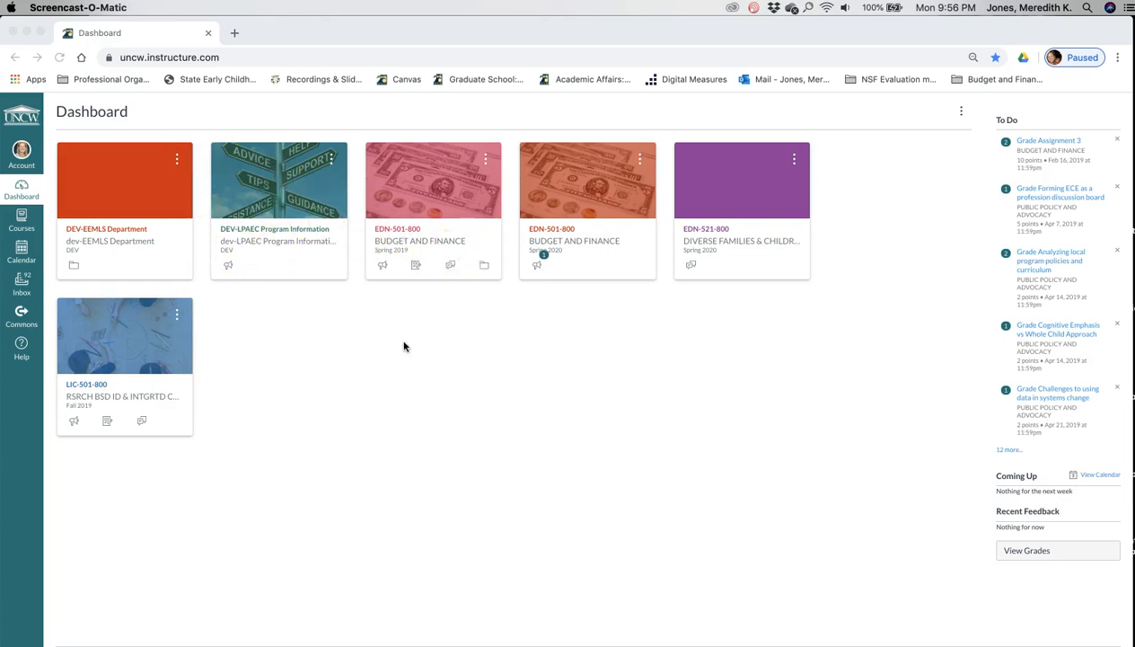
mouse_move(444, 316)
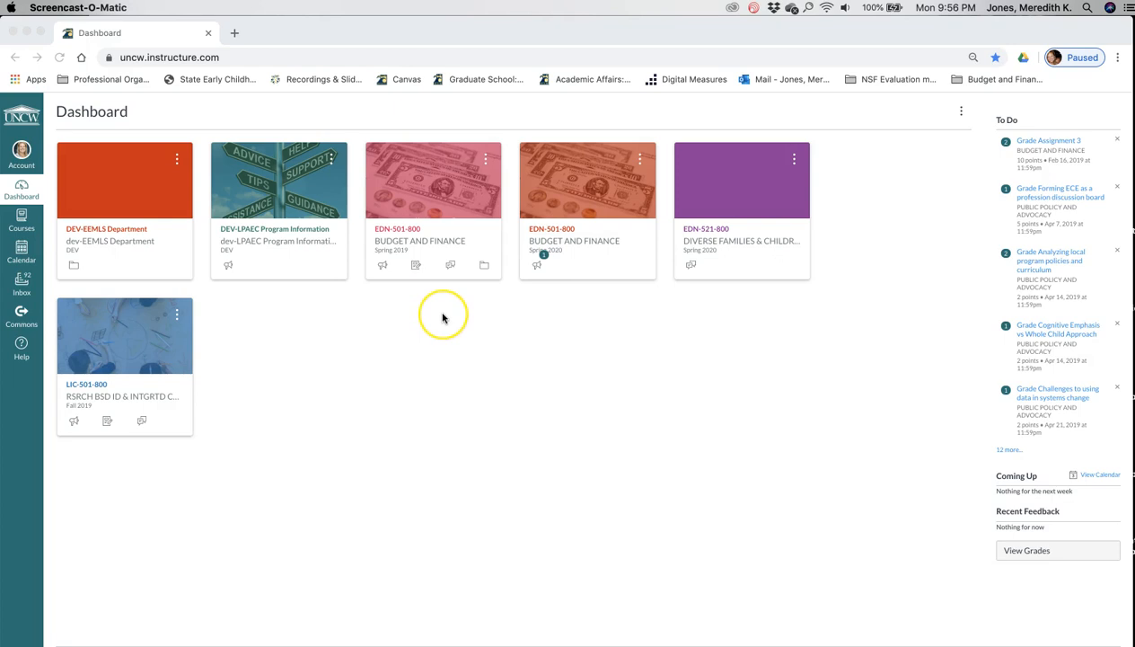
mouse_move(568, 194)
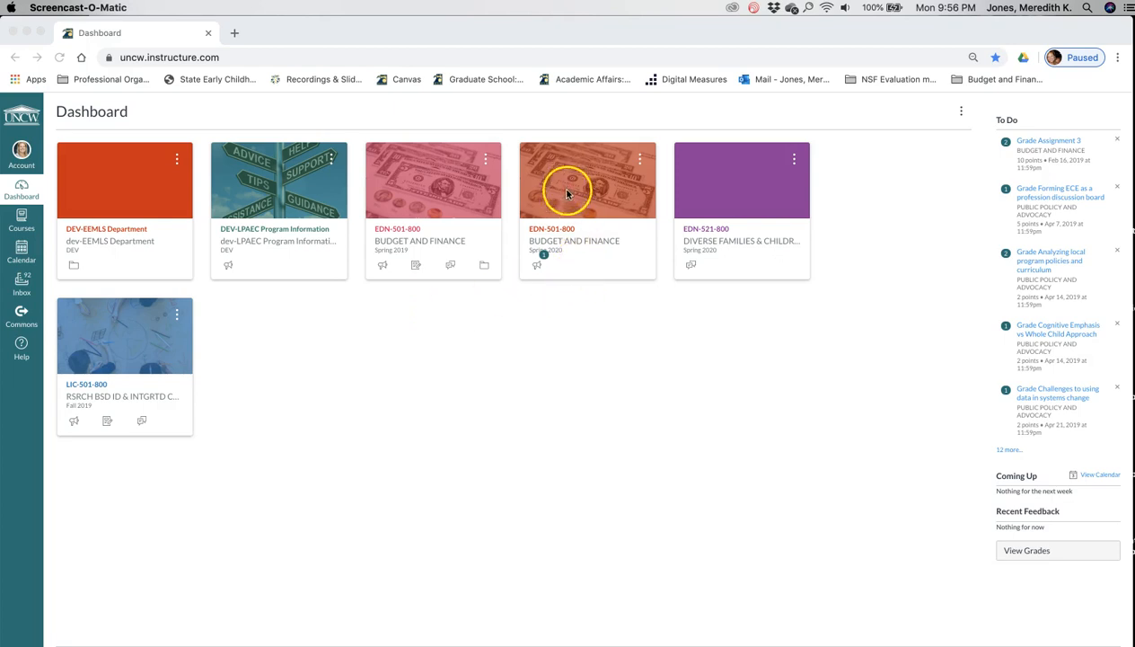
mouse_move(539, 242)
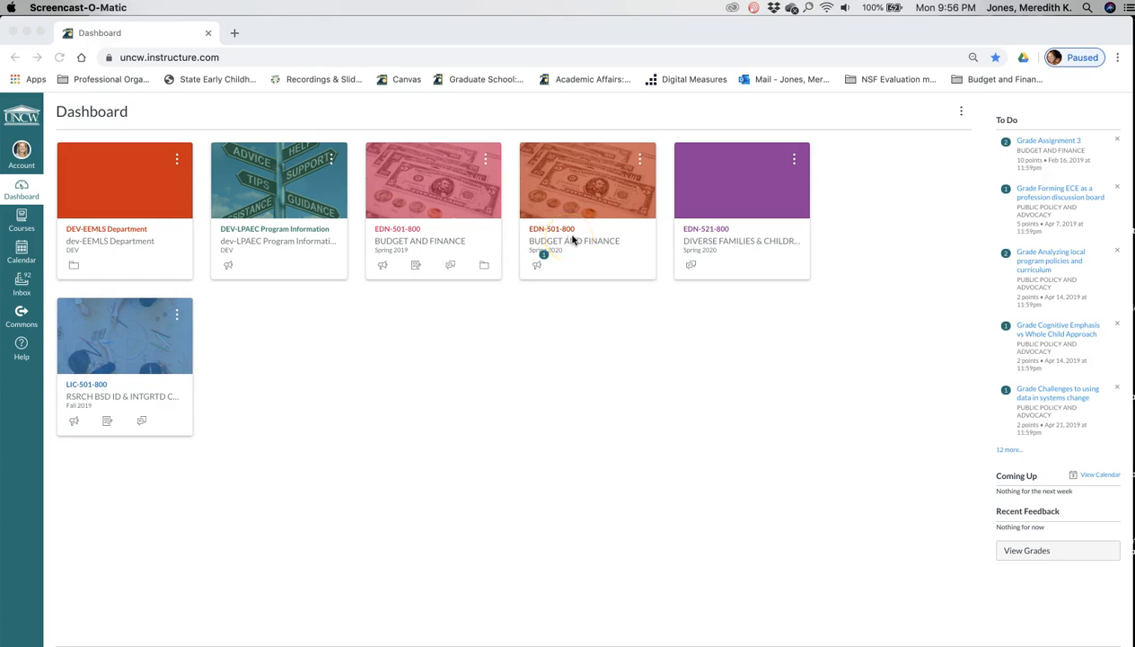
mouse_move(712, 241)
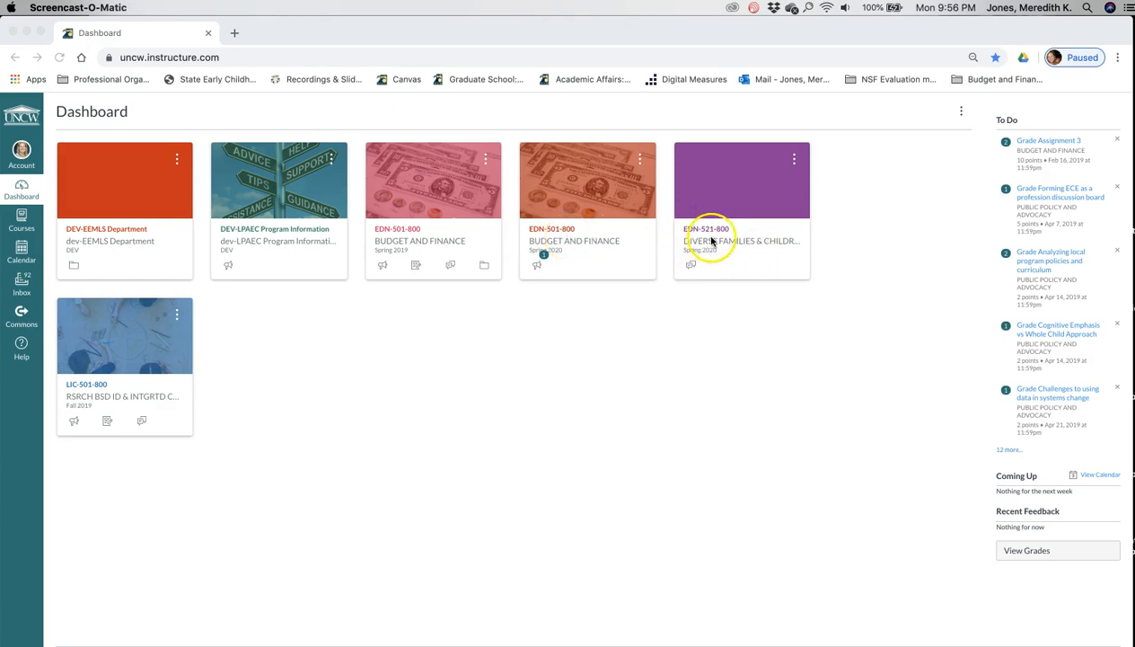
mouse_move(669, 259)
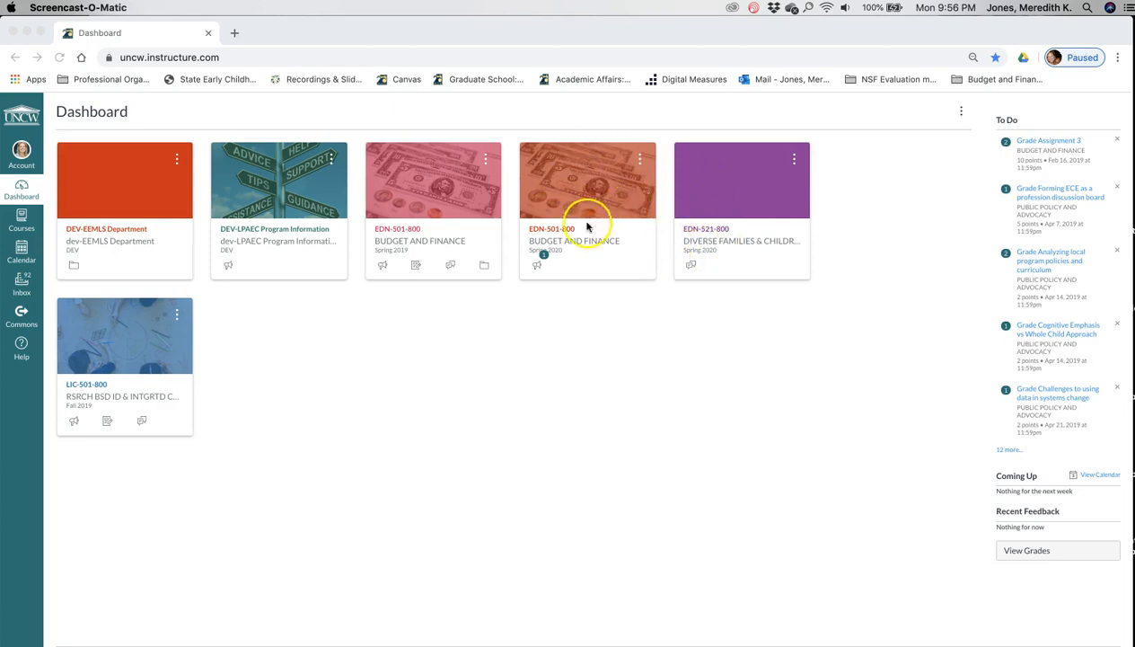
mouse_move(101, 331)
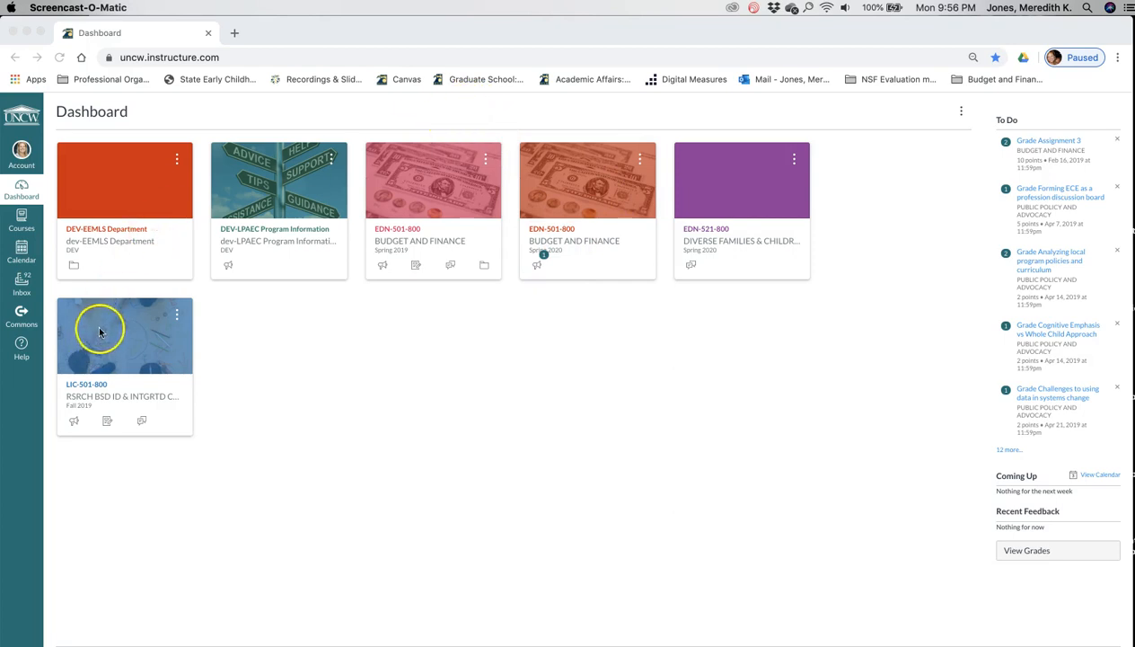
mouse_move(237, 277)
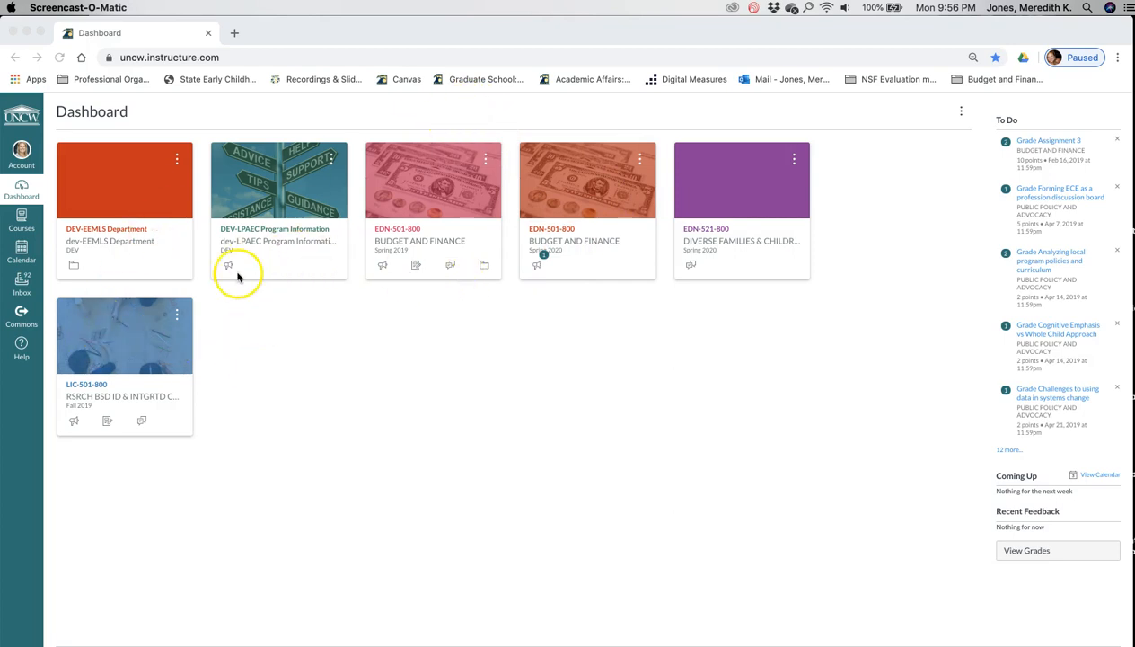
mouse_move(302, 207)
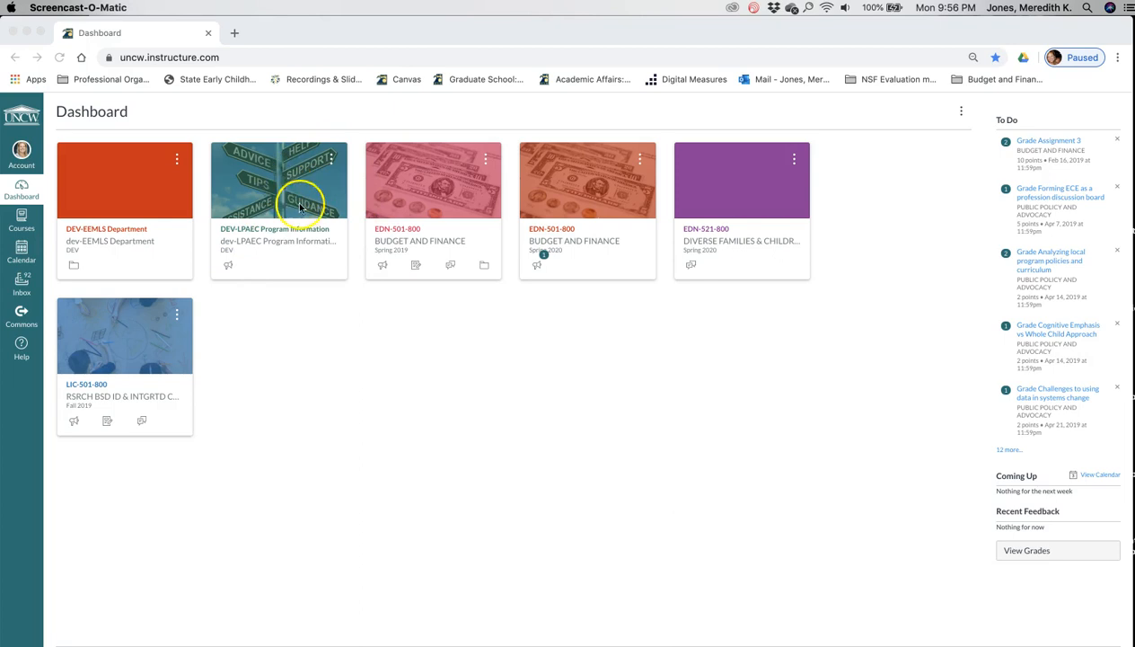
mouse_move(252, 237)
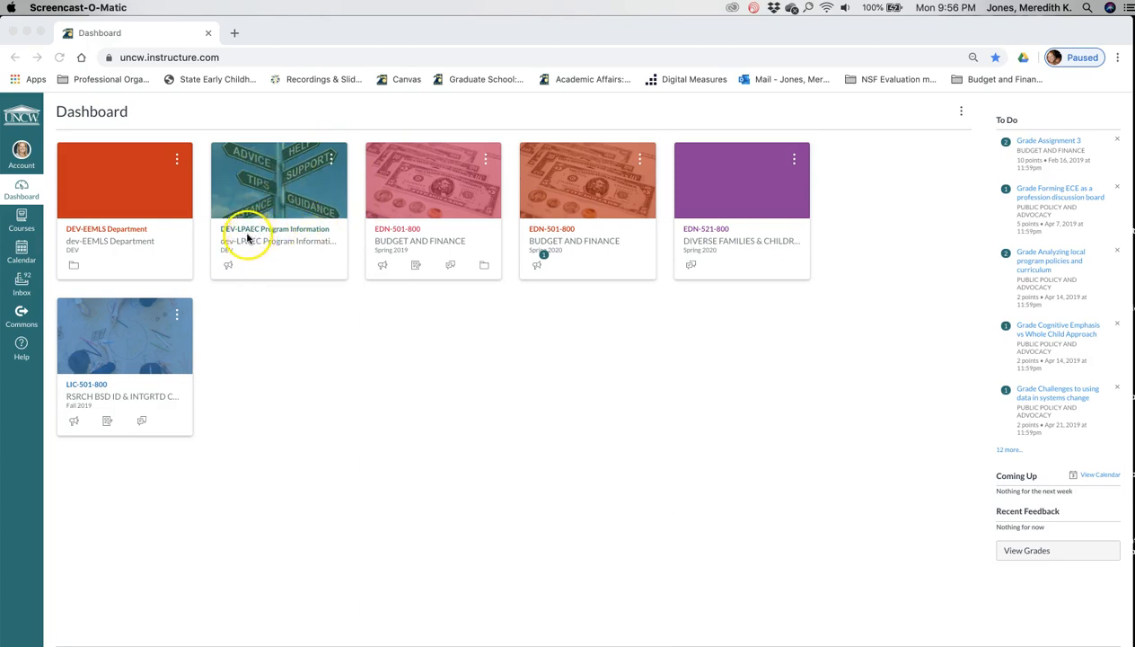
mouse_move(305, 212)
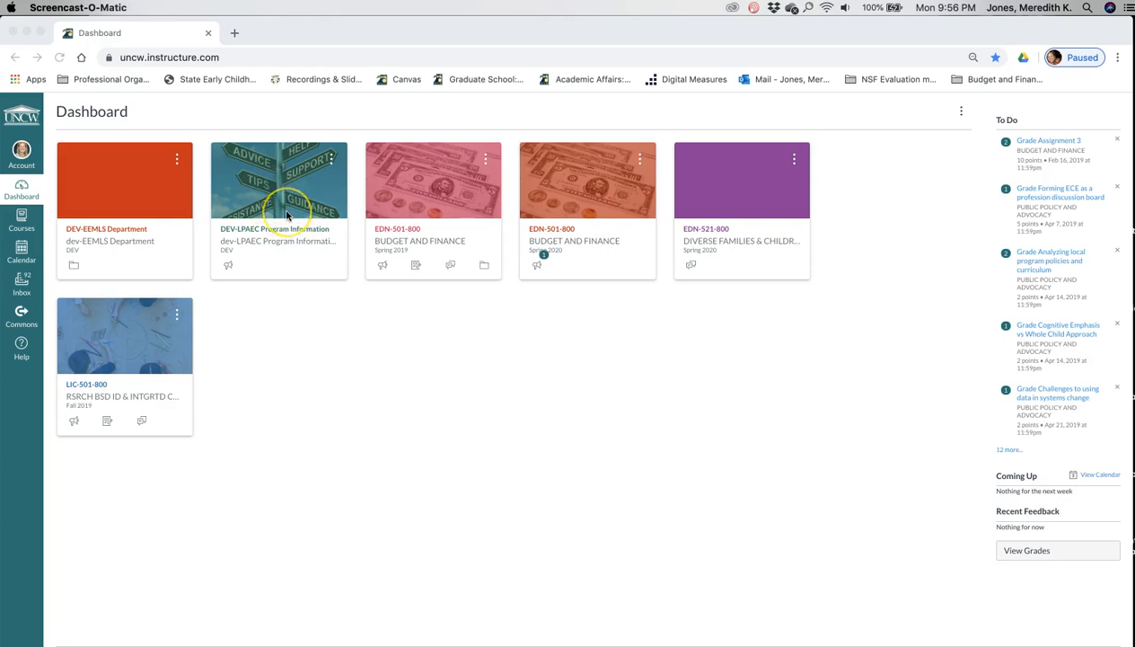
mouse_move(323, 281)
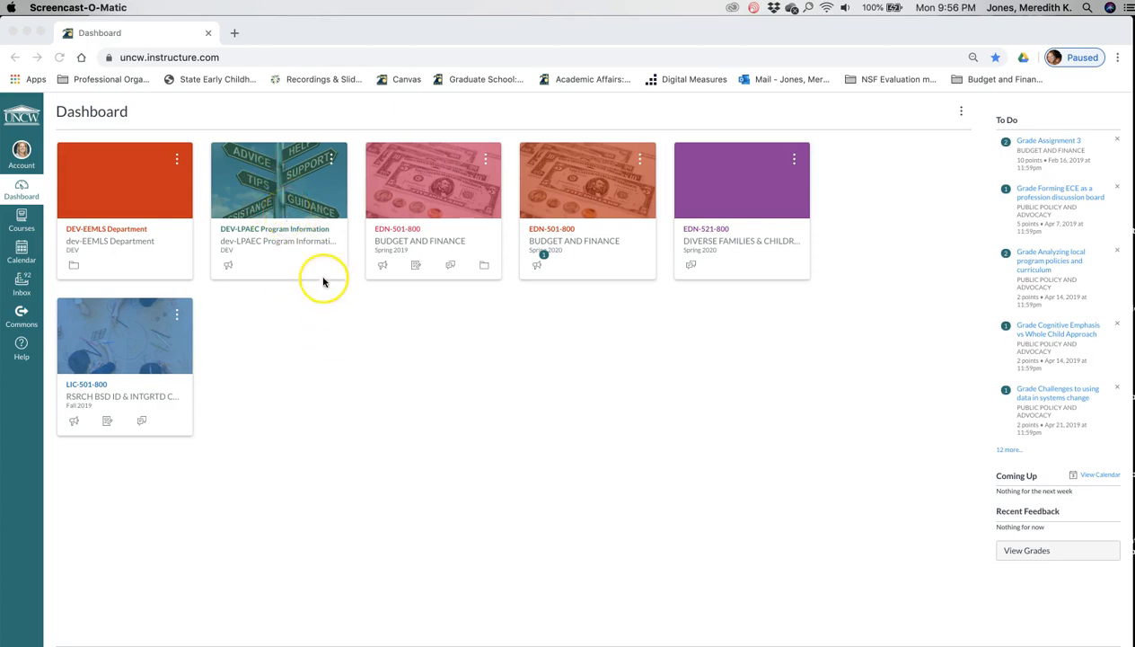
mouse_move(287, 212)
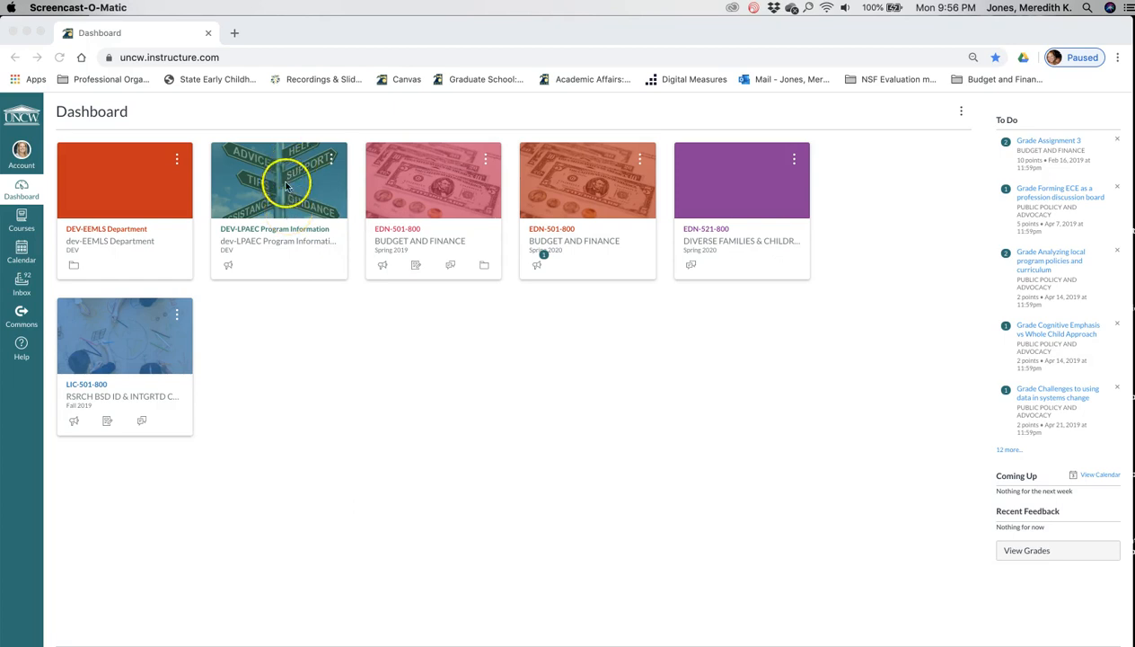
mouse_move(306, 189)
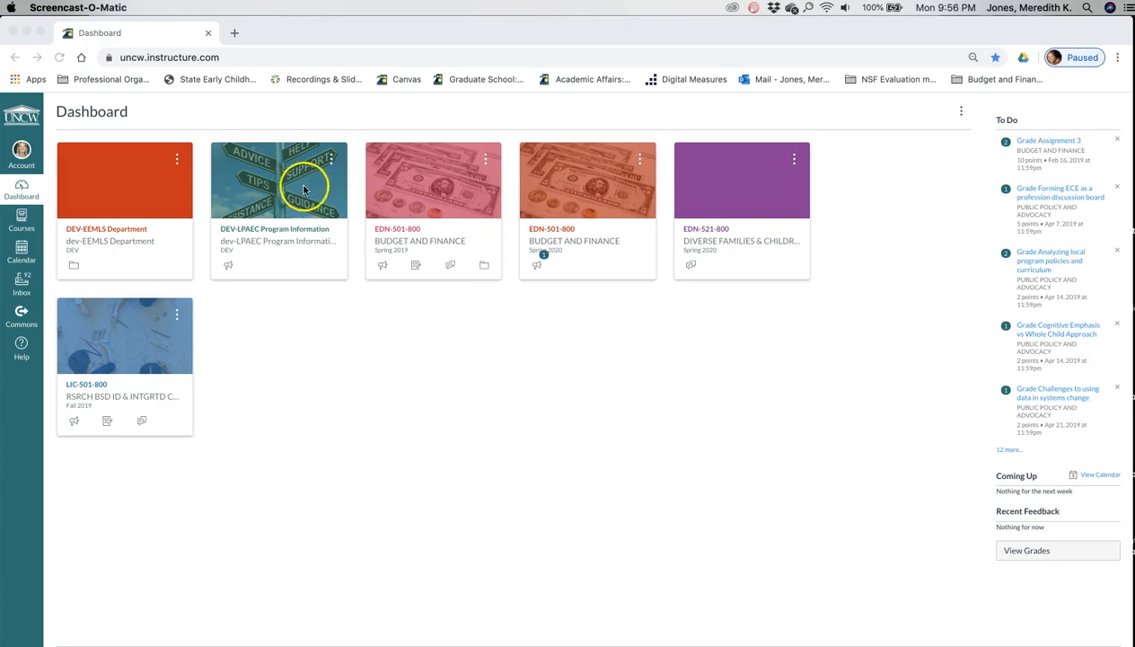
mouse_move(305, 209)
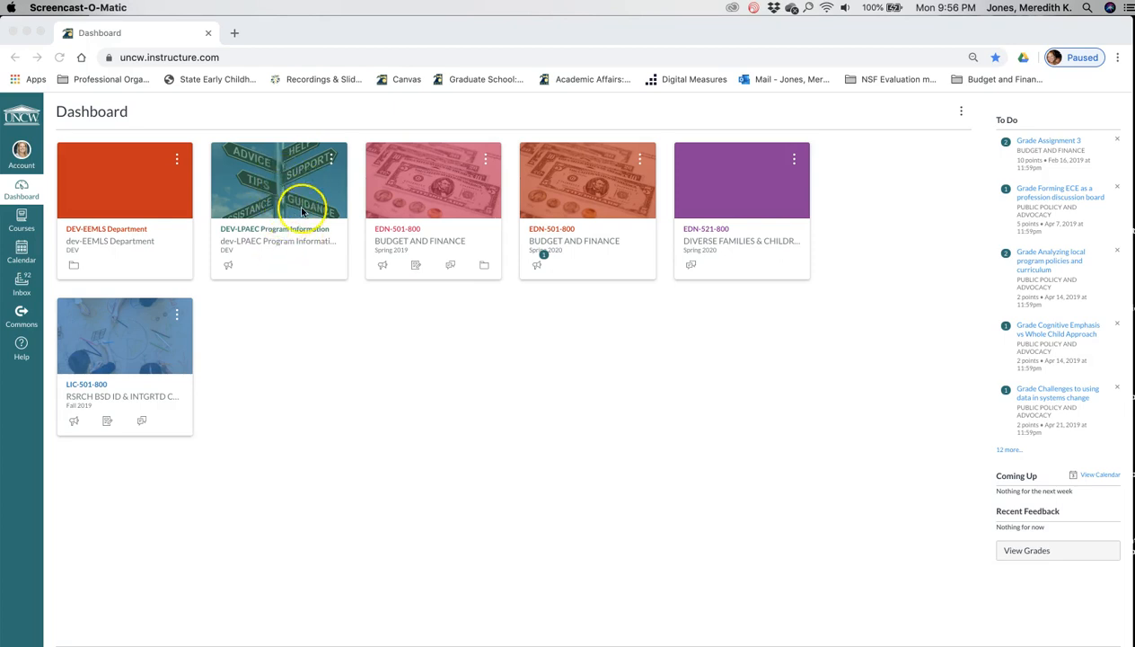
mouse_move(327, 223)
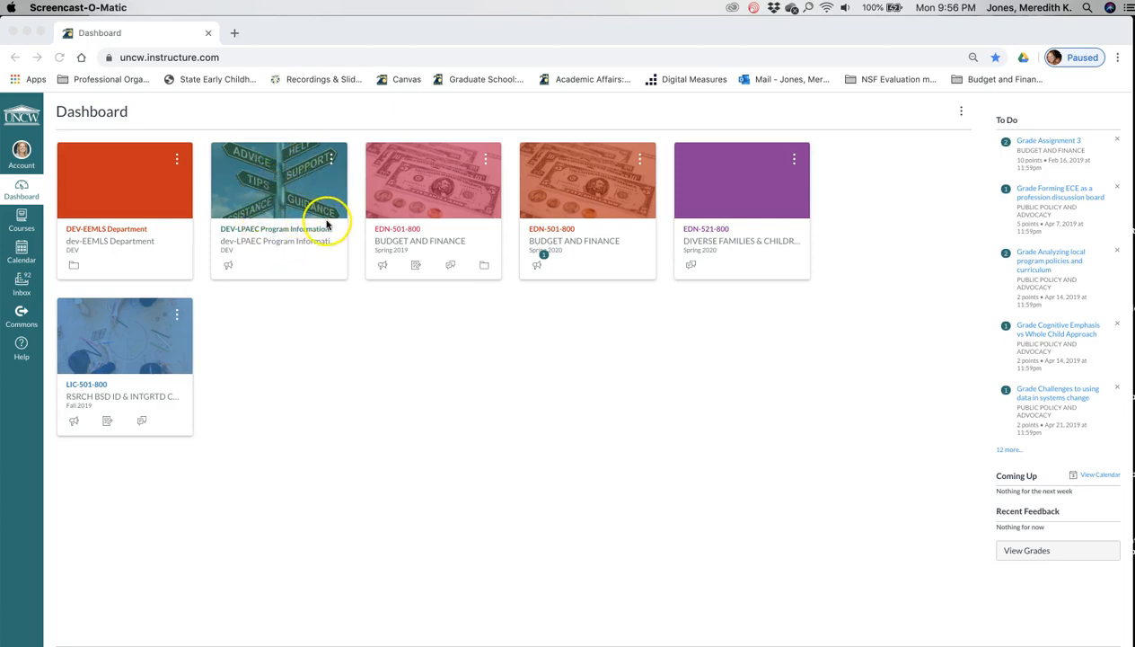
mouse_move(568, 230)
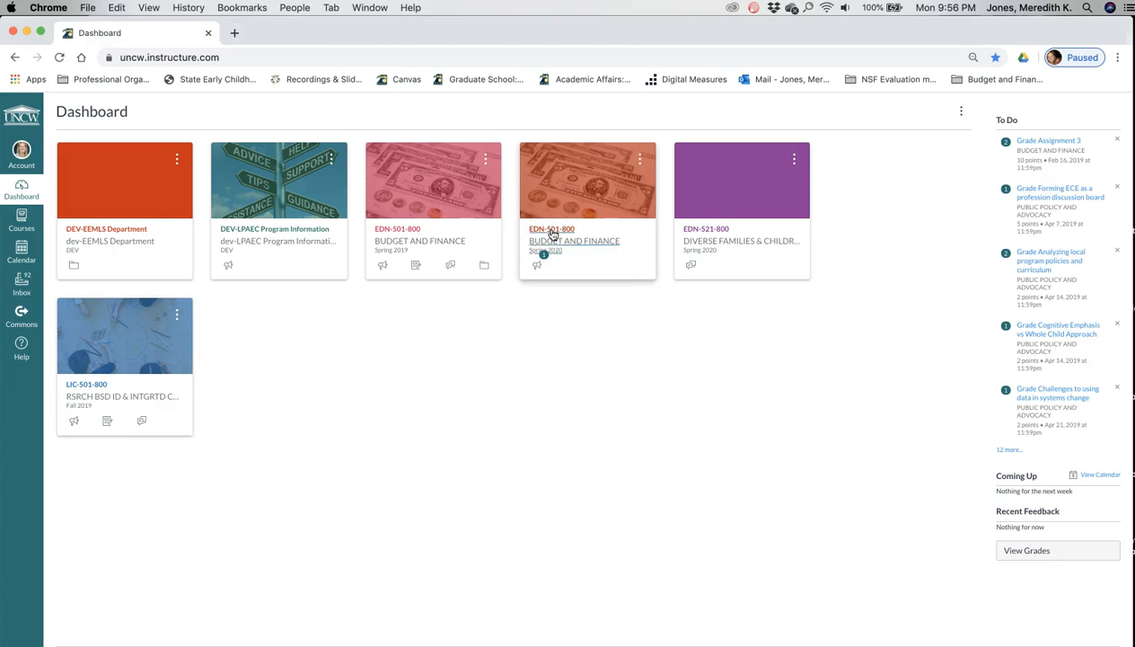
Enter the EDN 501 Budget and Finance course and view its home page as a student.
click(554, 230)
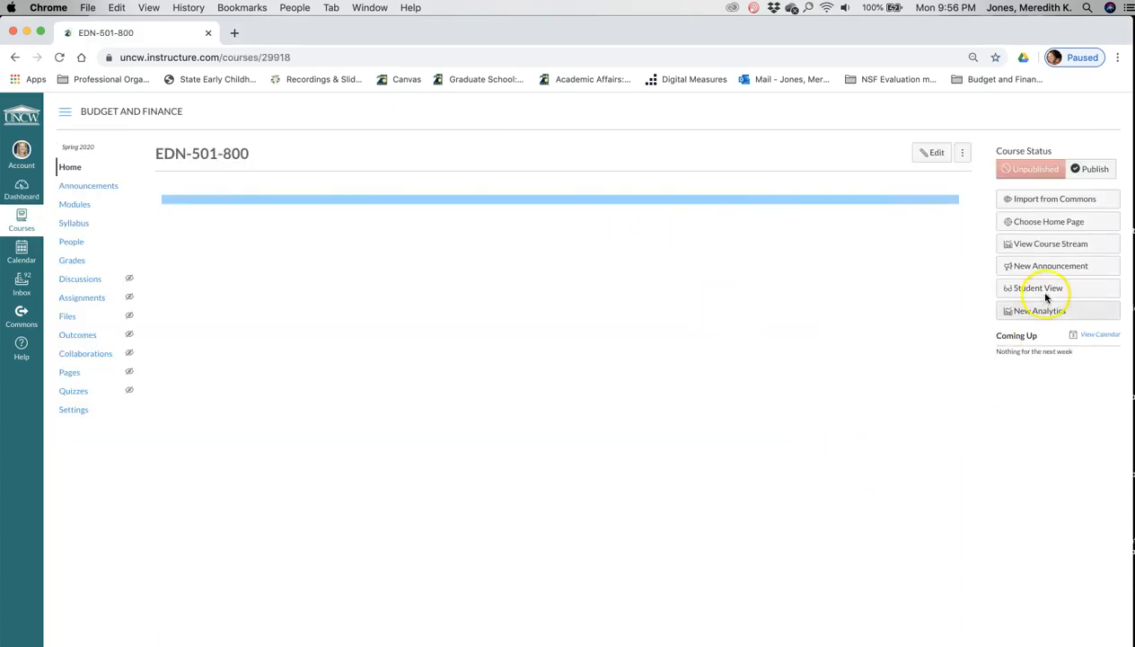
click(1044, 288)
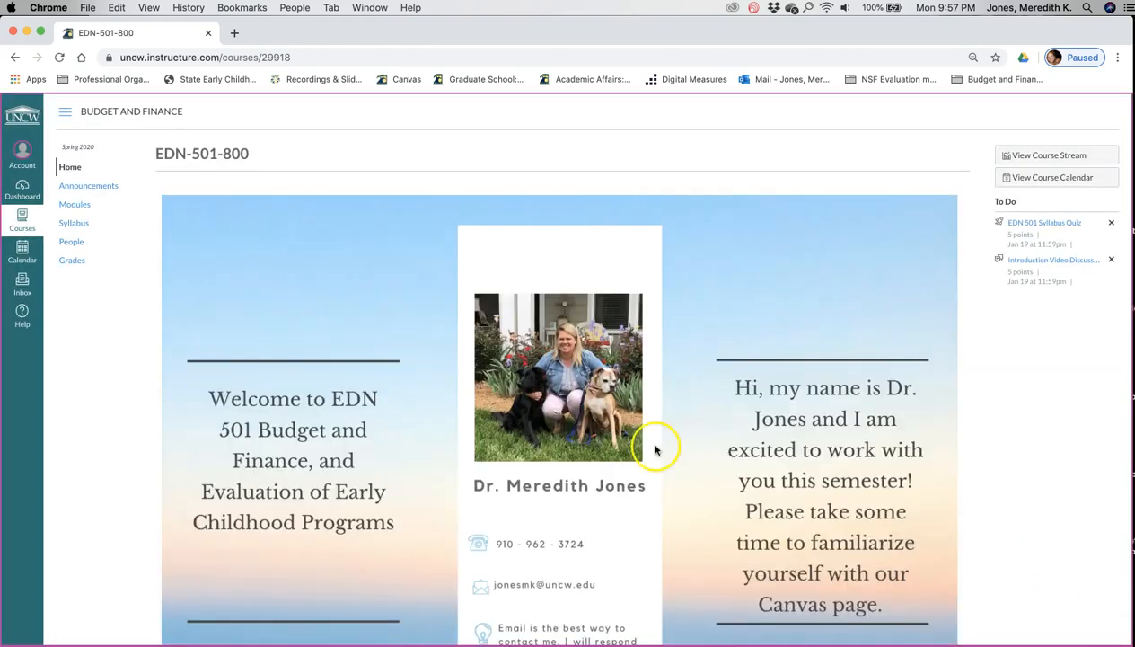
scroll(down, 3)
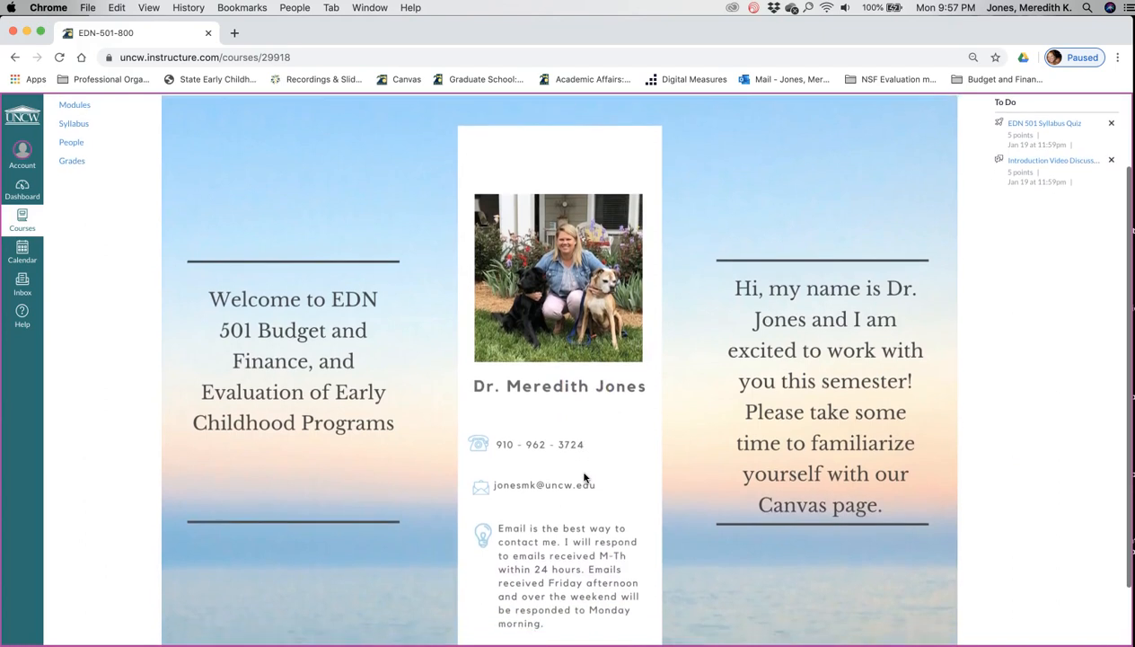
scroll(down, 3)
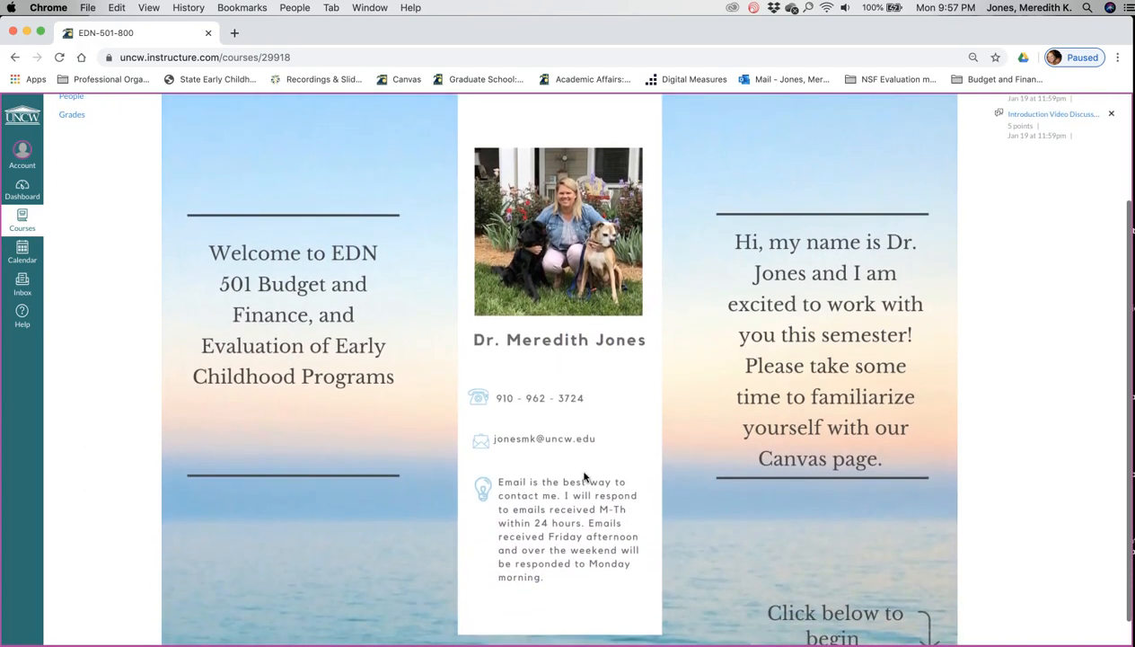
mouse_move(597, 273)
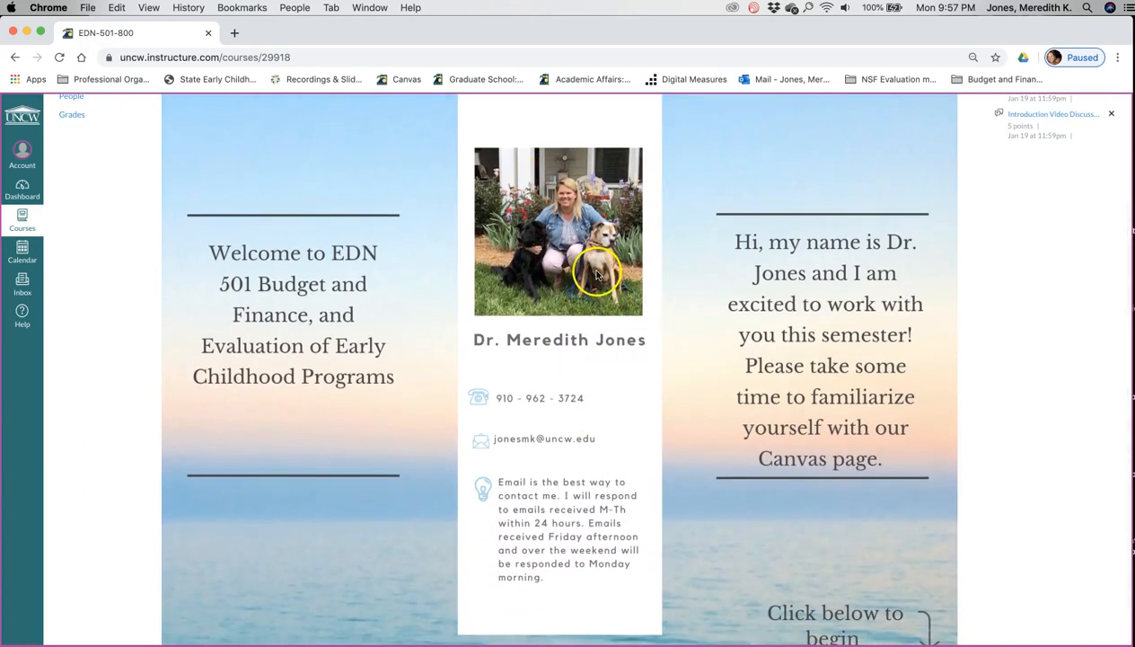
mouse_move(607, 259)
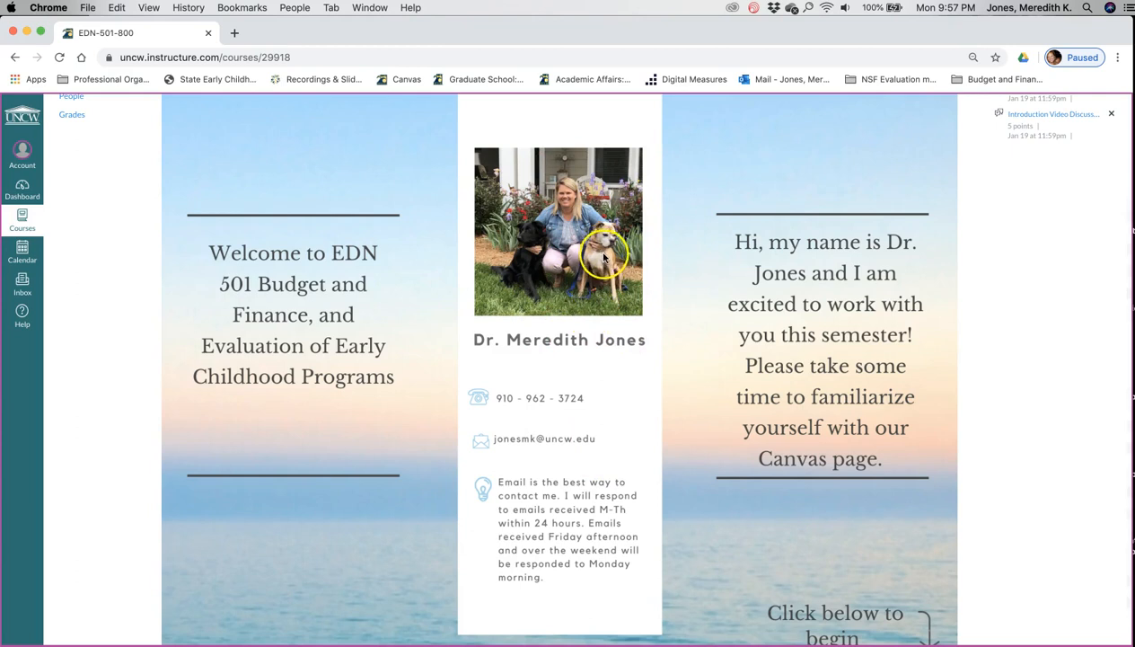
mouse_move(547, 284)
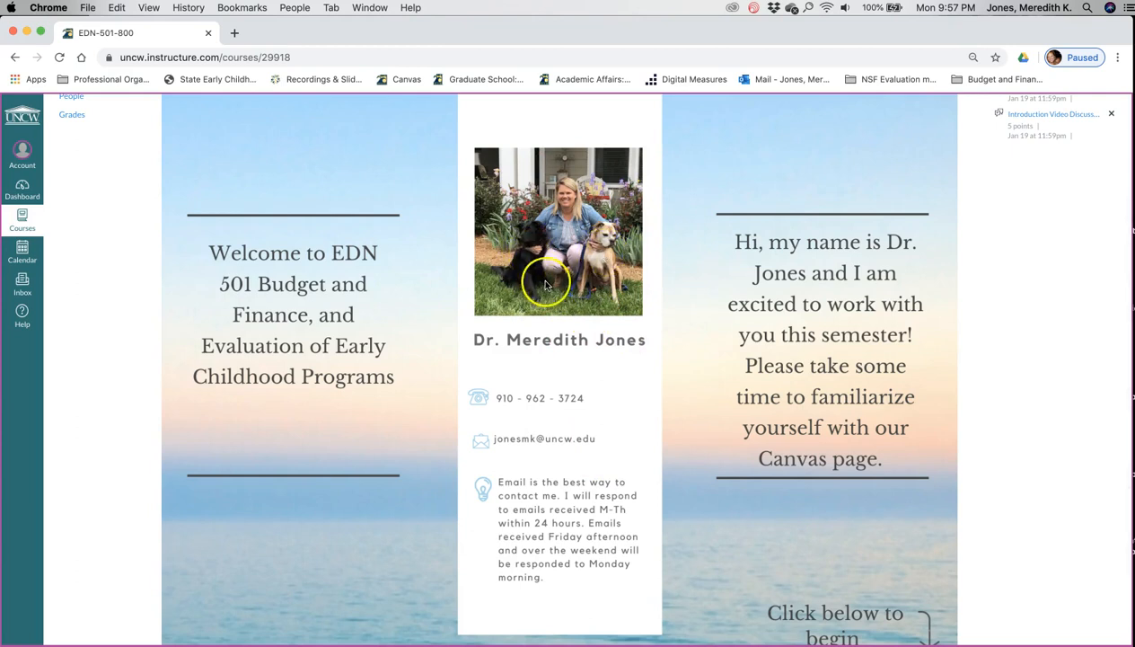
mouse_move(372, 414)
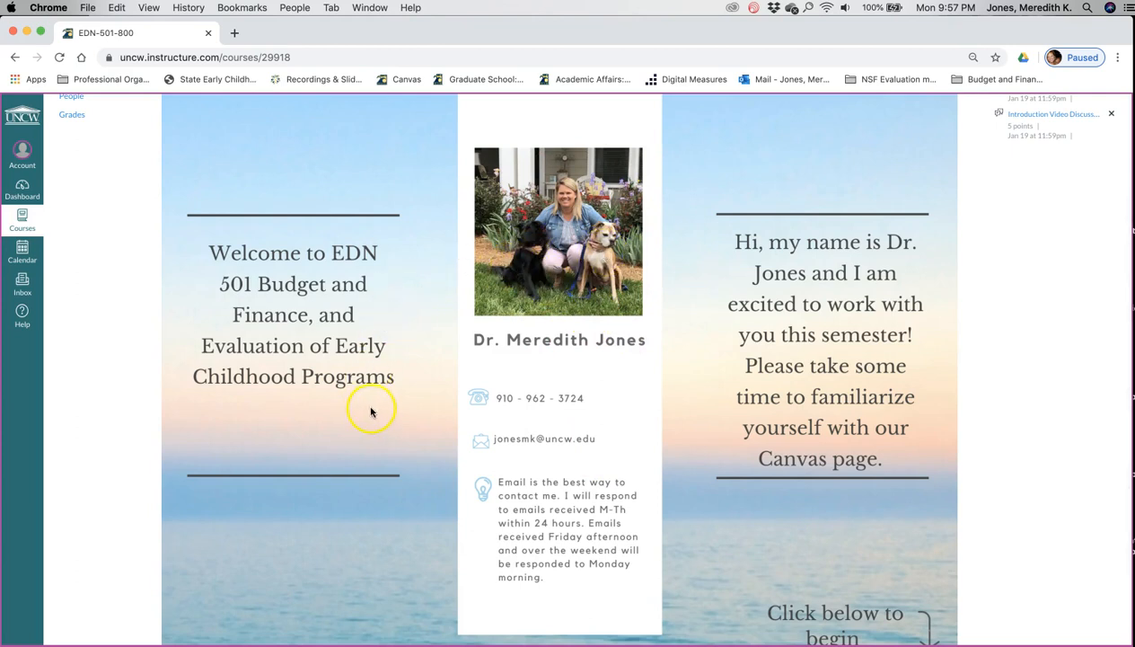
mouse_move(460, 390)
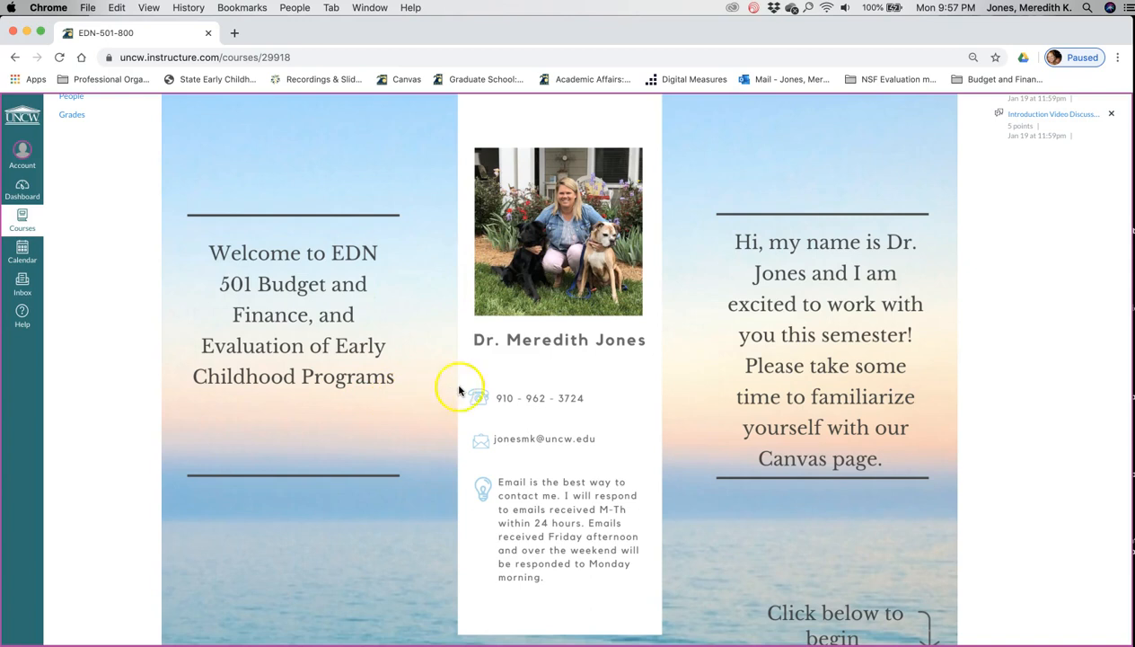
mouse_move(485, 449)
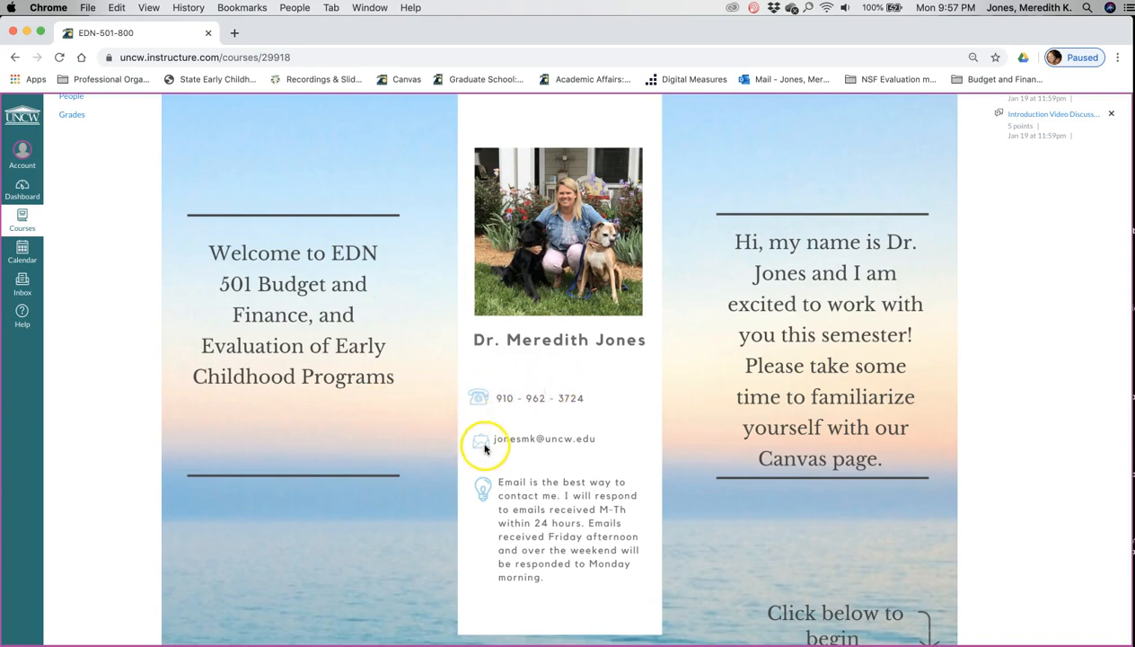
mouse_move(486, 504)
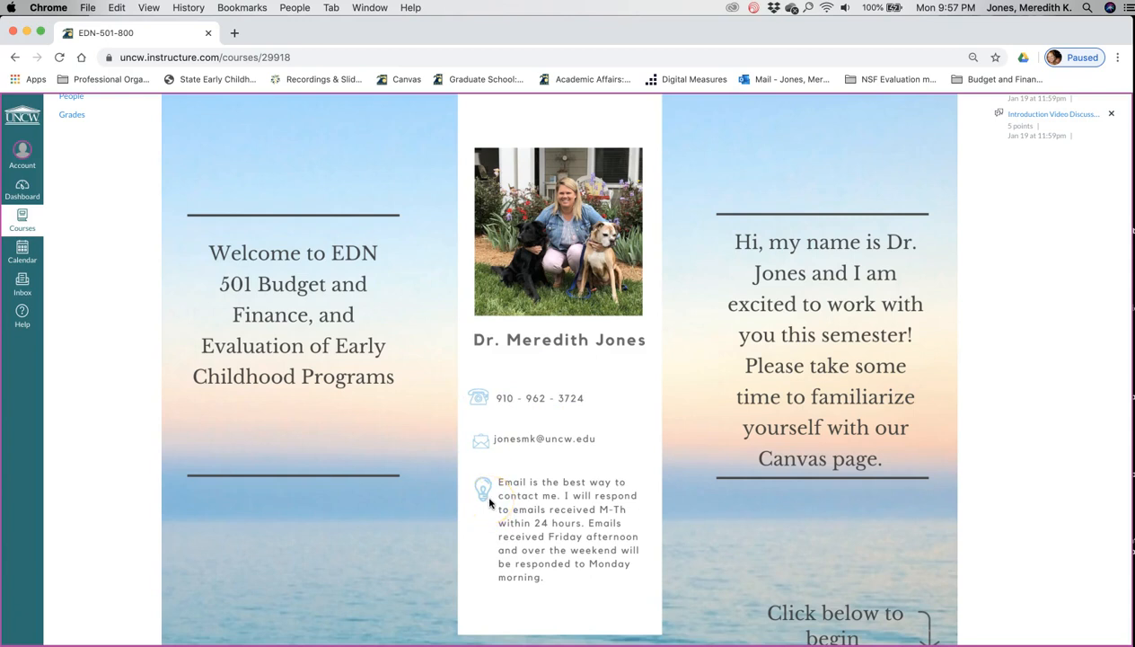
mouse_move(550, 430)
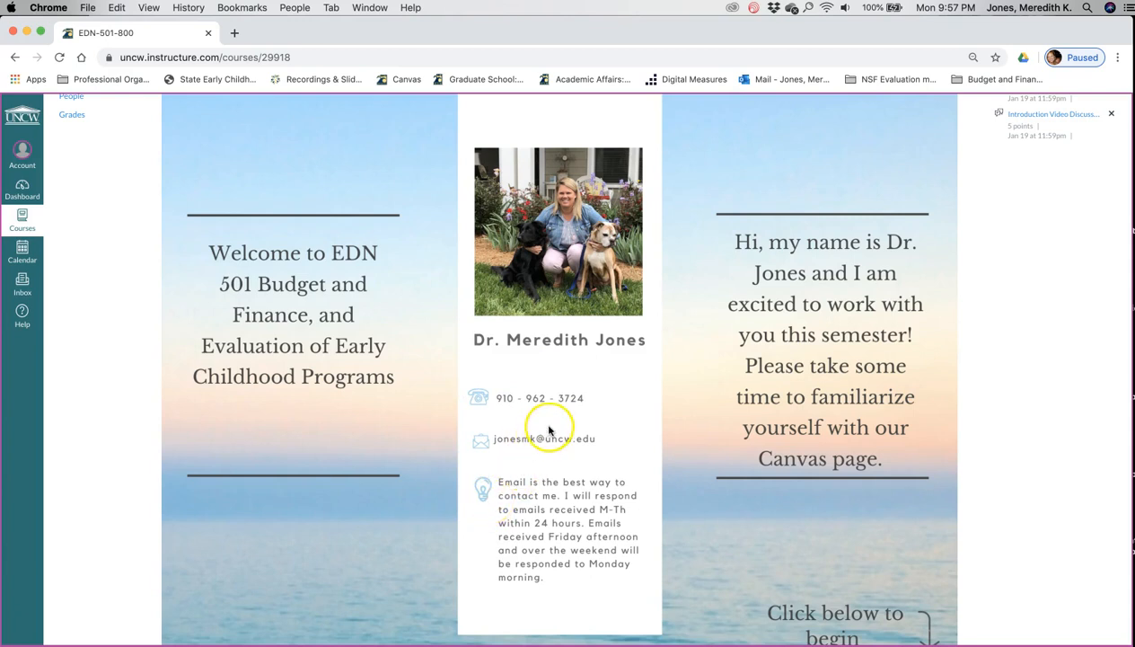
mouse_move(547, 417)
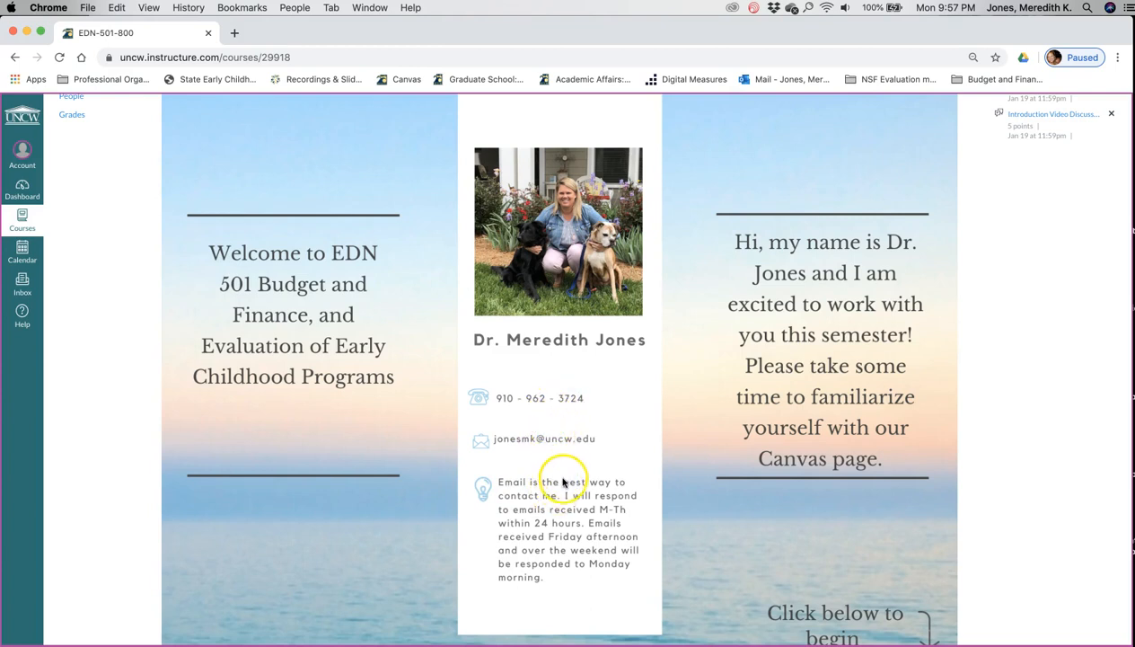
mouse_move(580, 550)
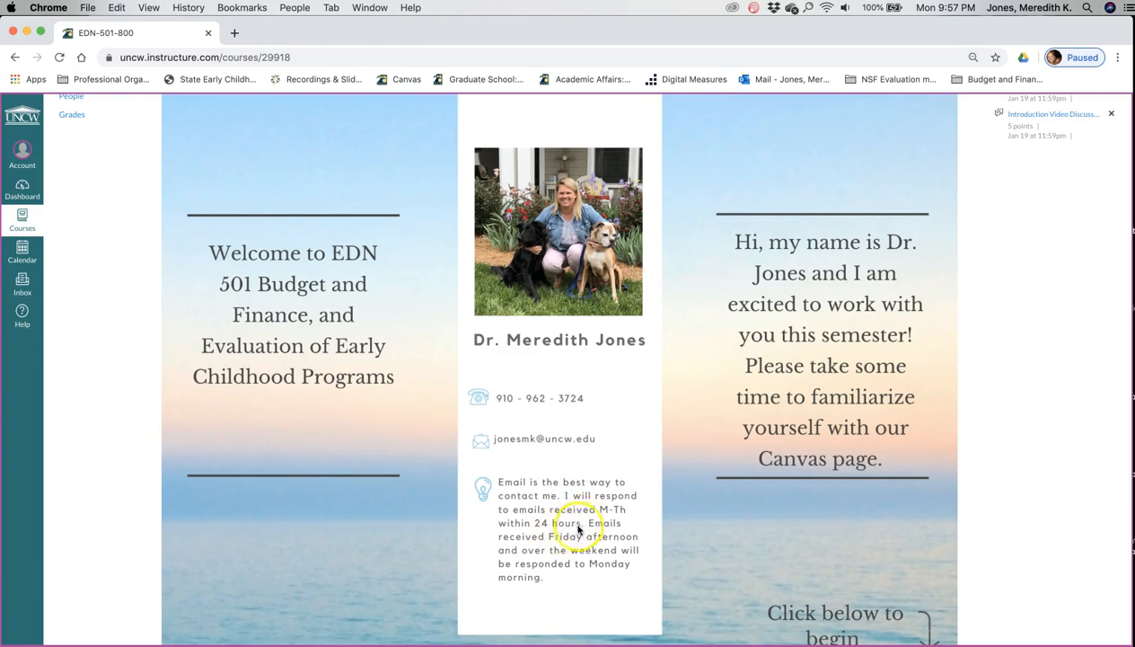
mouse_move(582, 524)
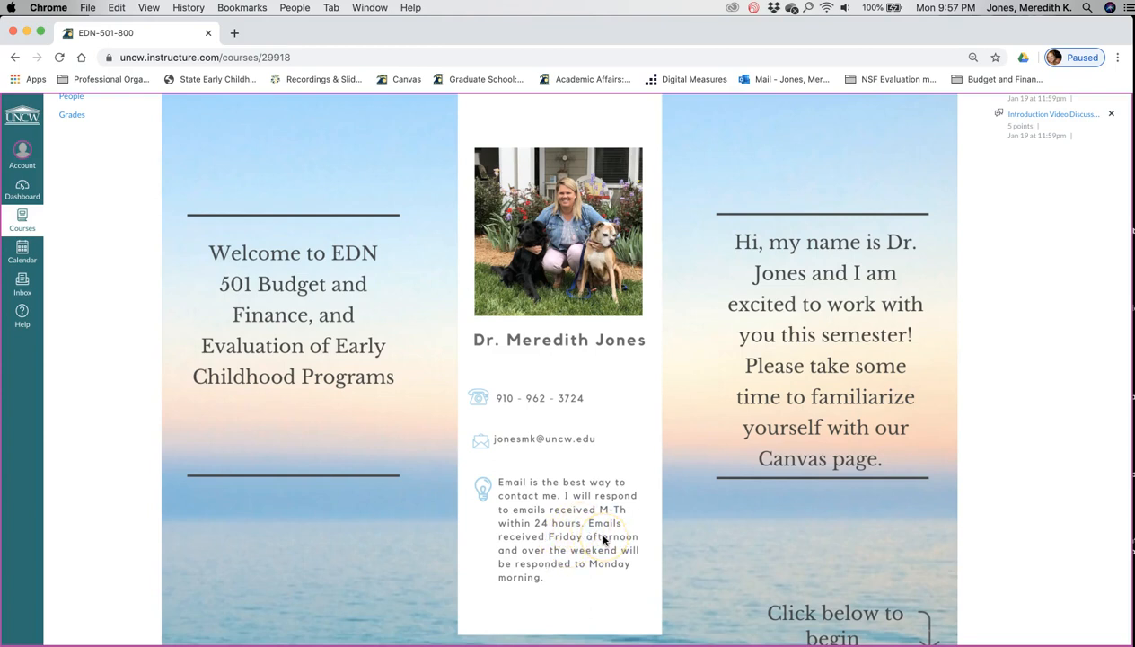
scroll(down, 3)
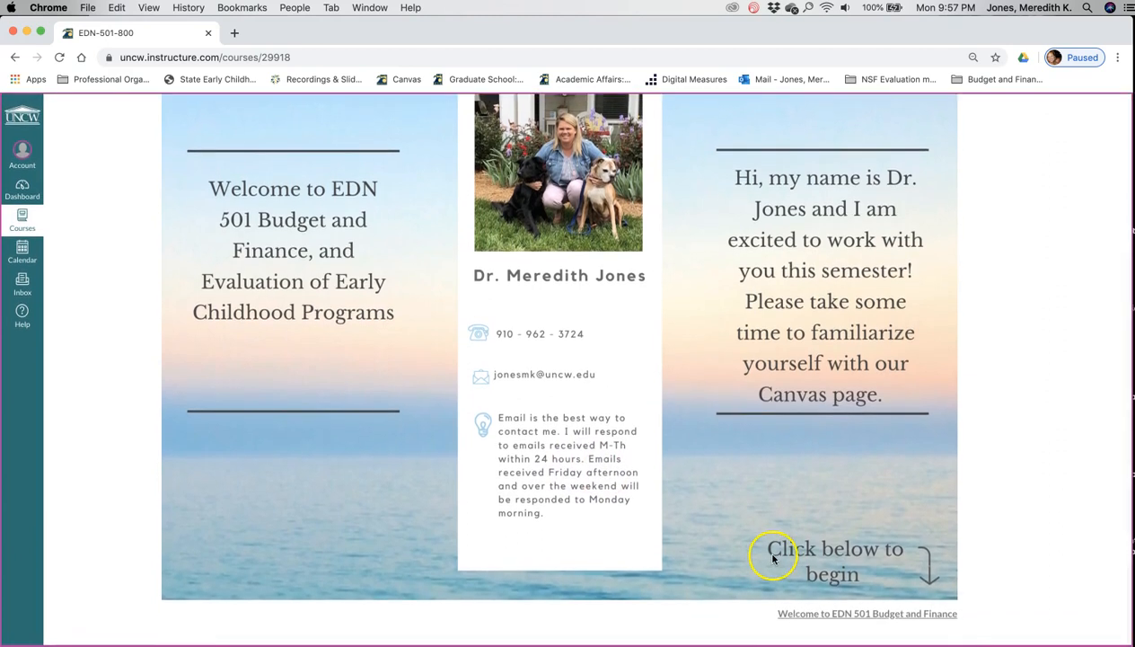
mouse_move(866, 618)
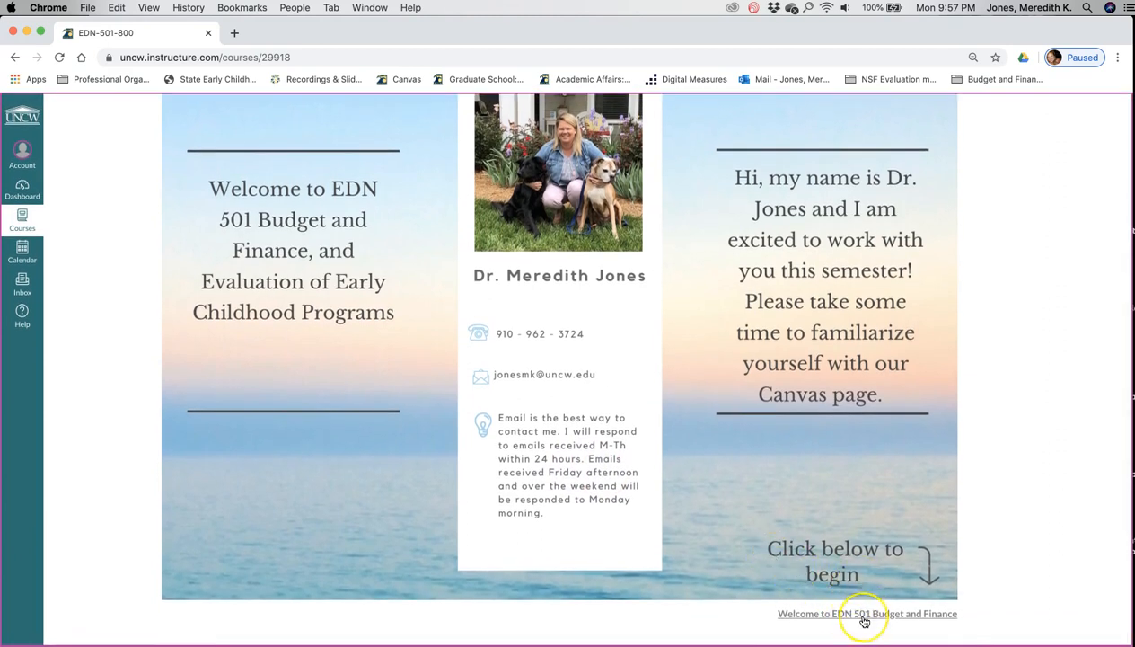
mouse_move(866, 621)
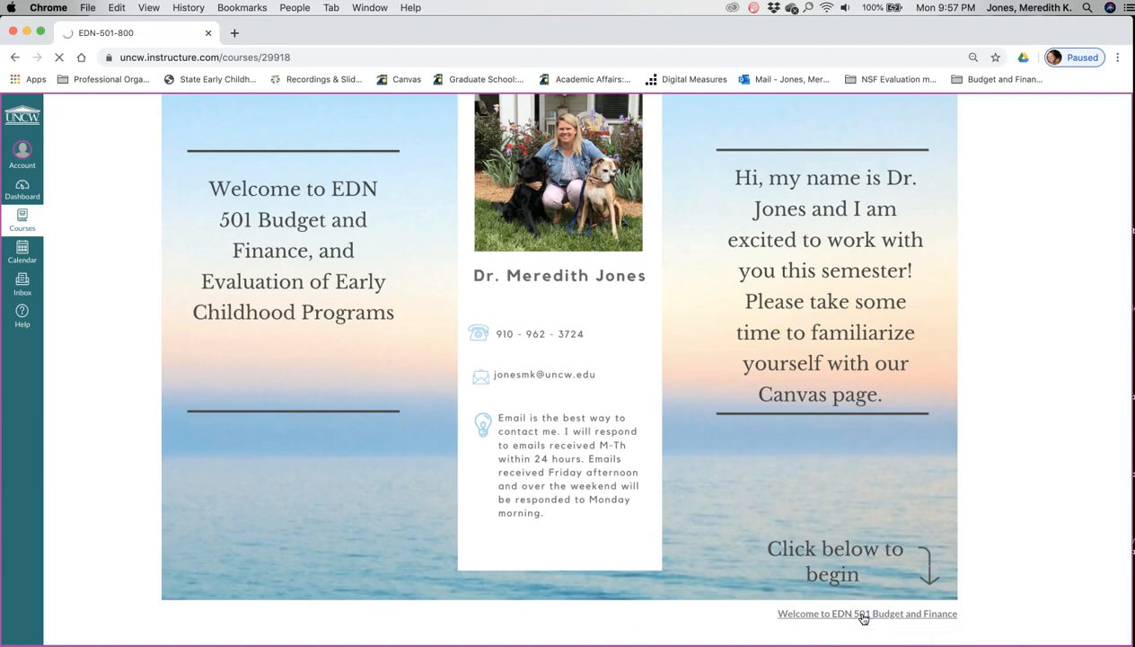
Go to the Welcome to EDN 501 Budget and Finance module from the home page link.
click(864, 615)
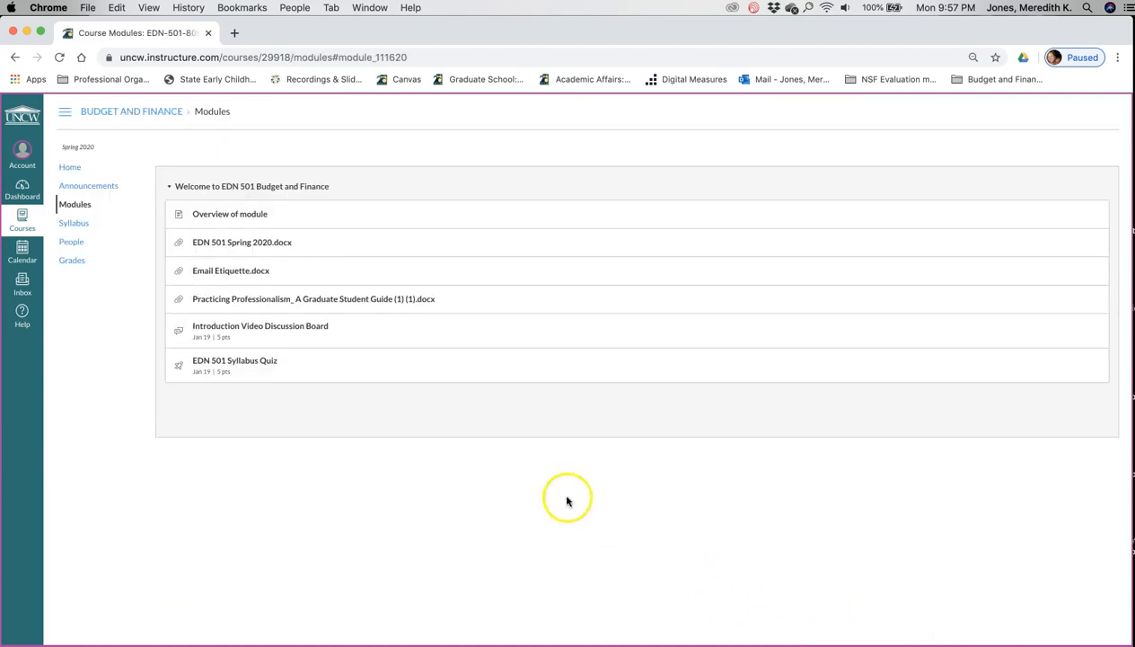
mouse_move(396, 488)
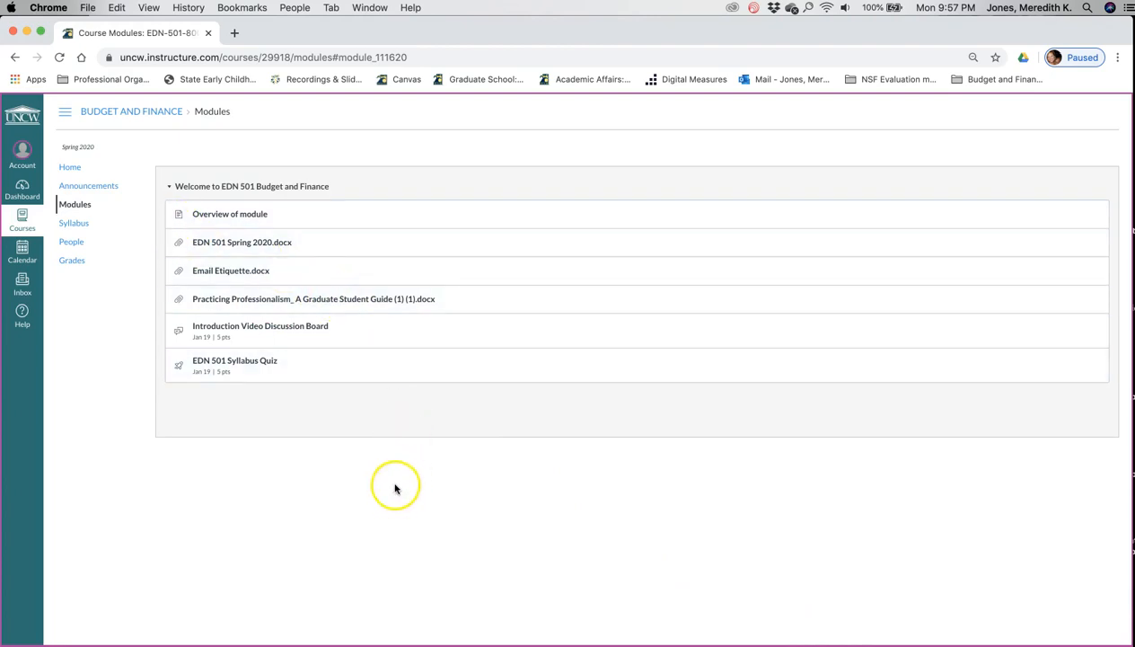
mouse_move(397, 438)
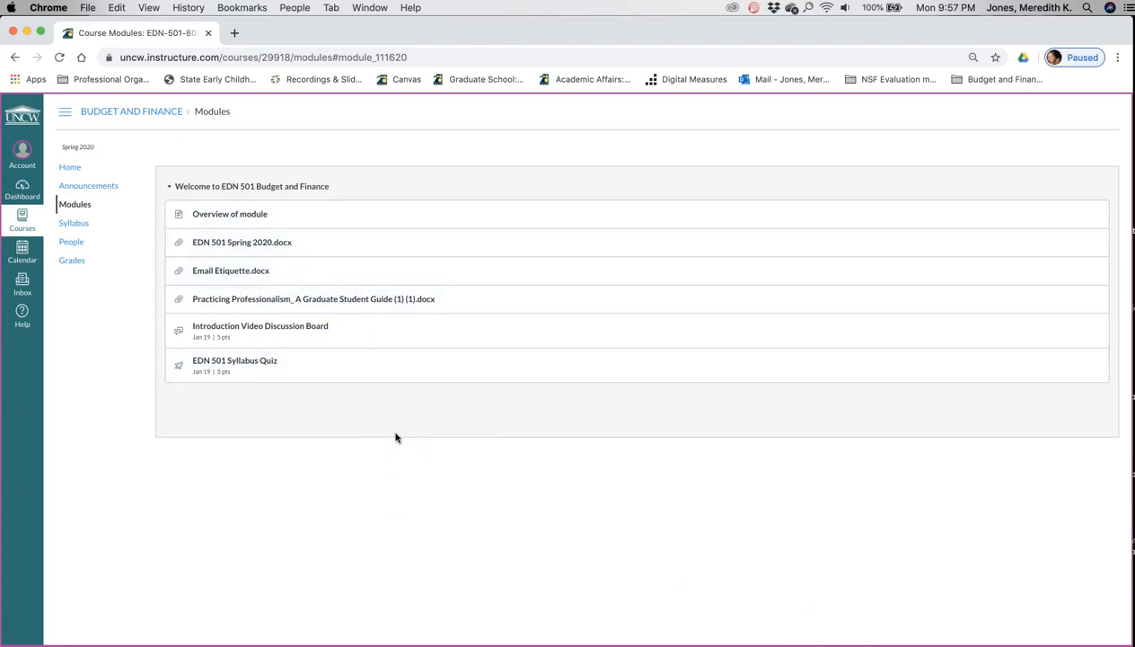
mouse_move(194, 313)
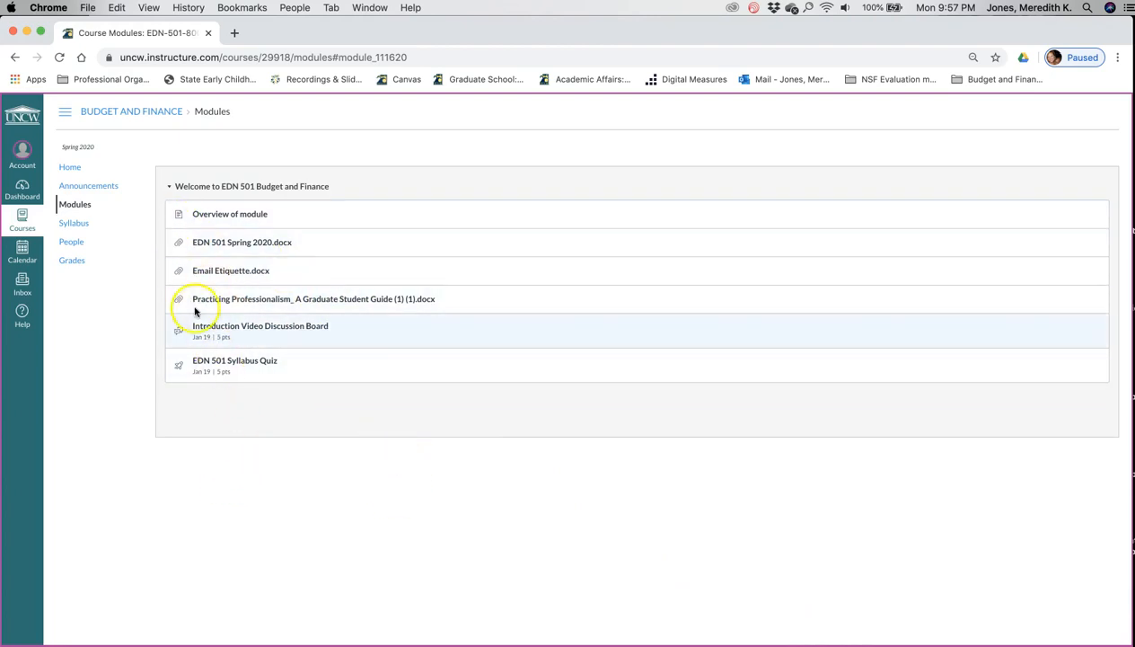
mouse_move(155, 140)
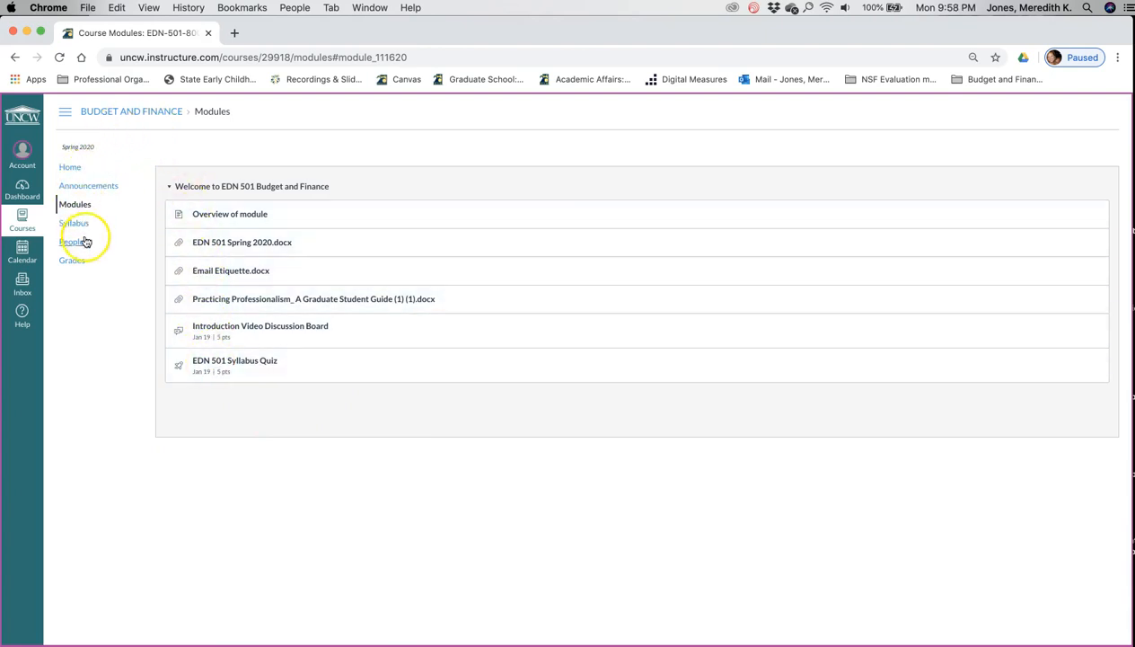
mouse_move(86, 185)
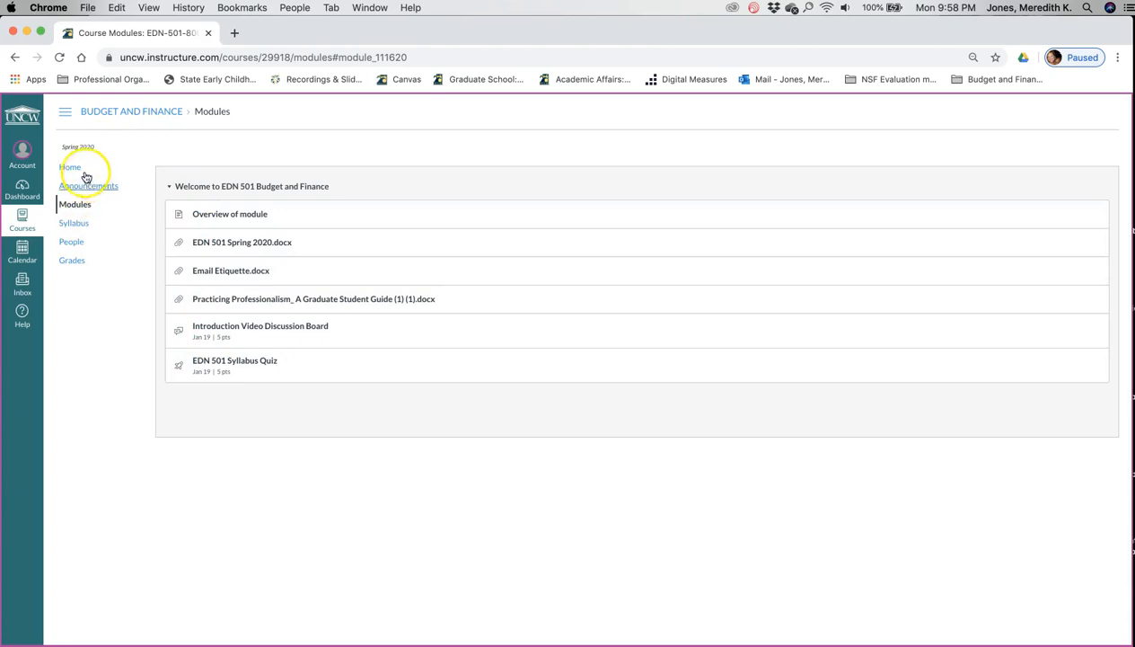
mouse_move(72, 169)
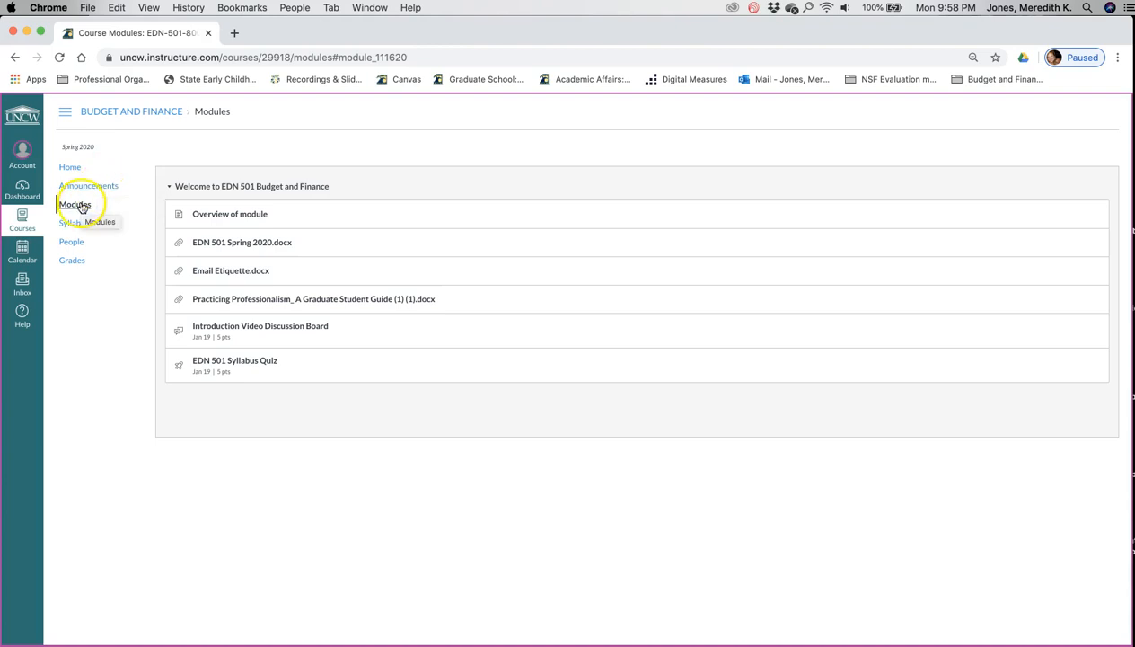
mouse_move(72, 242)
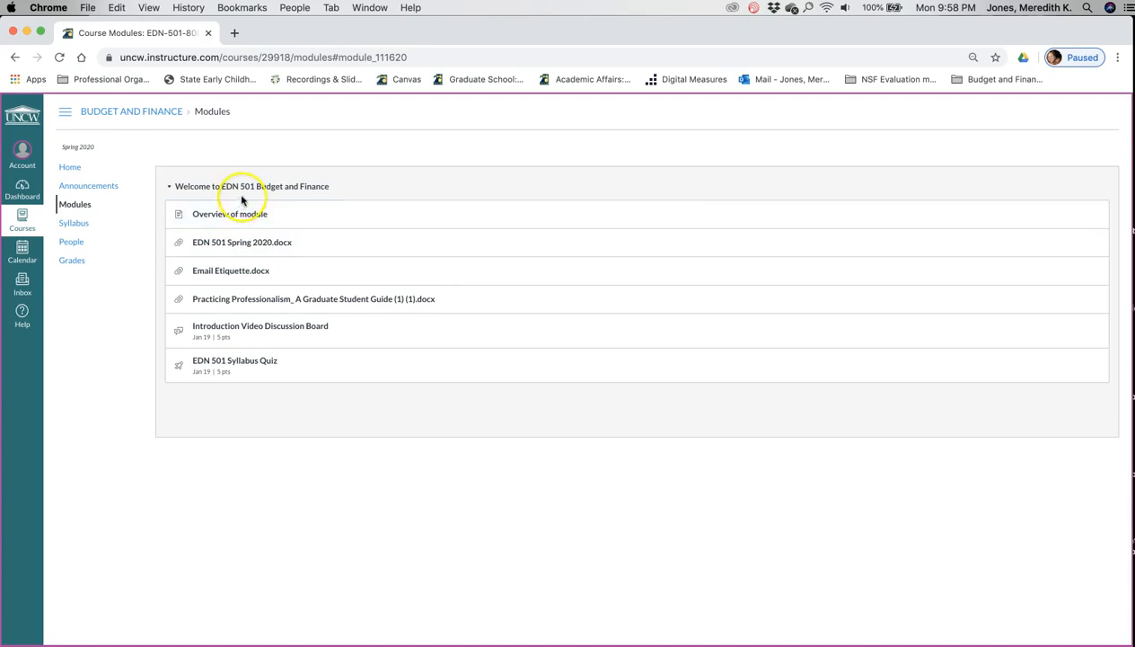
mouse_move(219, 190)
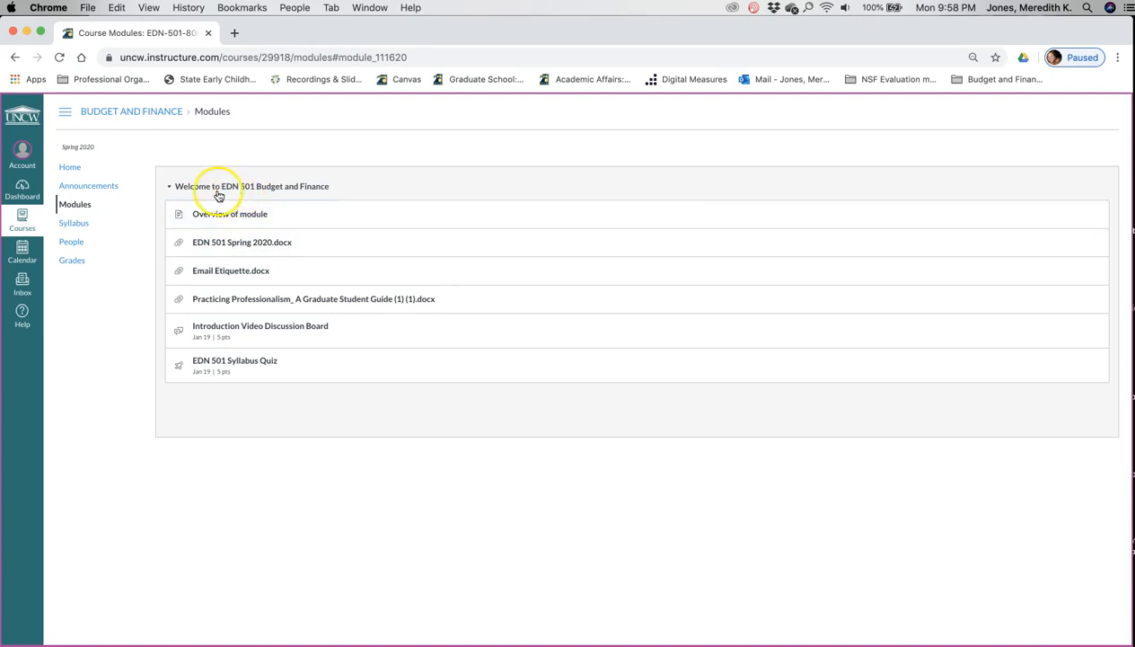
mouse_move(219, 193)
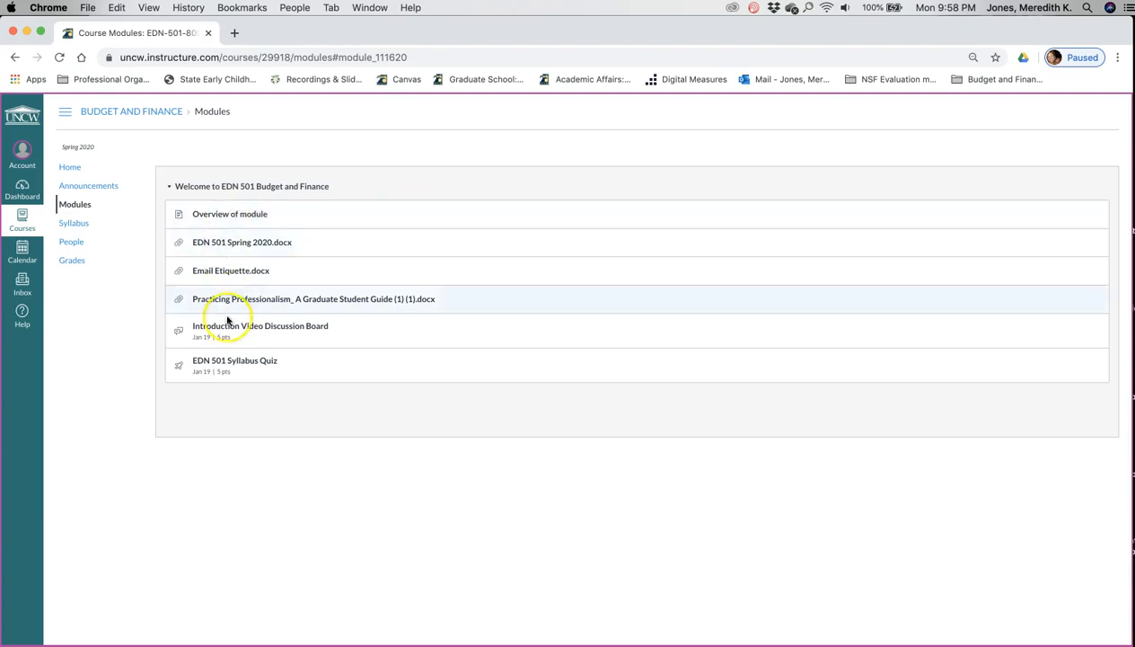
mouse_move(221, 331)
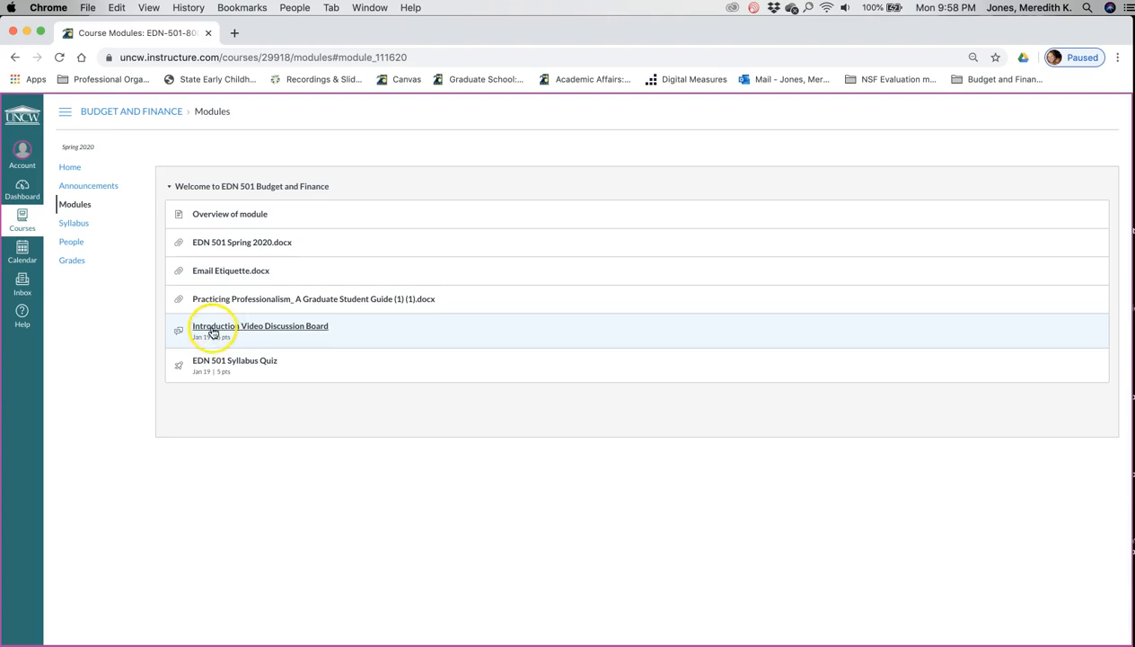
mouse_move(232, 366)
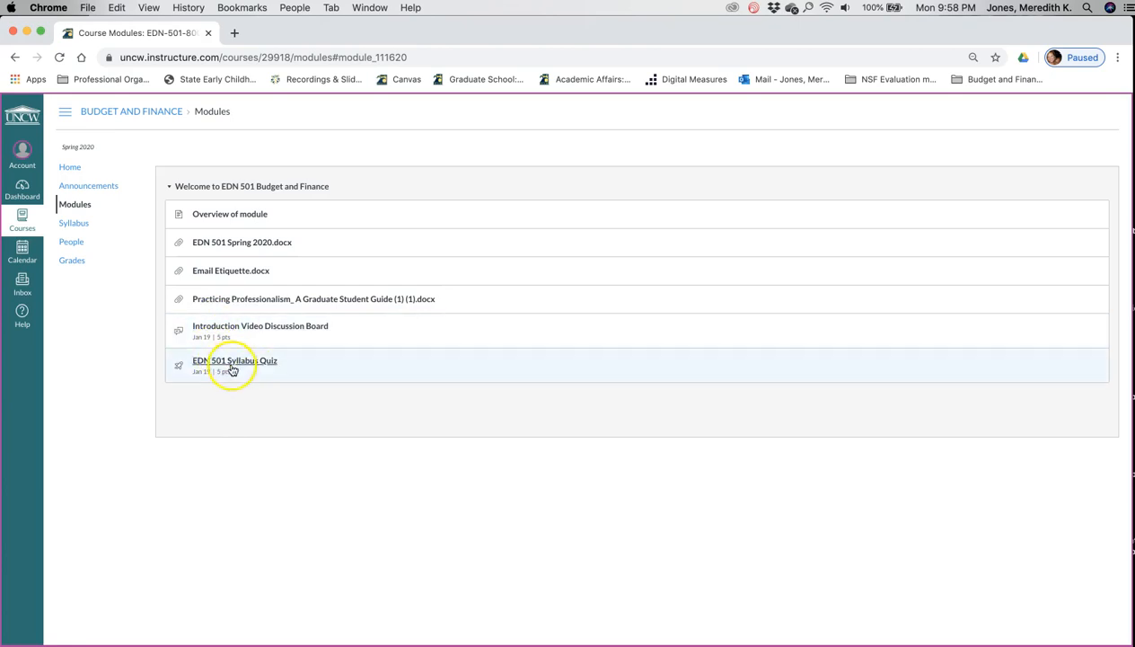
mouse_move(247, 367)
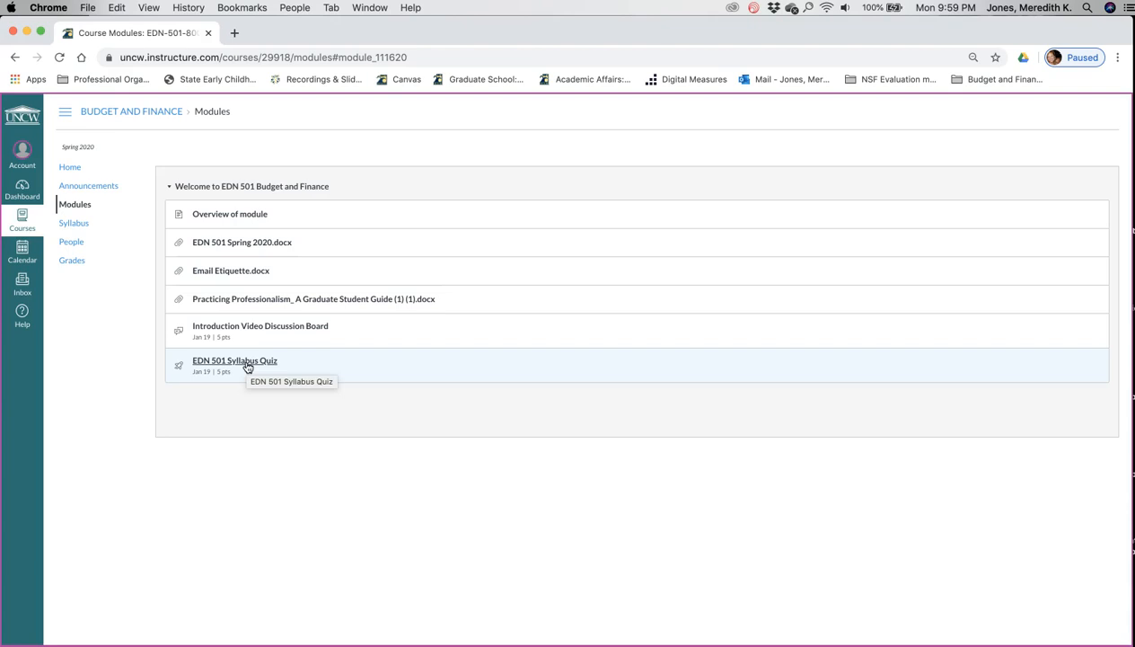
mouse_move(251, 363)
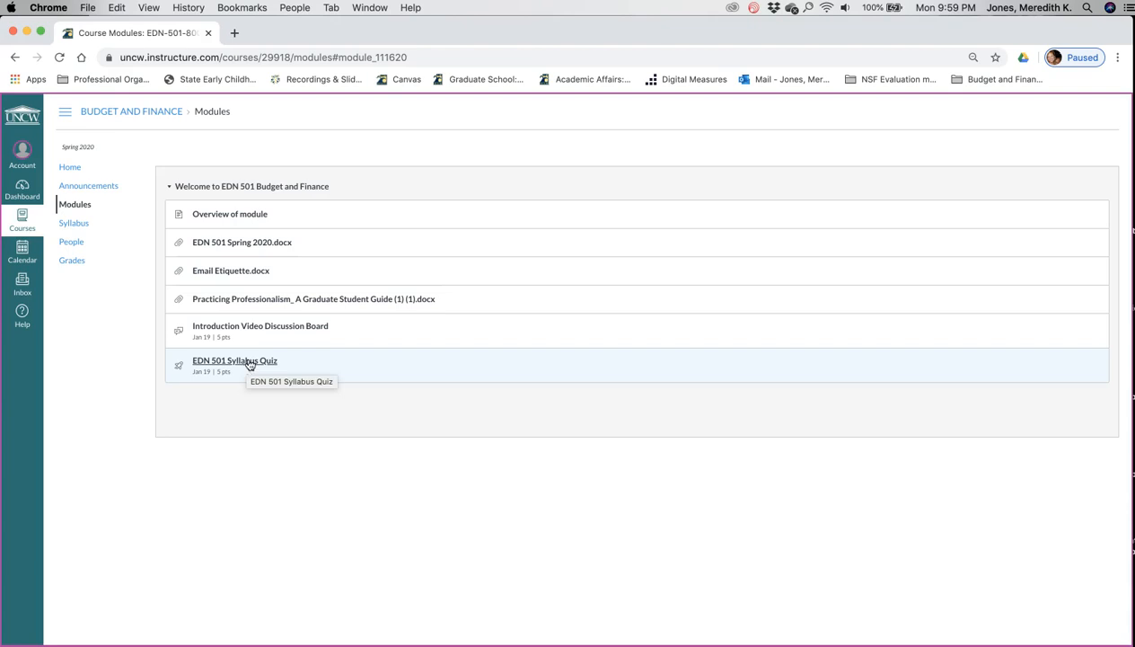
mouse_move(233, 255)
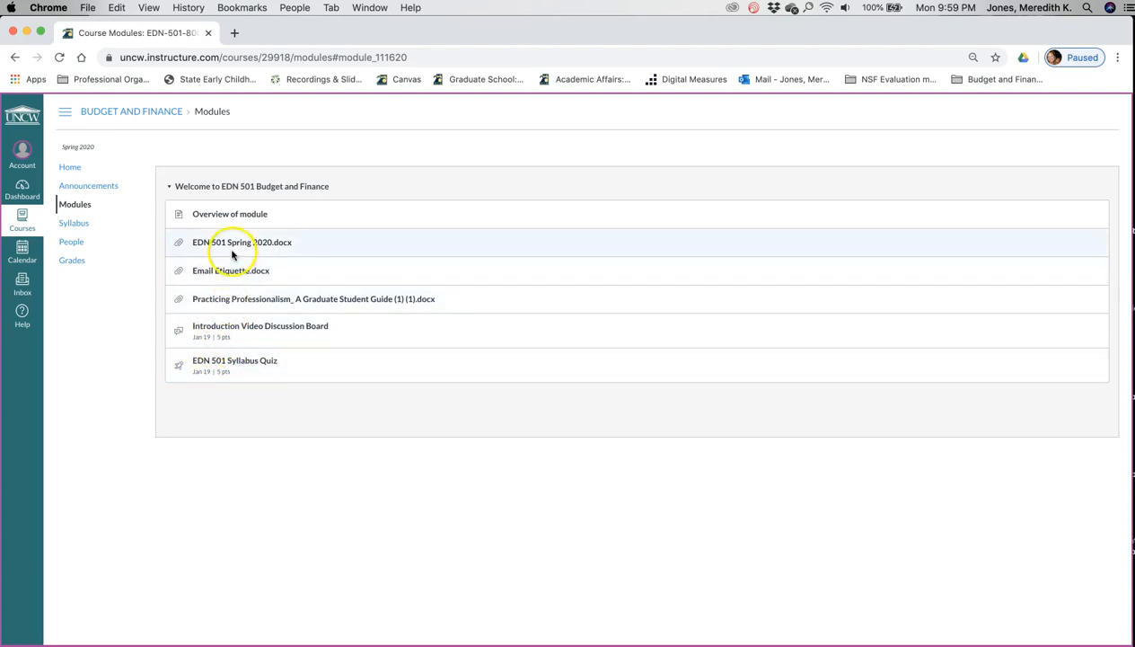
Read the Overview of module page with its housekeeping items and 1/19 due date.
click(230, 214)
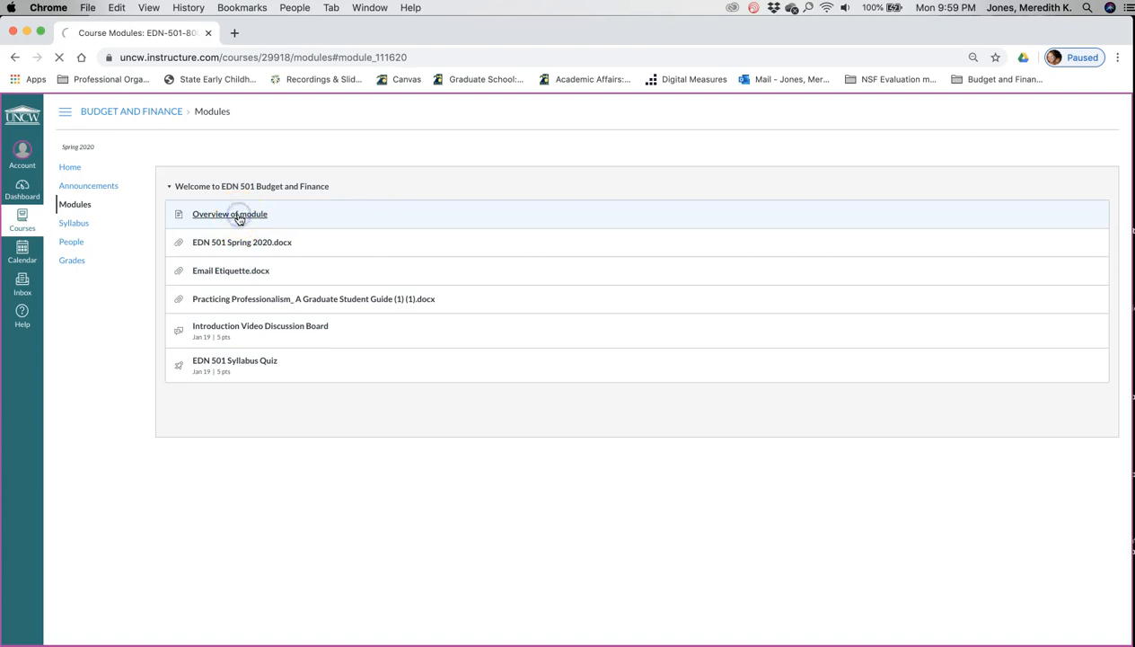
click(230, 214)
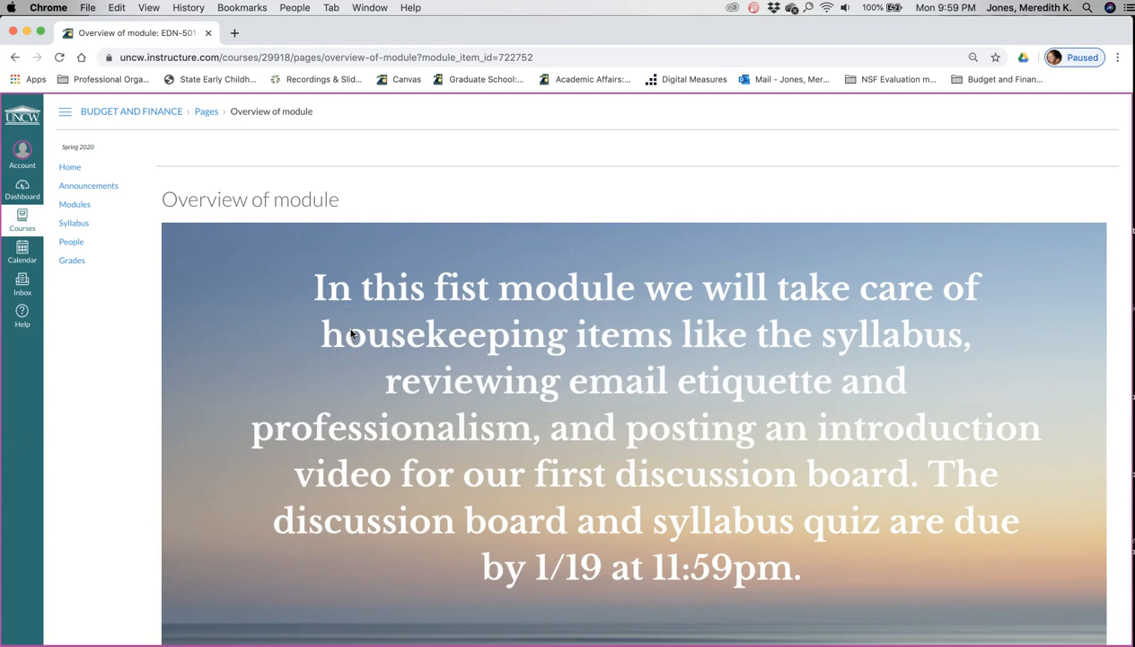
mouse_move(620, 342)
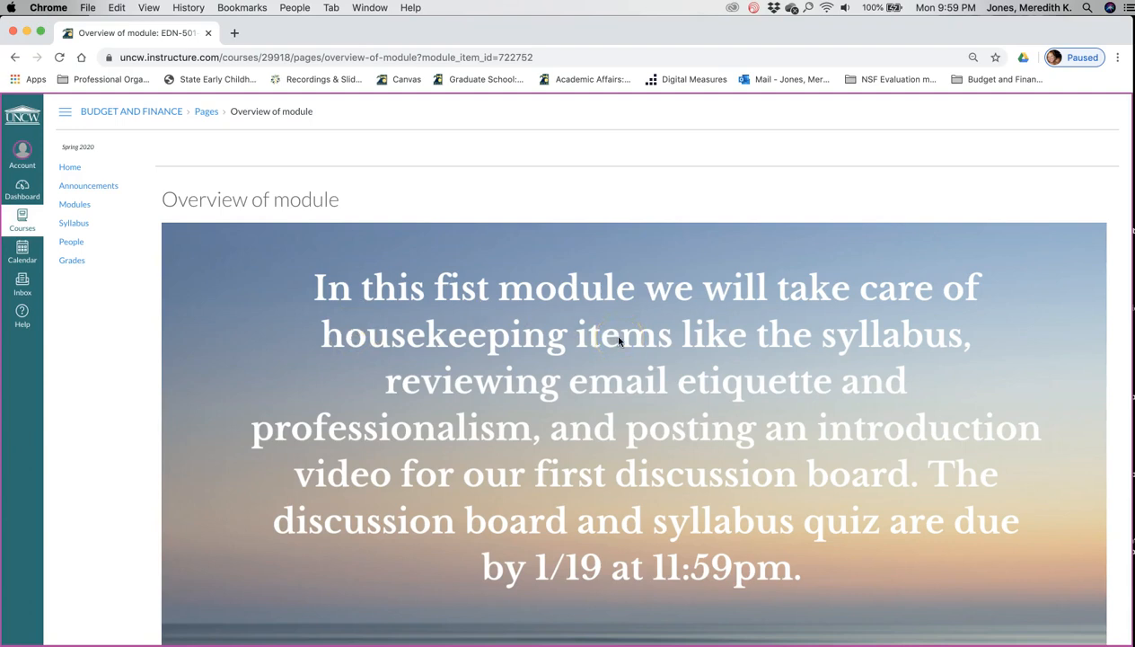
mouse_move(627, 399)
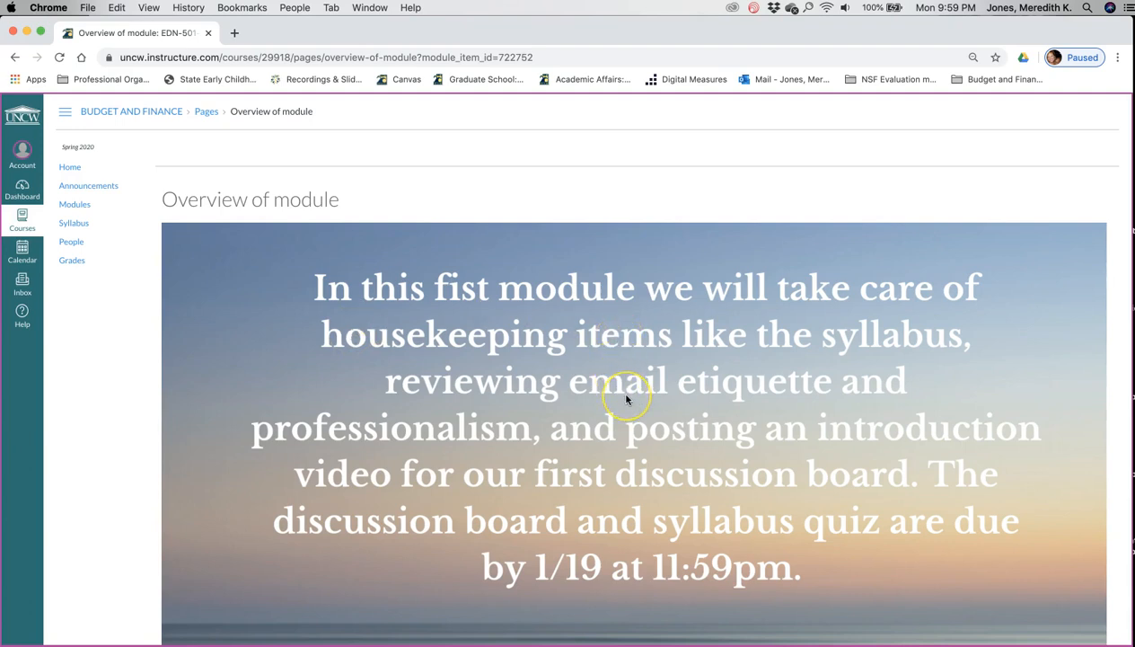
scroll(down, 3)
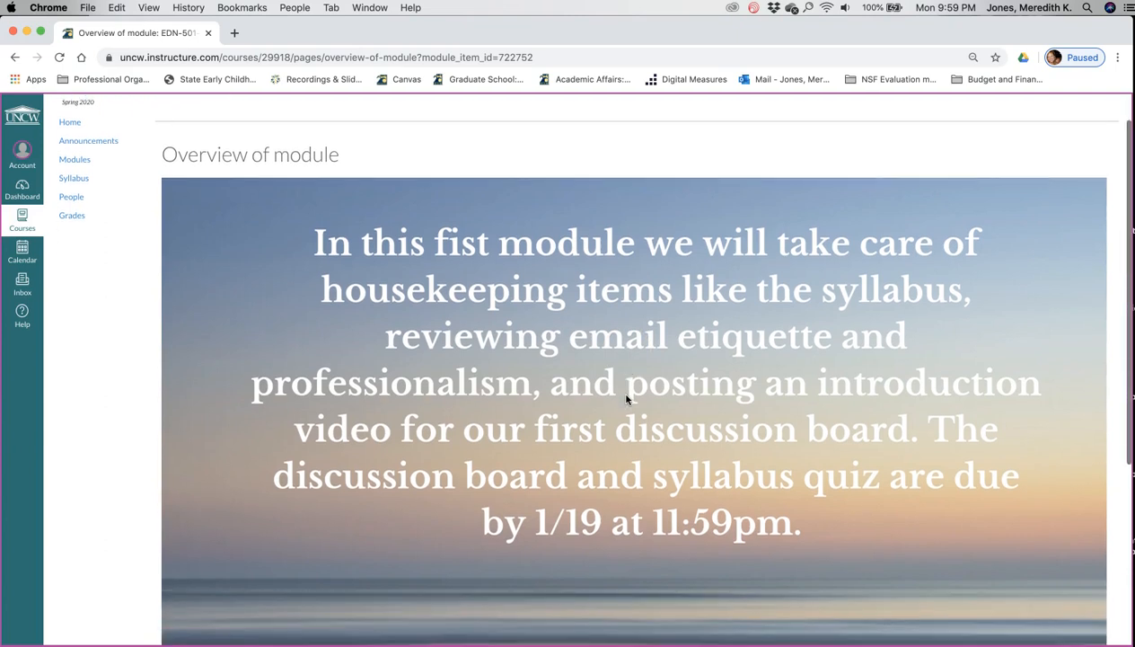
scroll(down, 3)
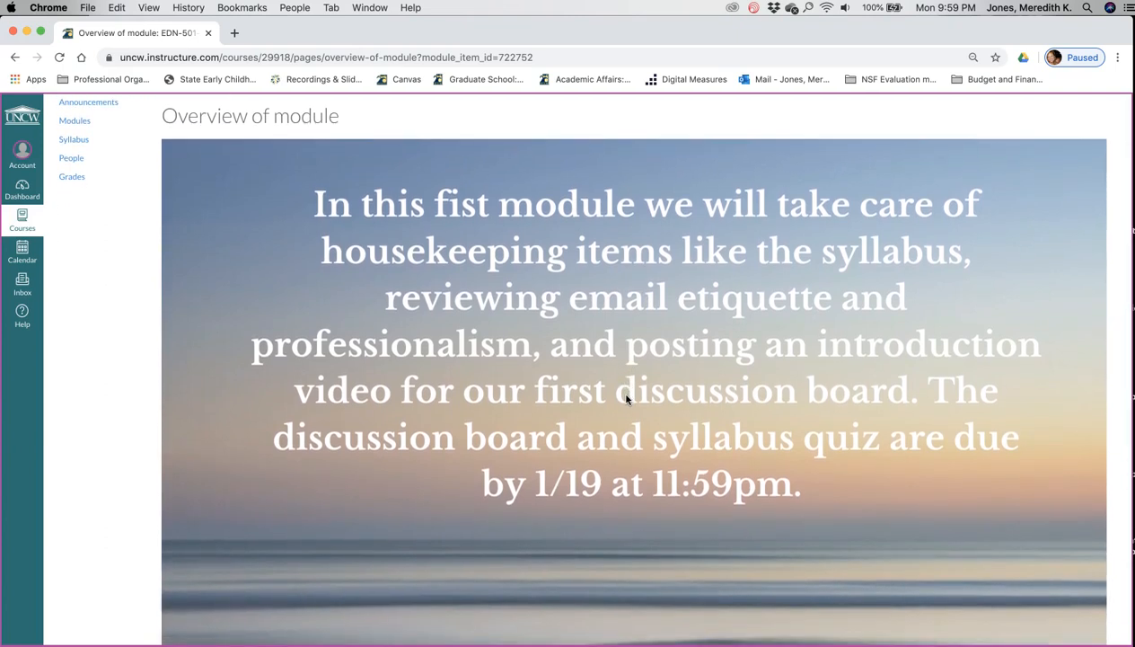
scroll(down, 3)
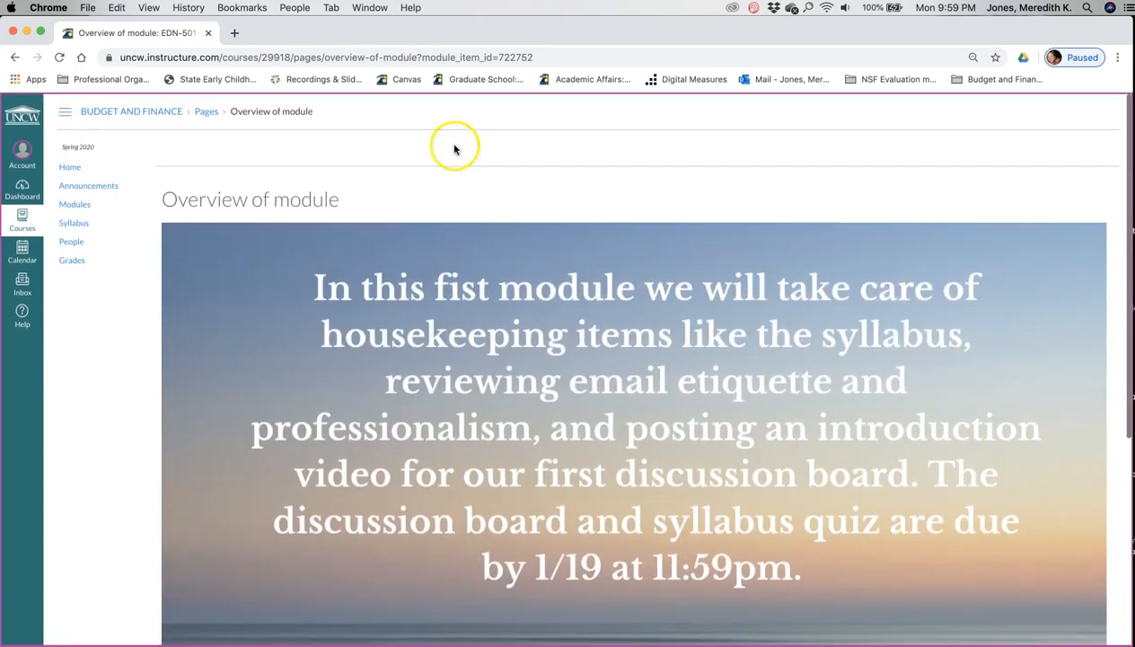
scroll(down, 3)
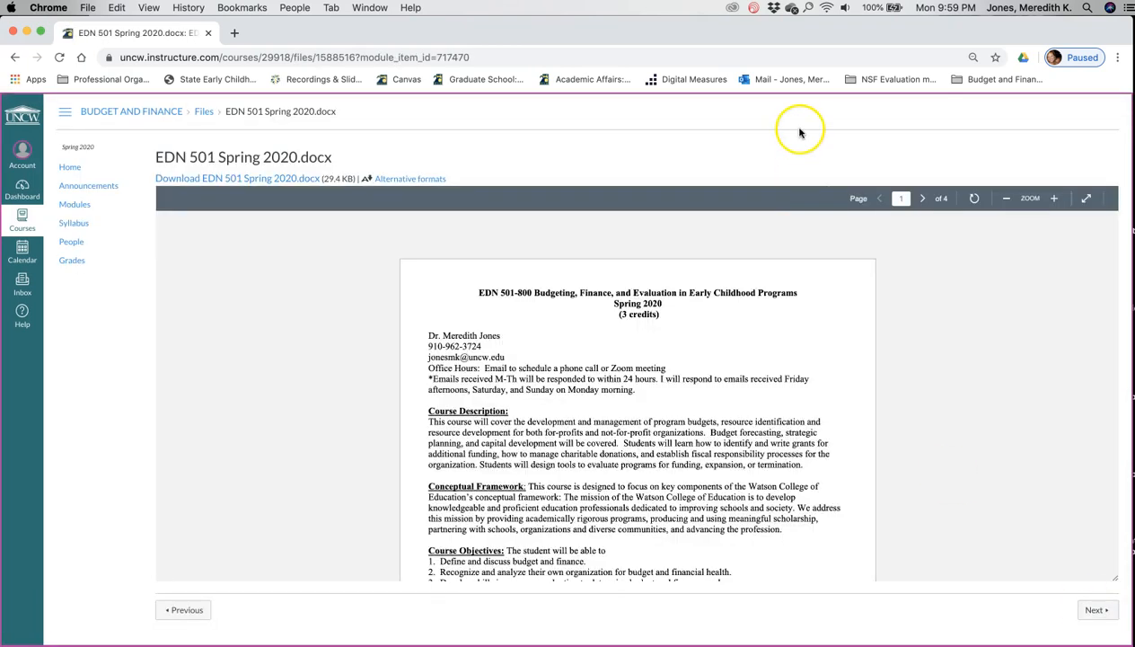
scroll(down, 3)
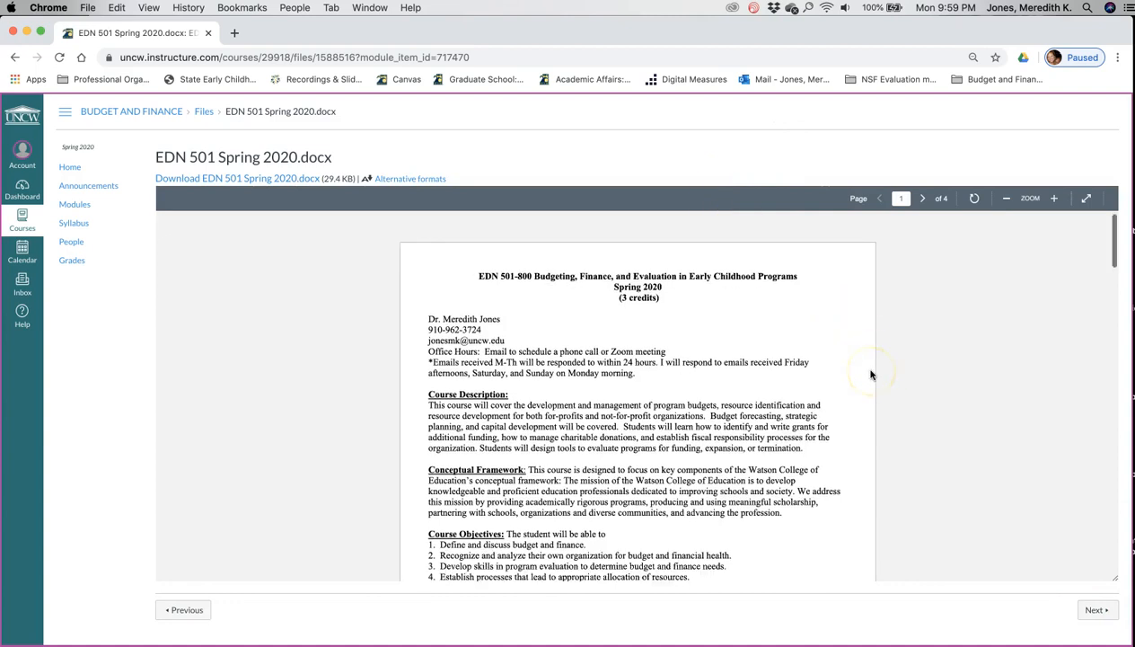
scroll(down, 3)
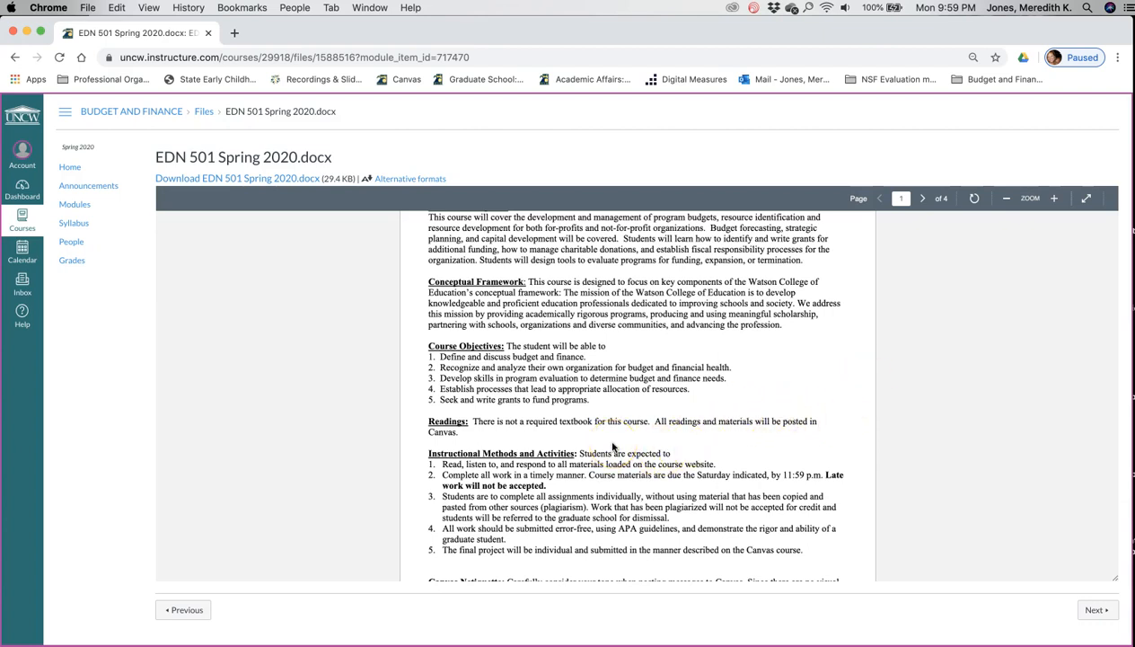
mouse_move(604, 442)
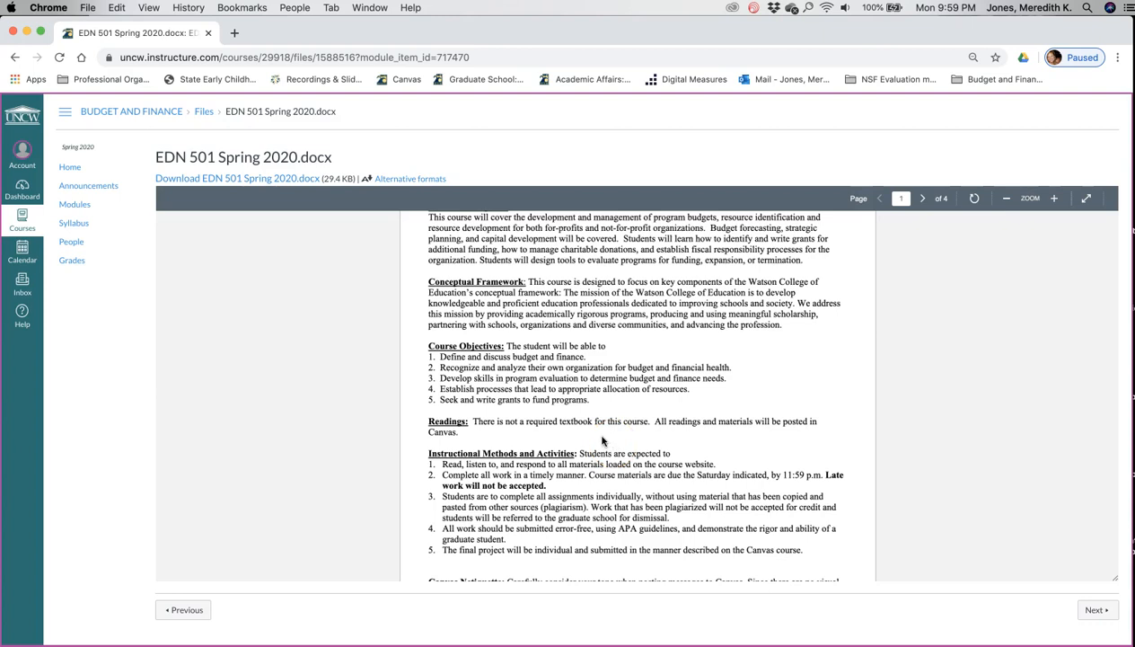
mouse_move(580, 451)
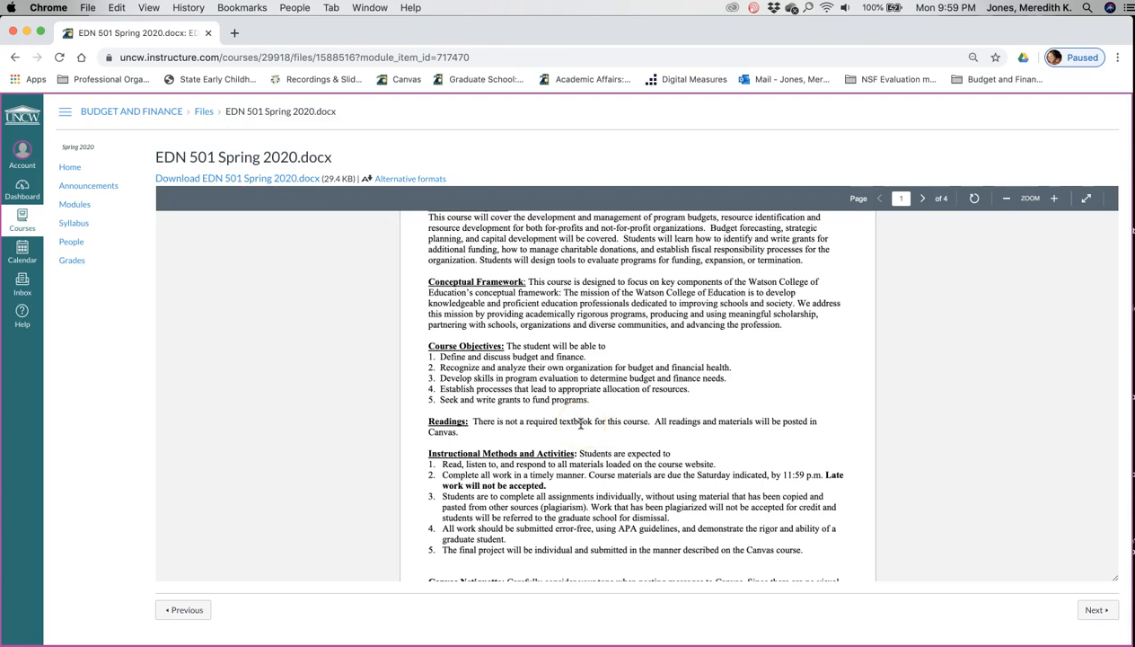
scroll(down, 3)
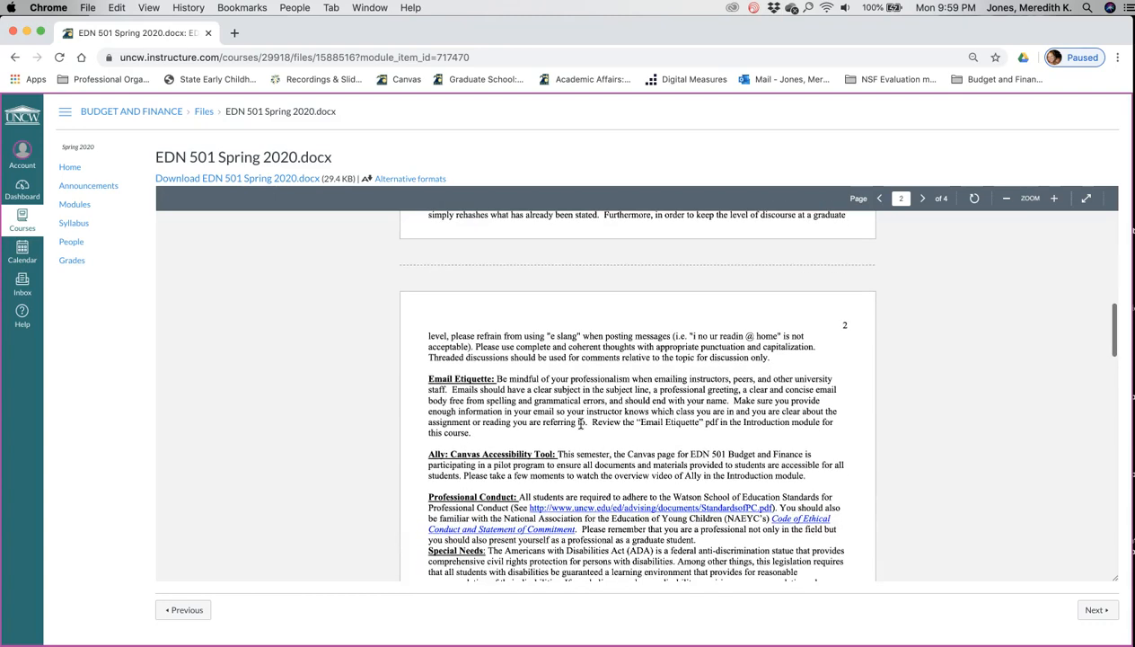
click(923, 198)
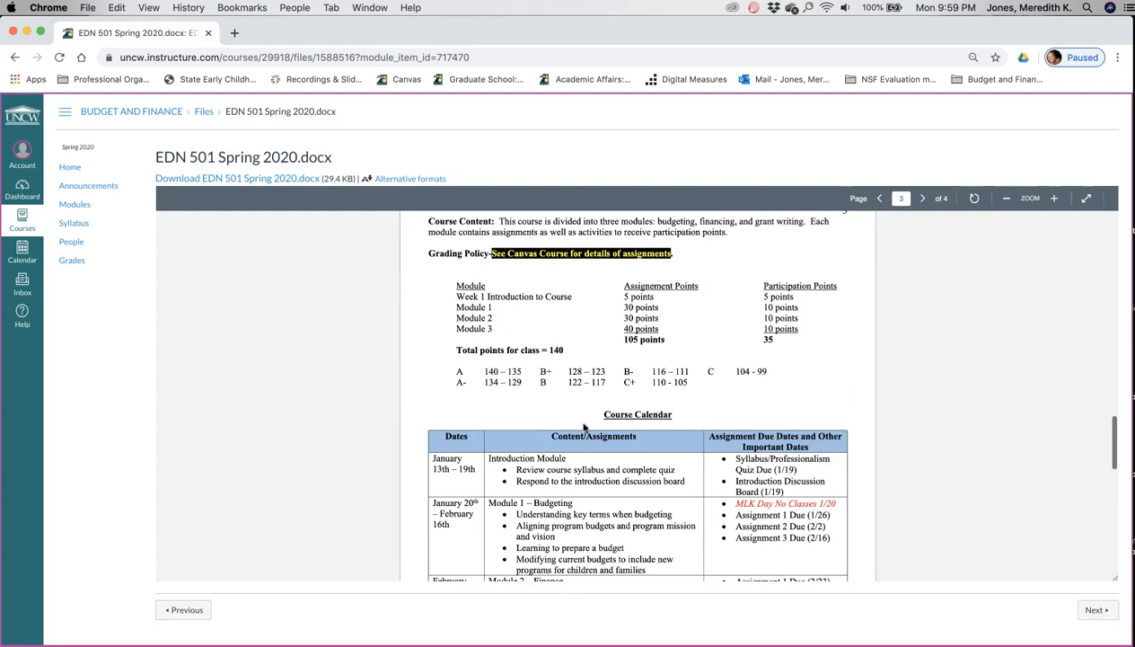
scroll(down, 3)
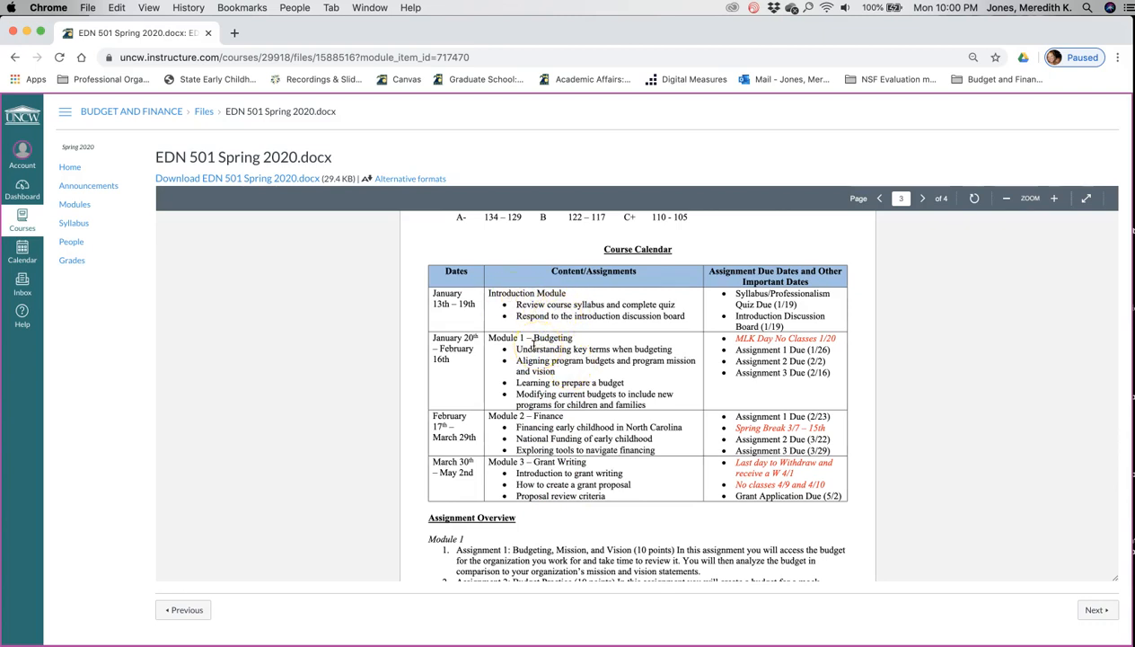
drag(518, 348, 553, 370)
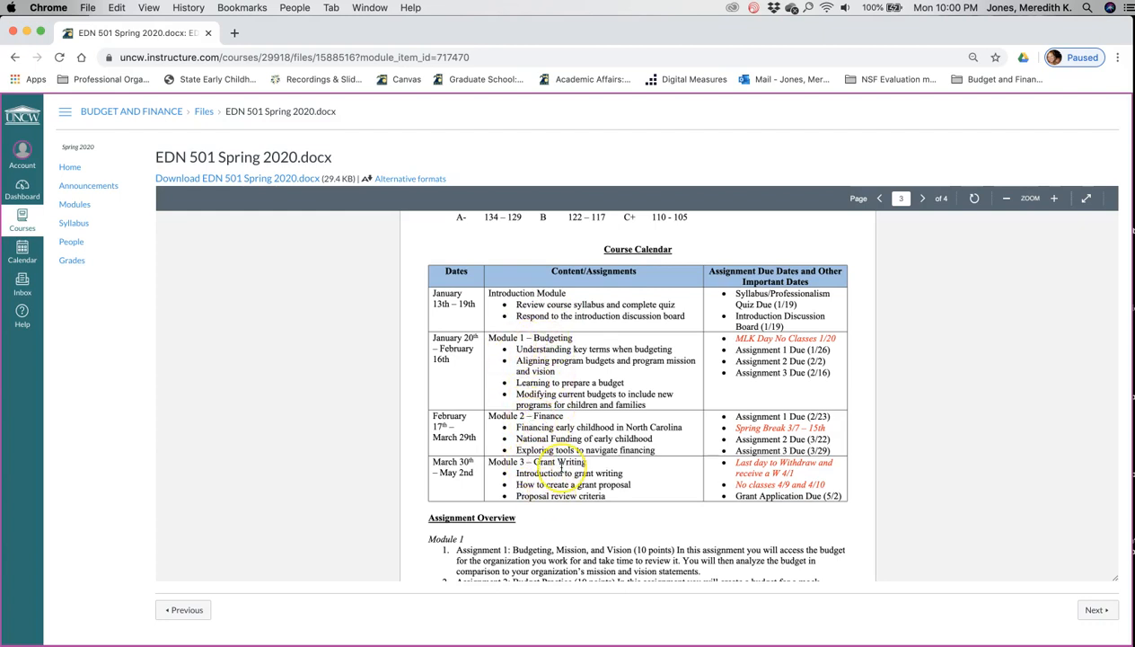
scroll(down, 3)
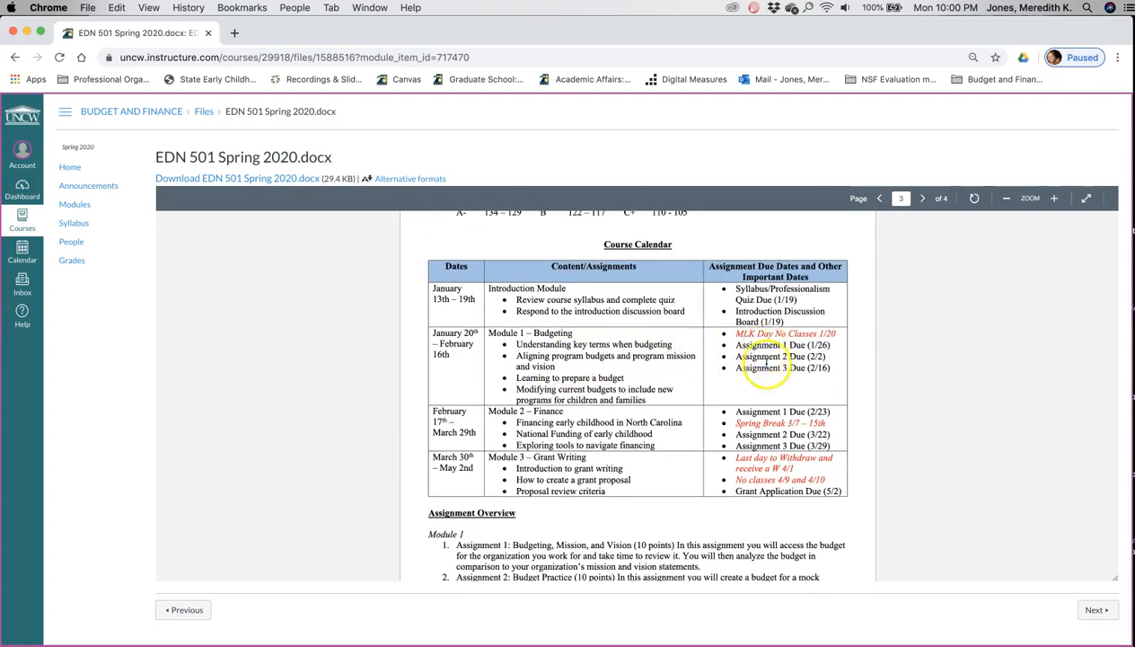
scroll(down, 3)
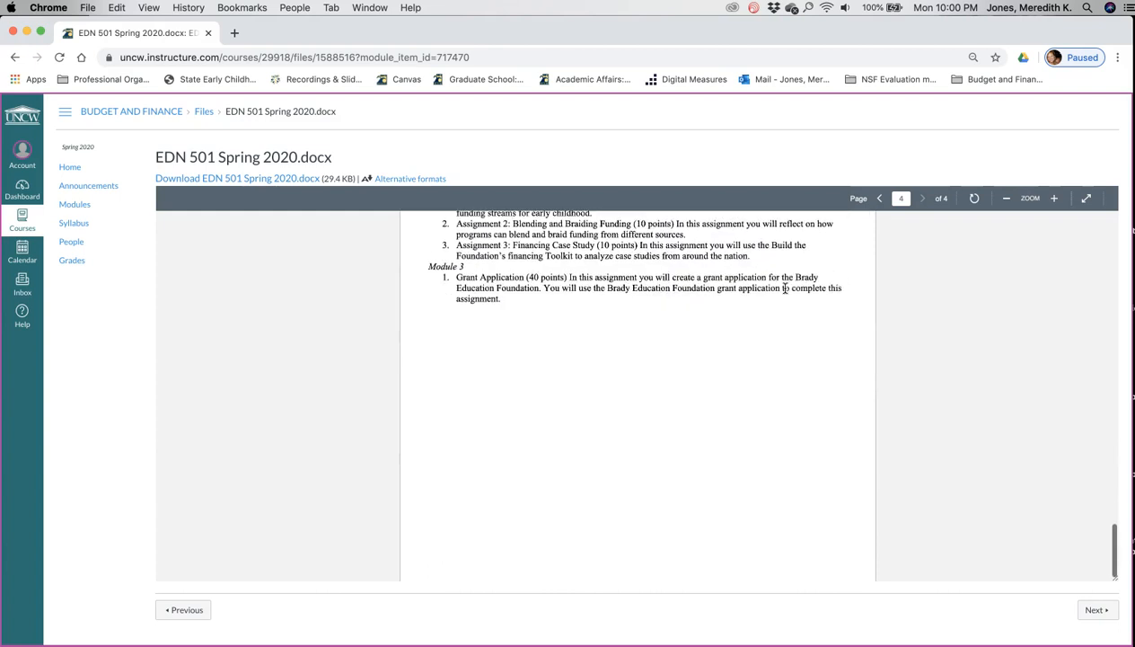
click(879, 197)
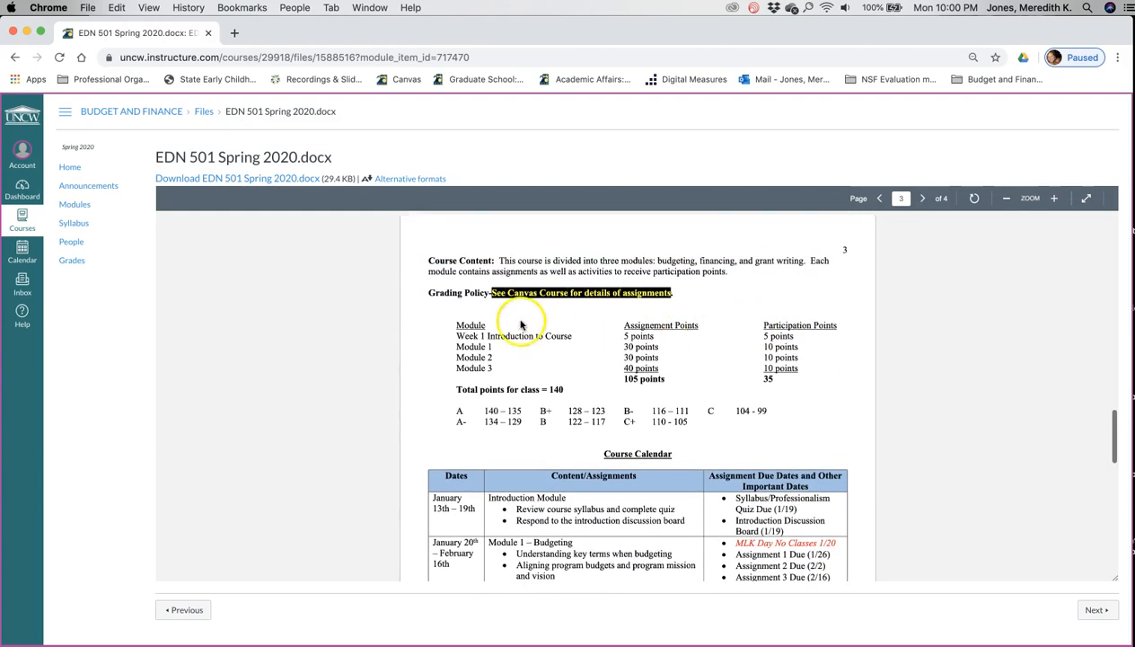
mouse_move(643, 348)
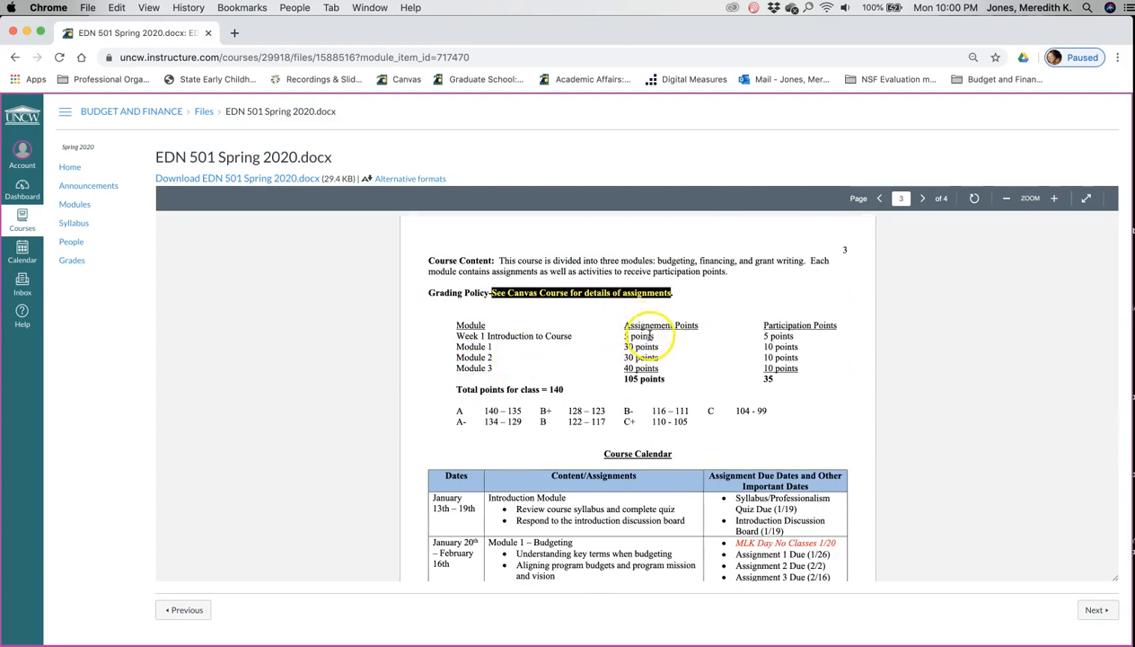
mouse_move(672, 332)
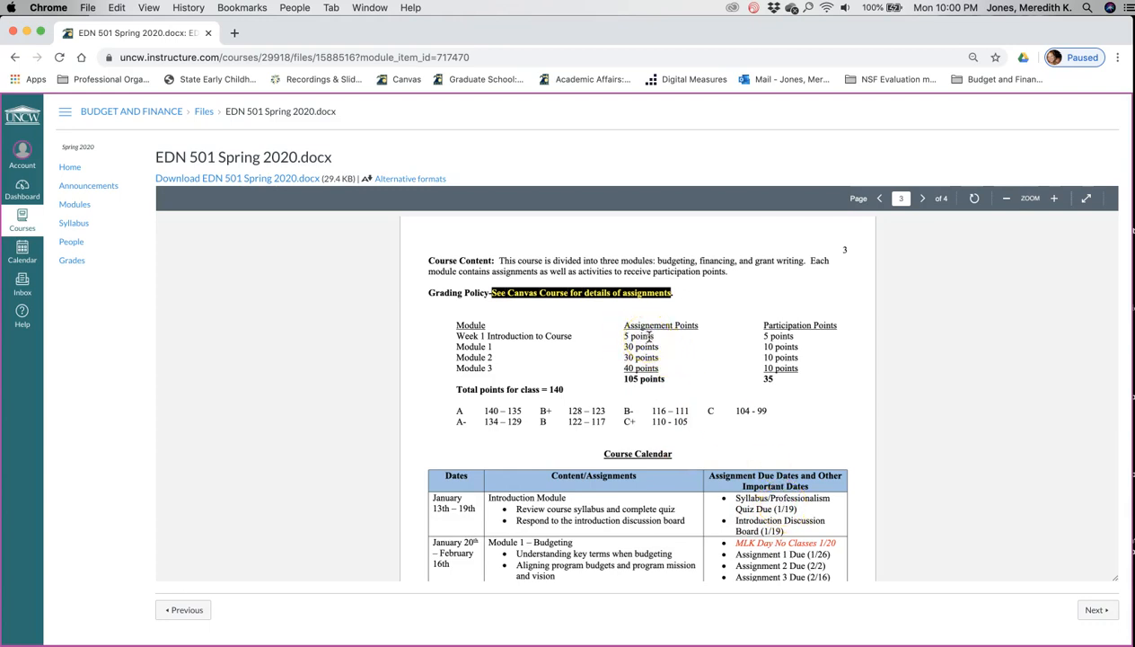
mouse_move(721, 410)
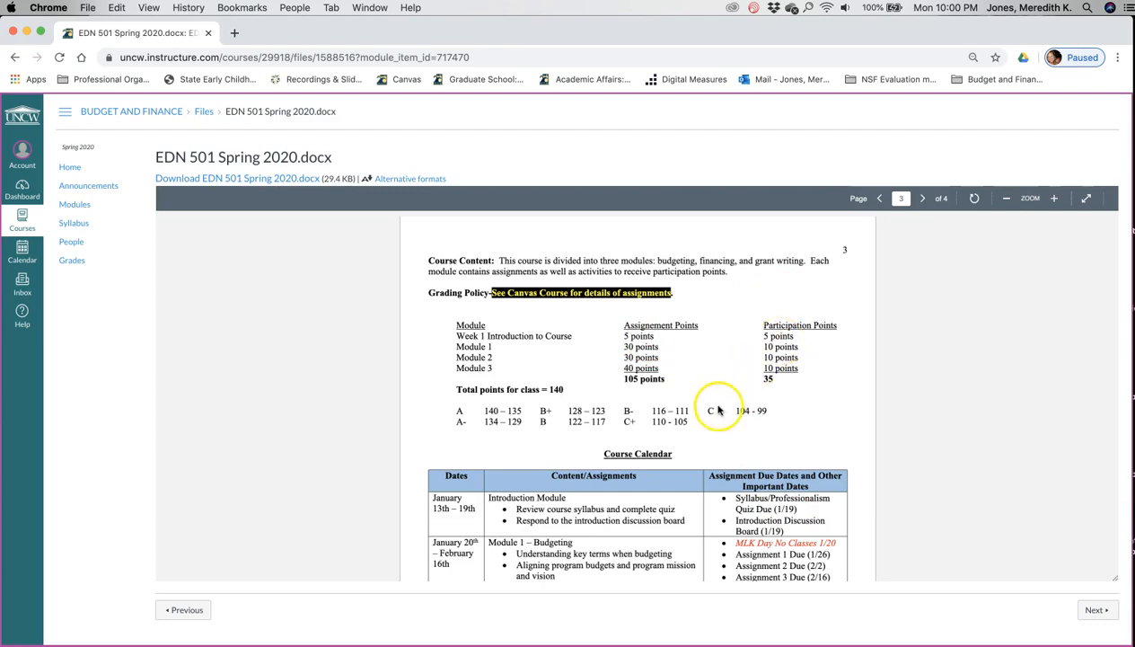
scroll(down, 3)
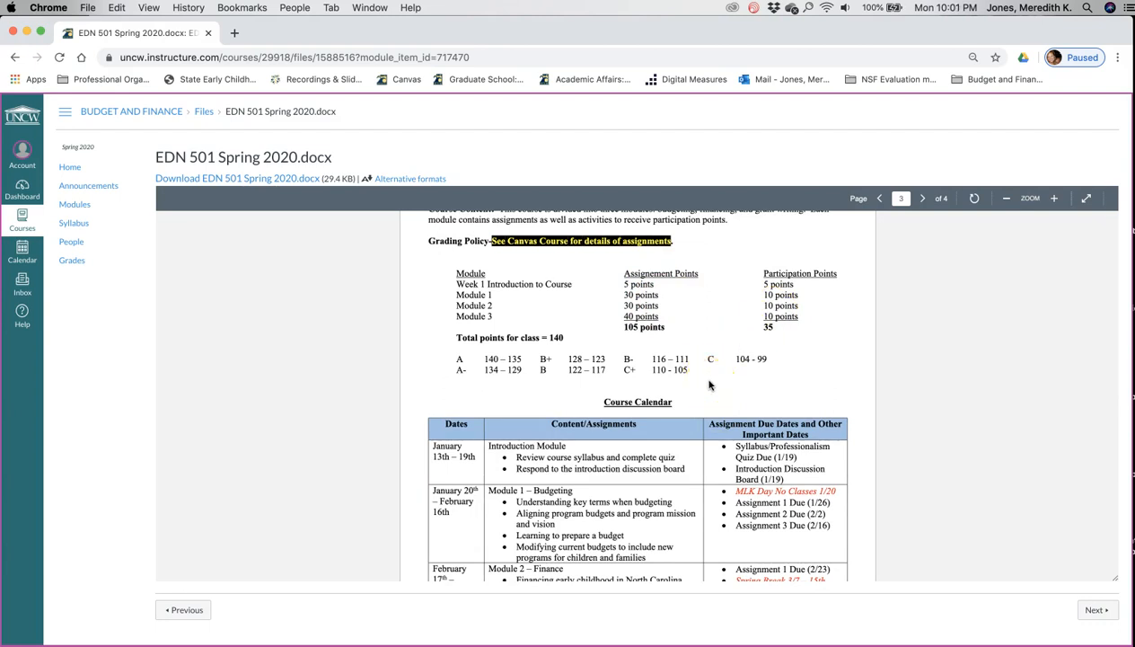
mouse_move(735, 385)
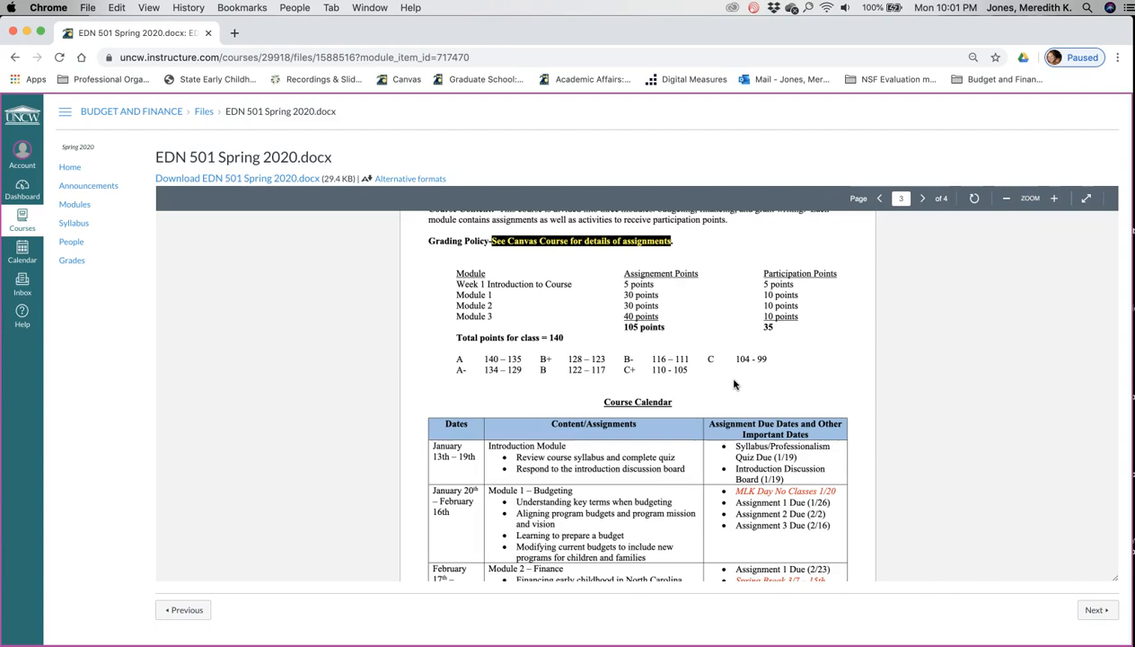
mouse_move(730, 379)
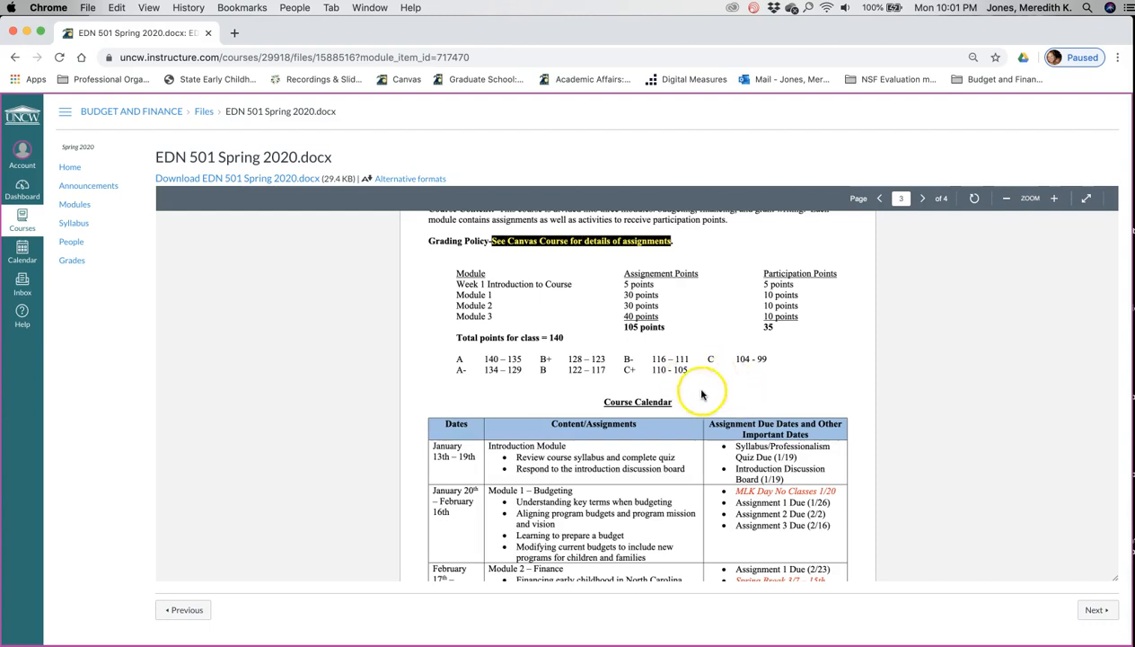
scroll(down, 3)
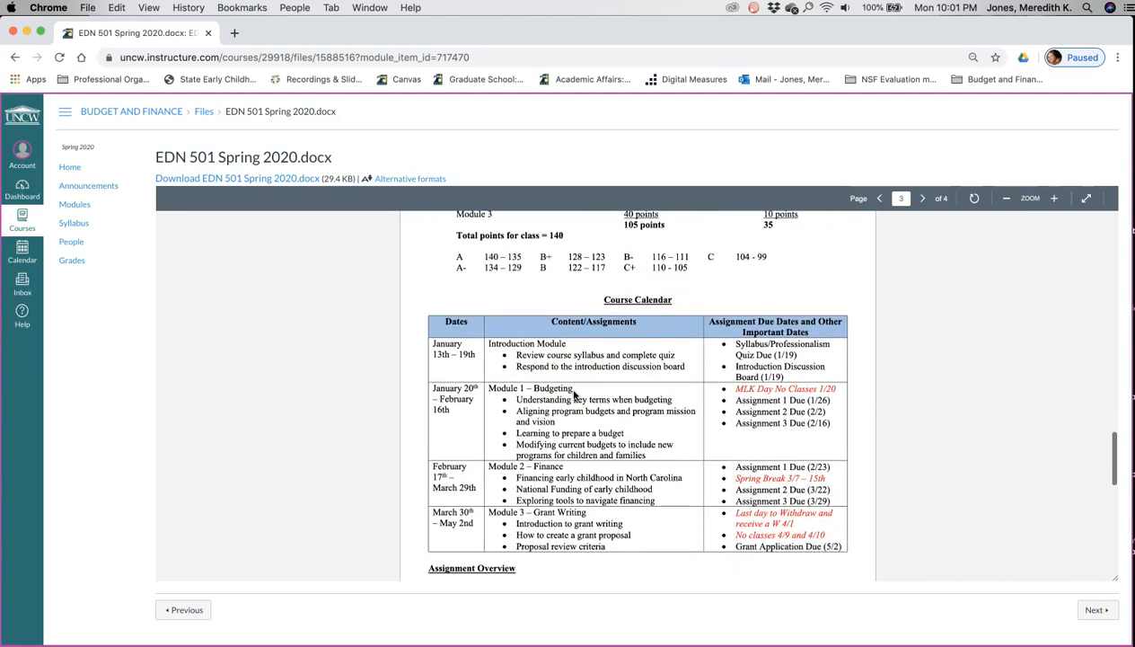
scroll(down, 3)
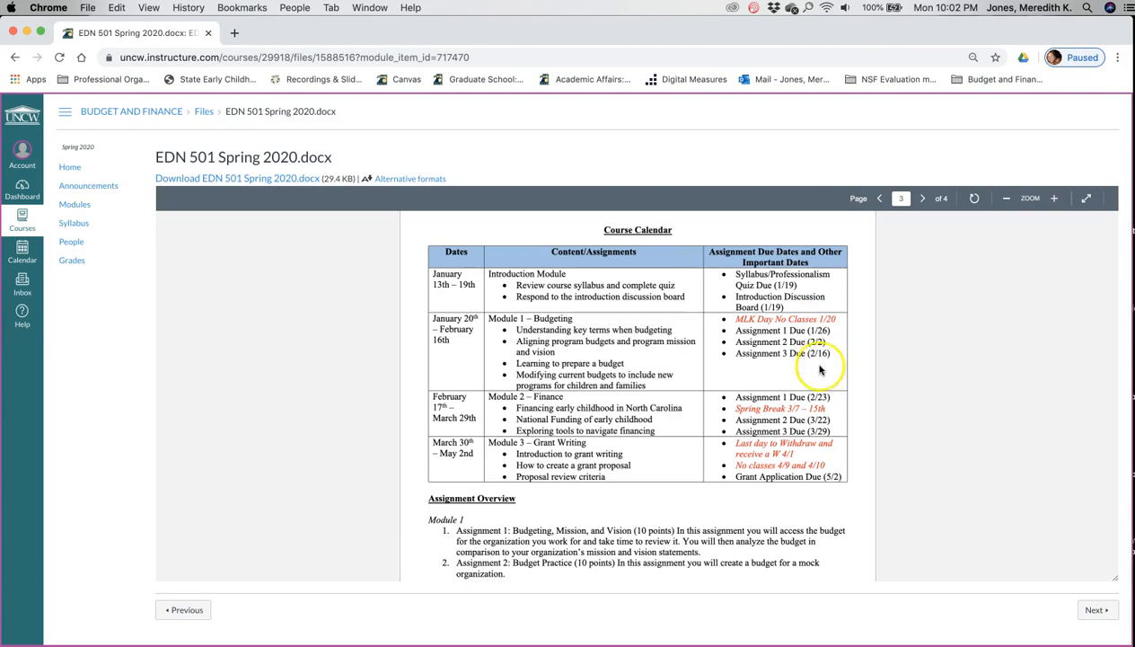
mouse_move(846, 370)
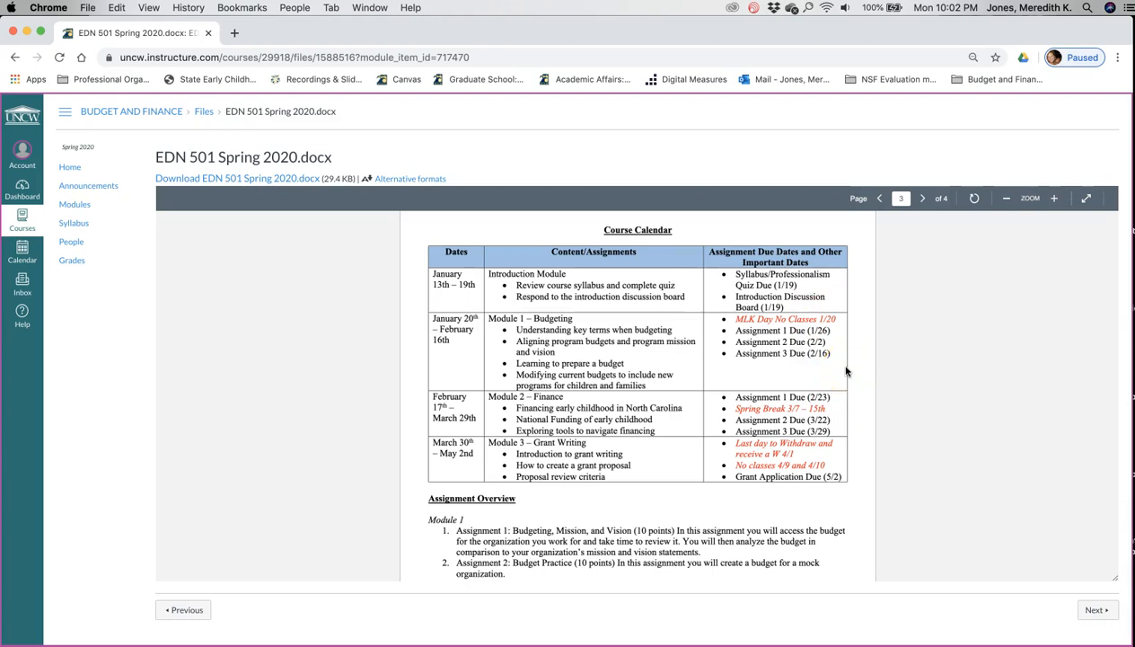
mouse_move(1103, 614)
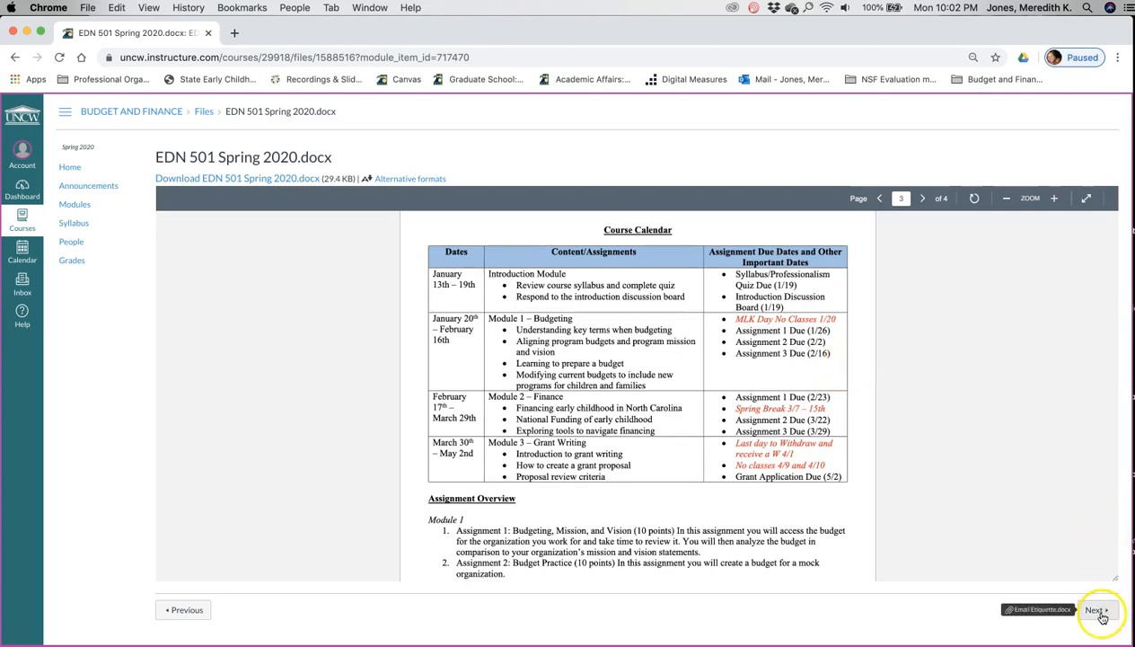
Advance past Email Etiquette.docx to the Practicing Professionalism guide and scroll its online presence section.
click(1100, 611)
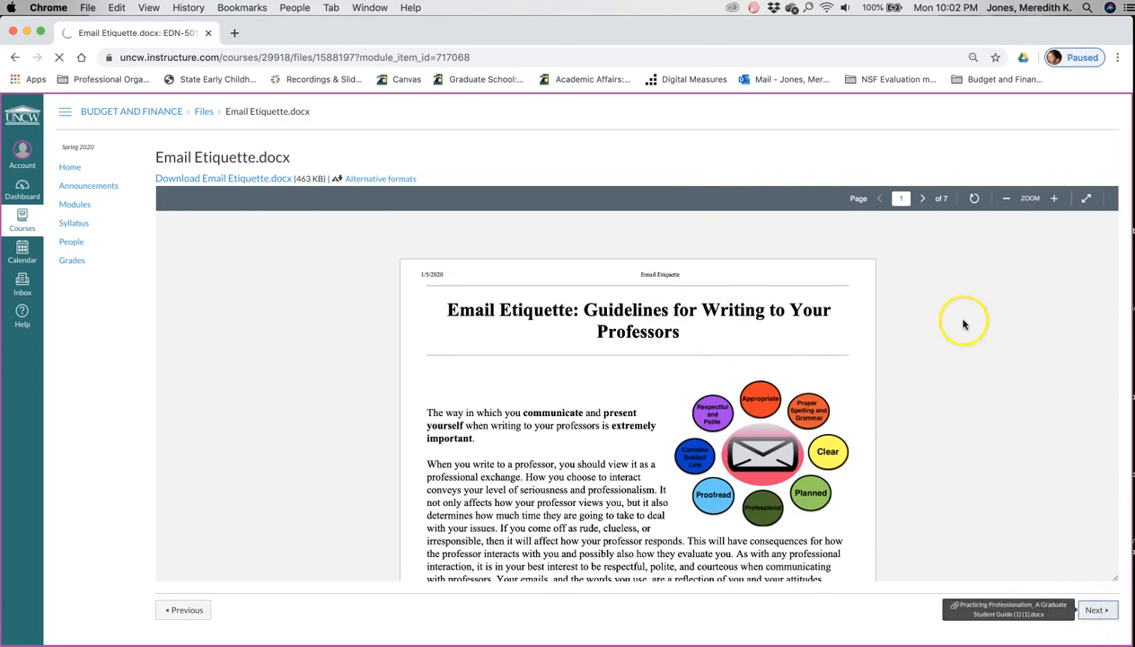
click(1096, 609)
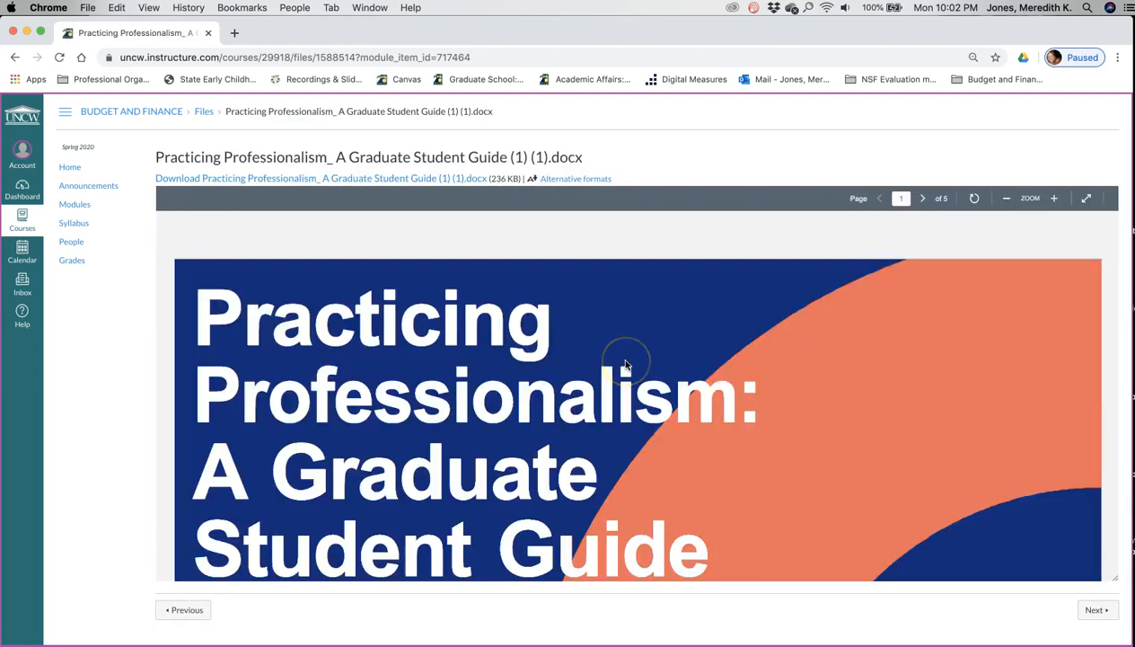
scroll(down, 3)
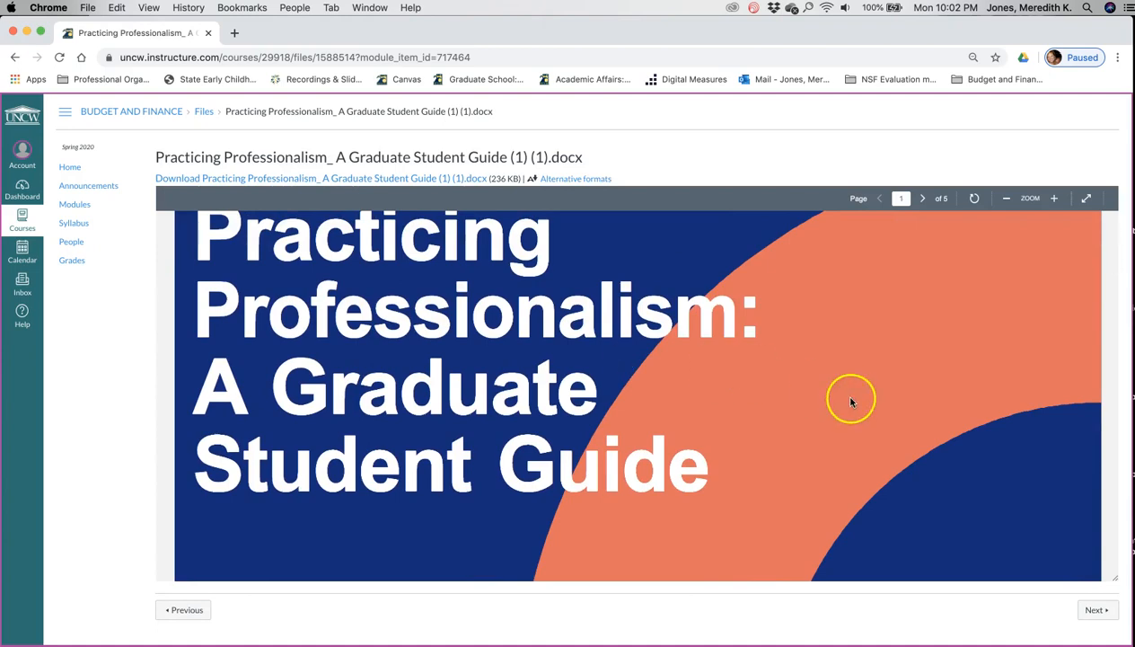
mouse_move(1061, 582)
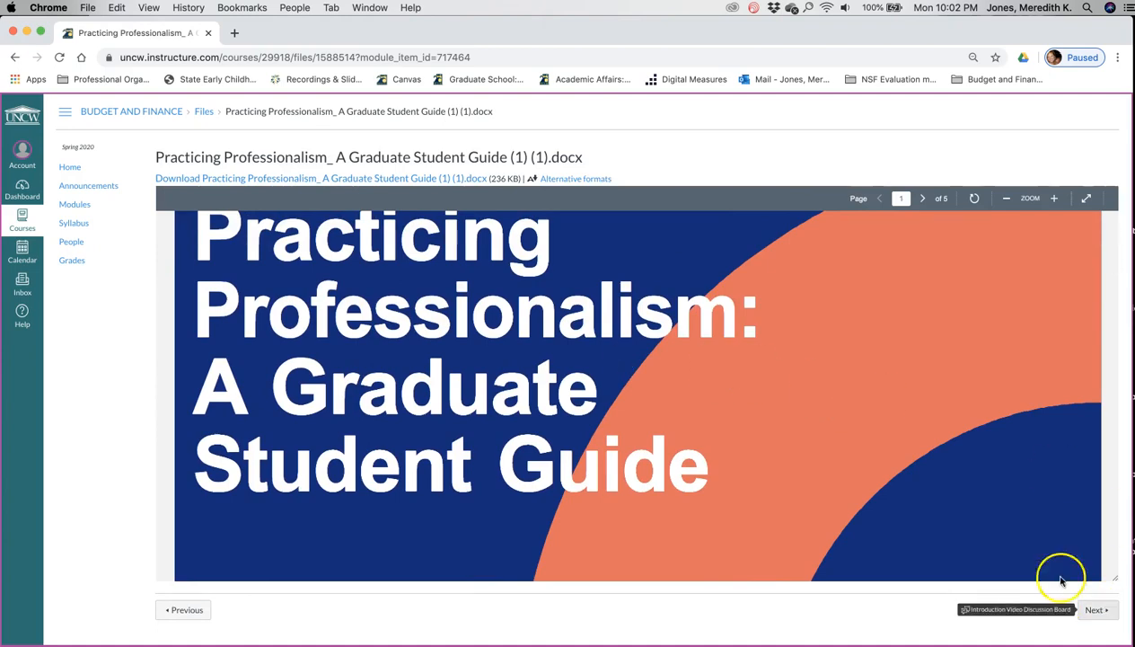
click(923, 198)
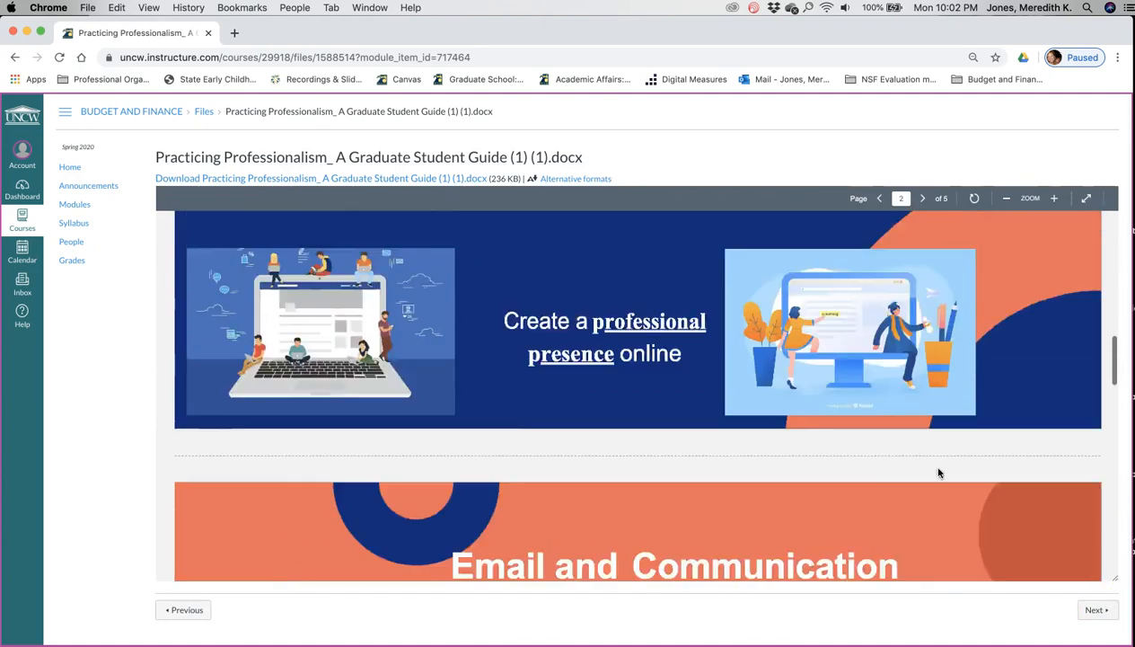
Move to the Introduction Video Discussion Board and read through its prompt.
click(183, 609)
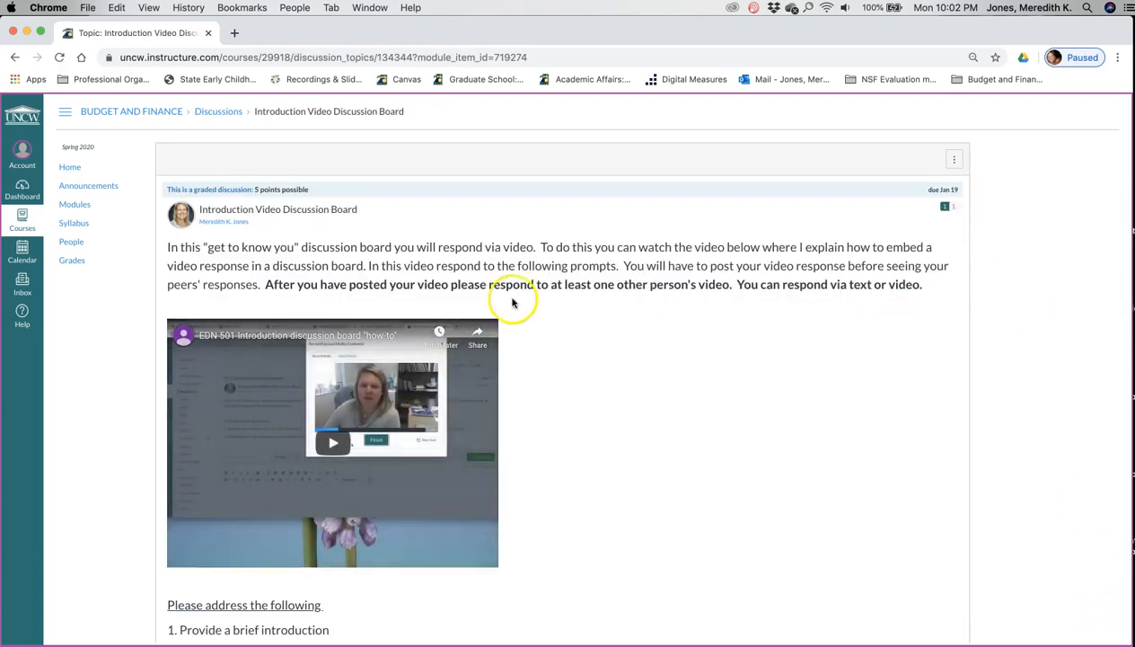
mouse_move(616, 483)
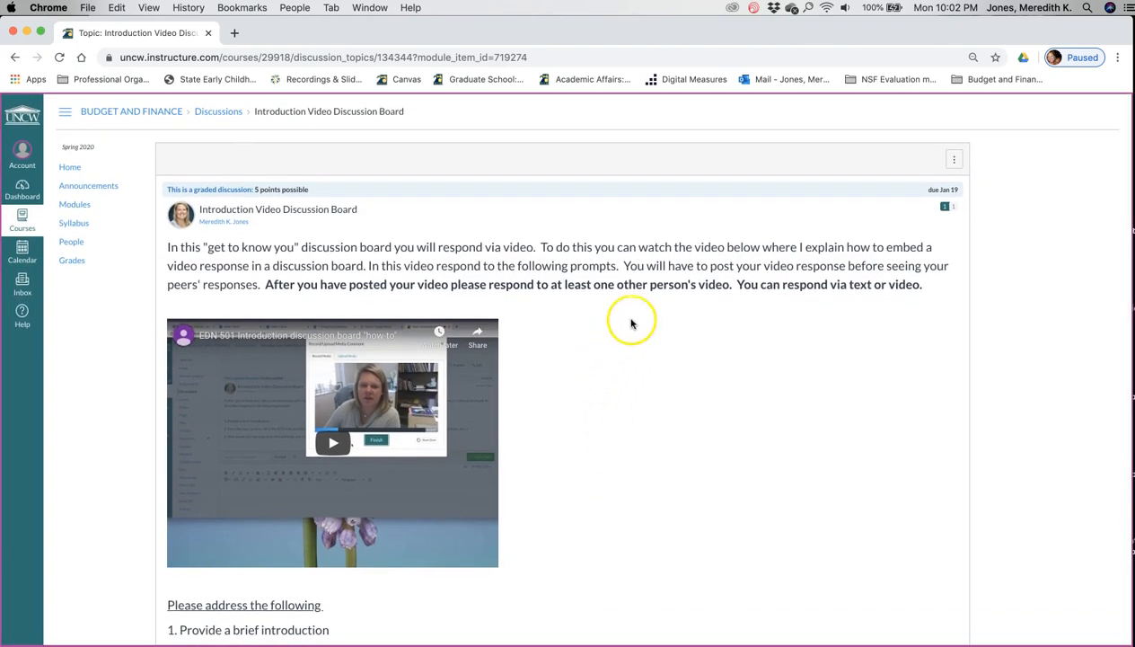
mouse_move(642, 539)
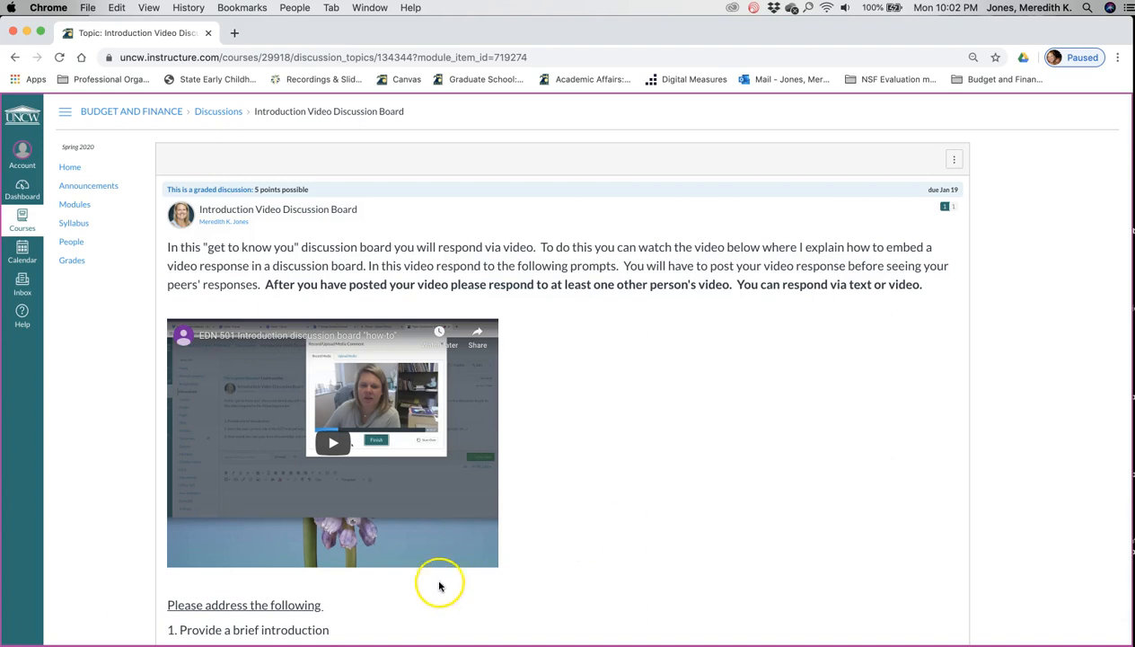
scroll(down, 3)
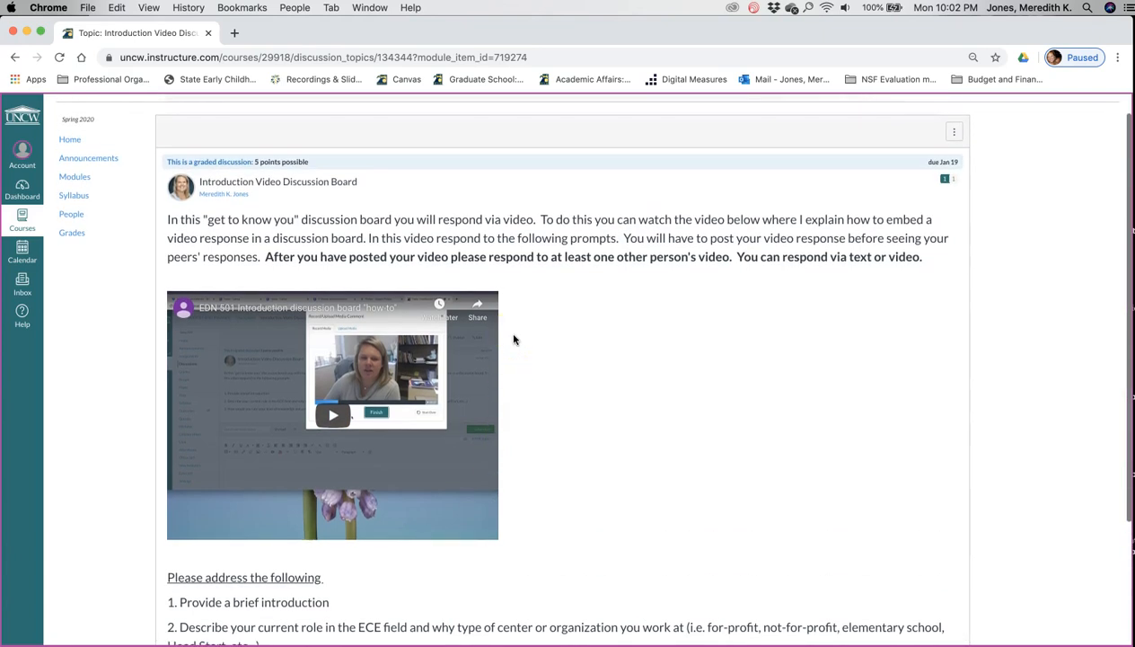
scroll(down, 3)
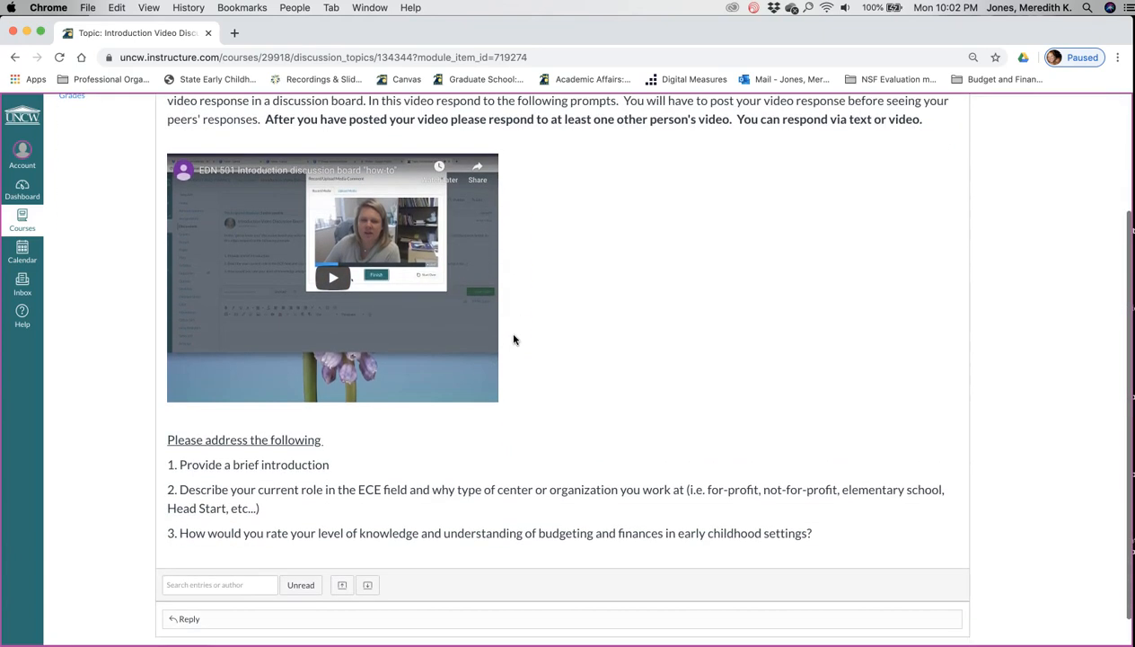
scroll(down, 3)
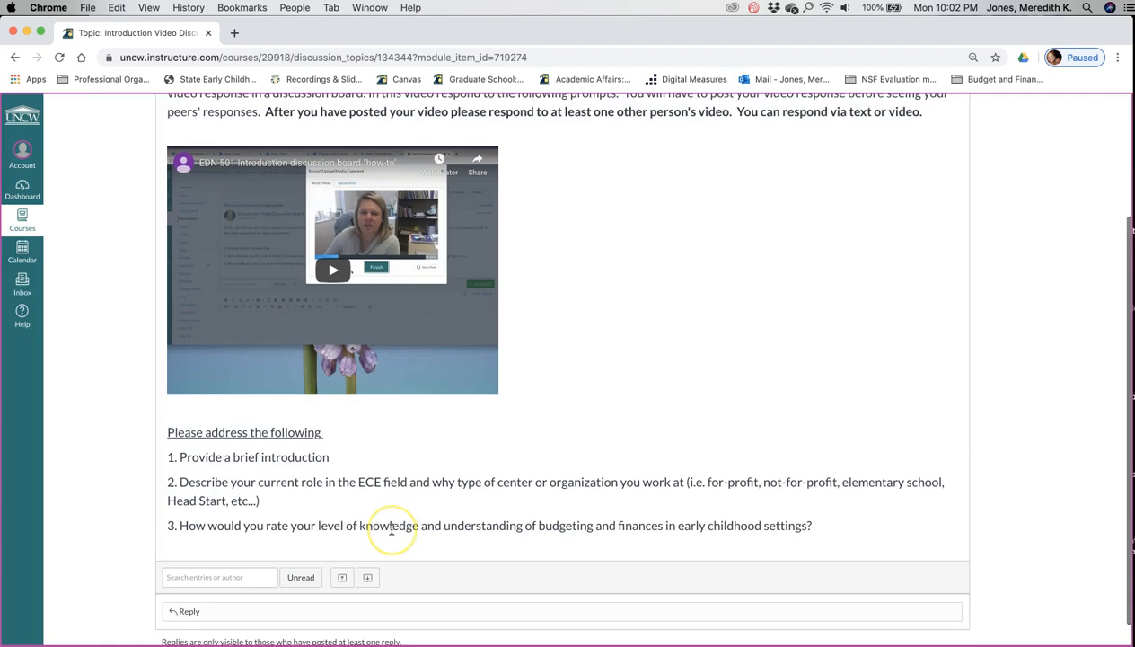
scroll(down, 3)
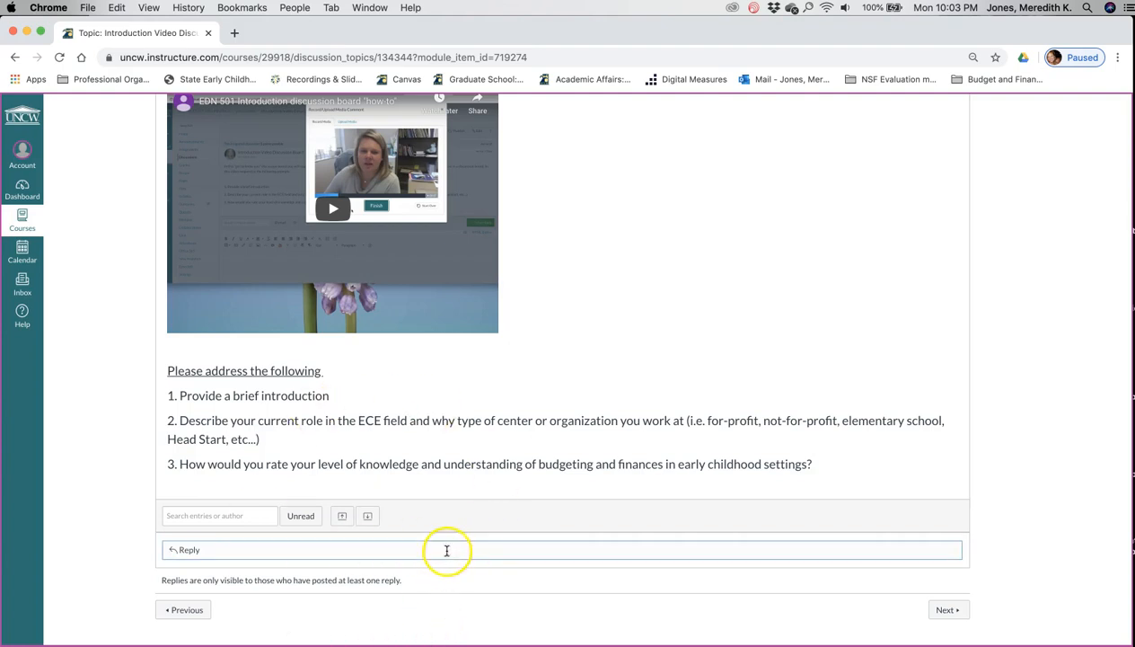
mouse_move(546, 162)
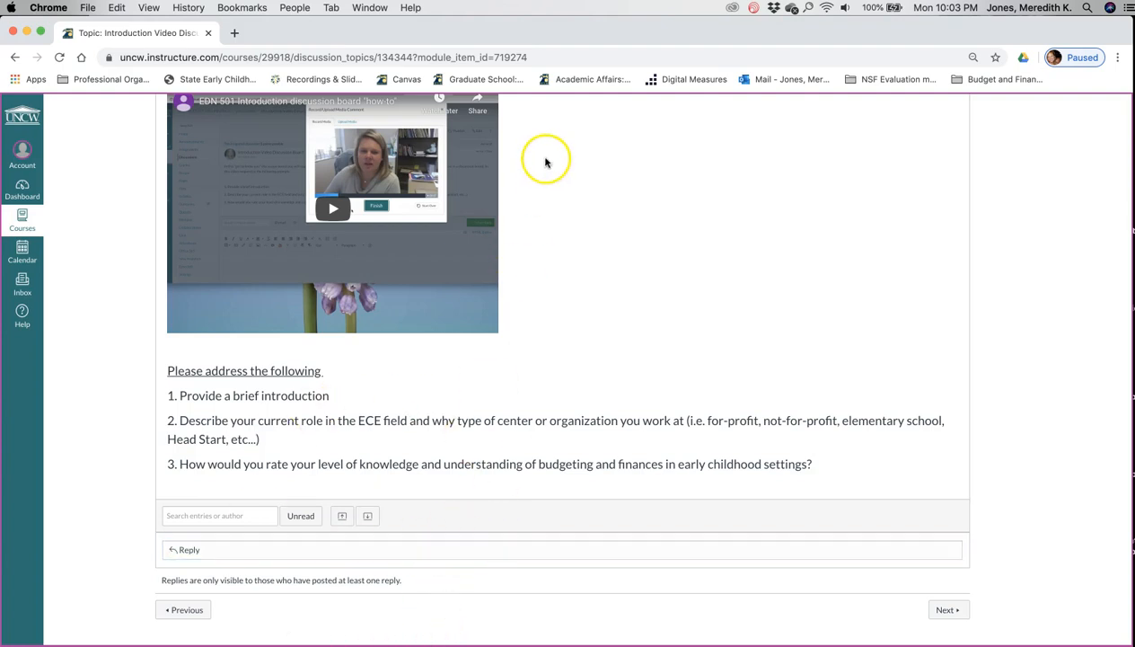
mouse_move(577, 38)
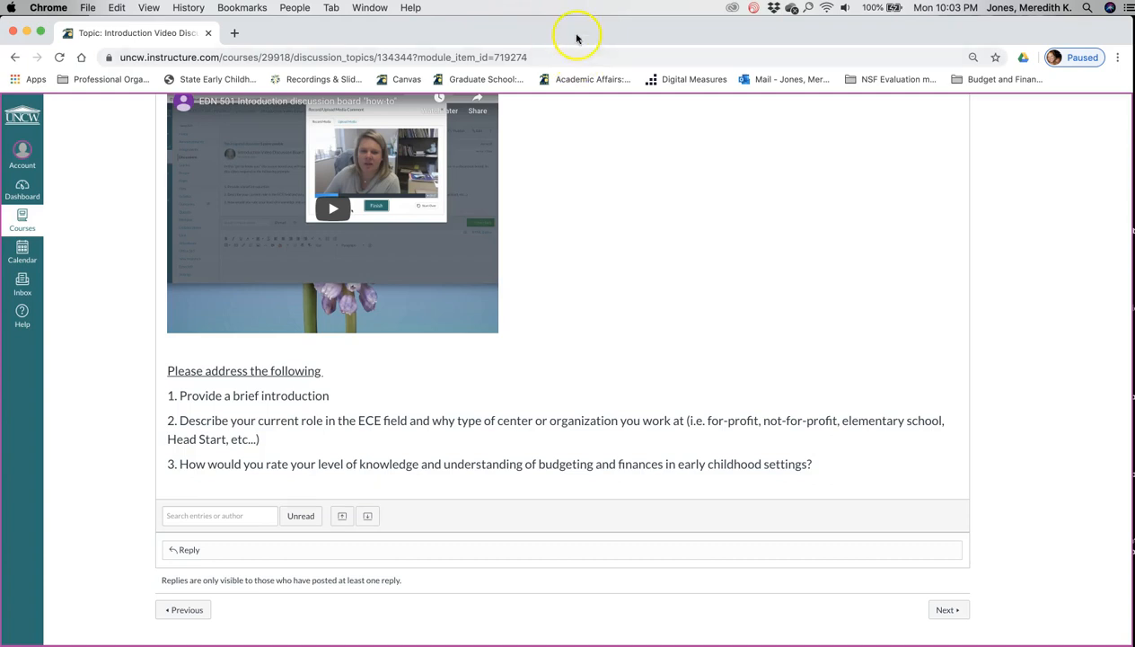
click(352, 550)
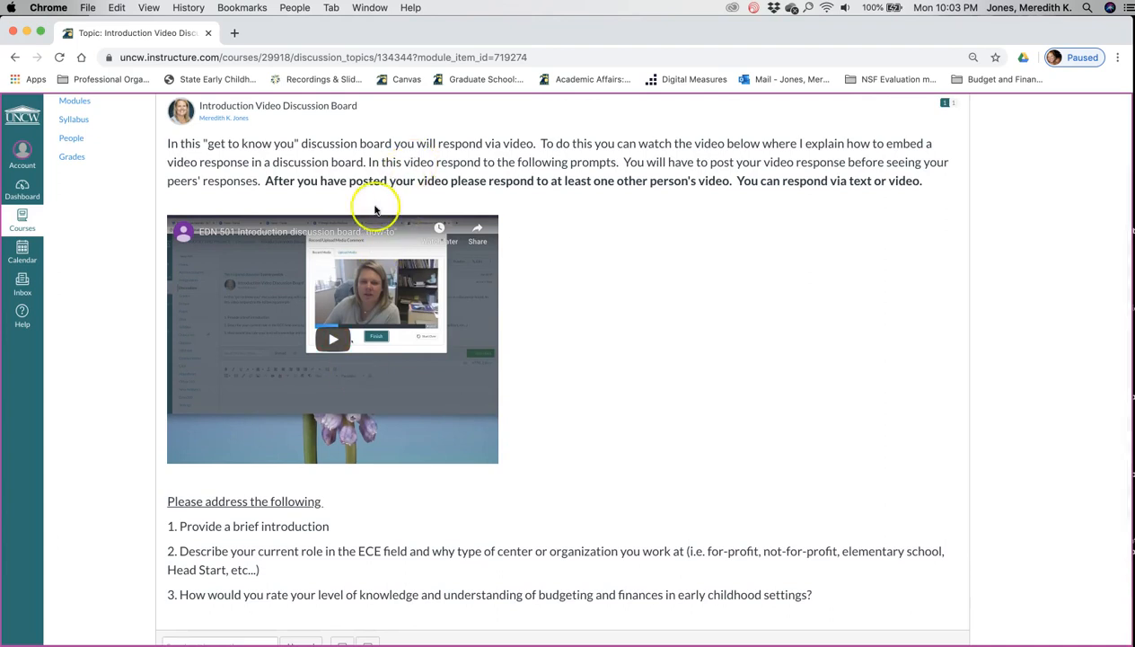
mouse_move(458, 212)
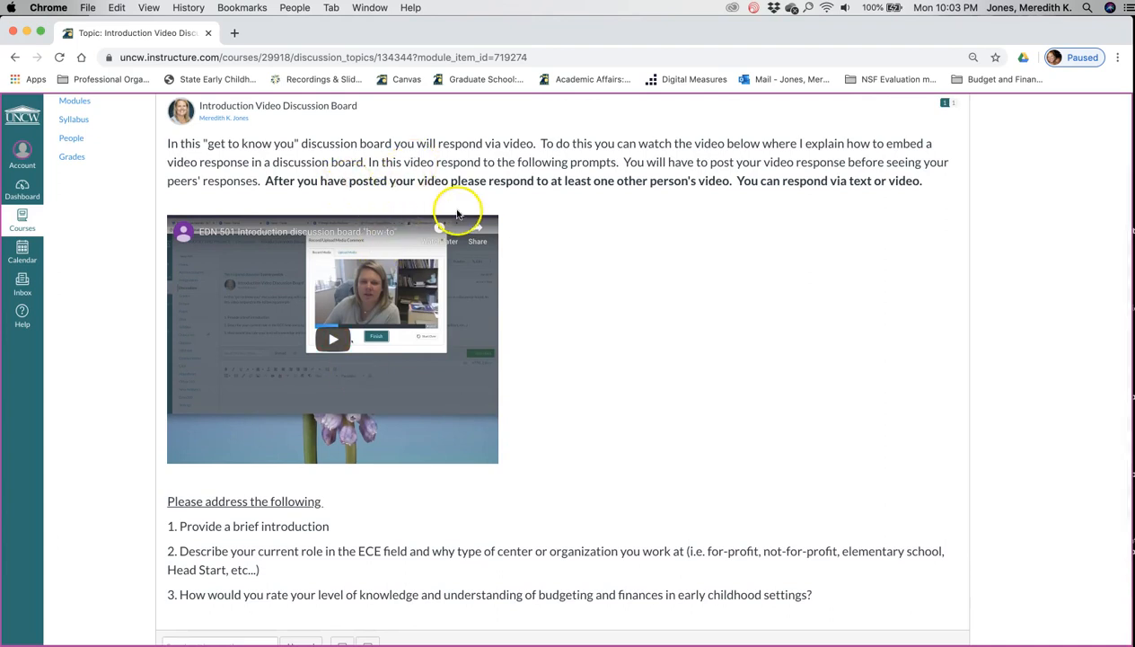
mouse_move(219, 552)
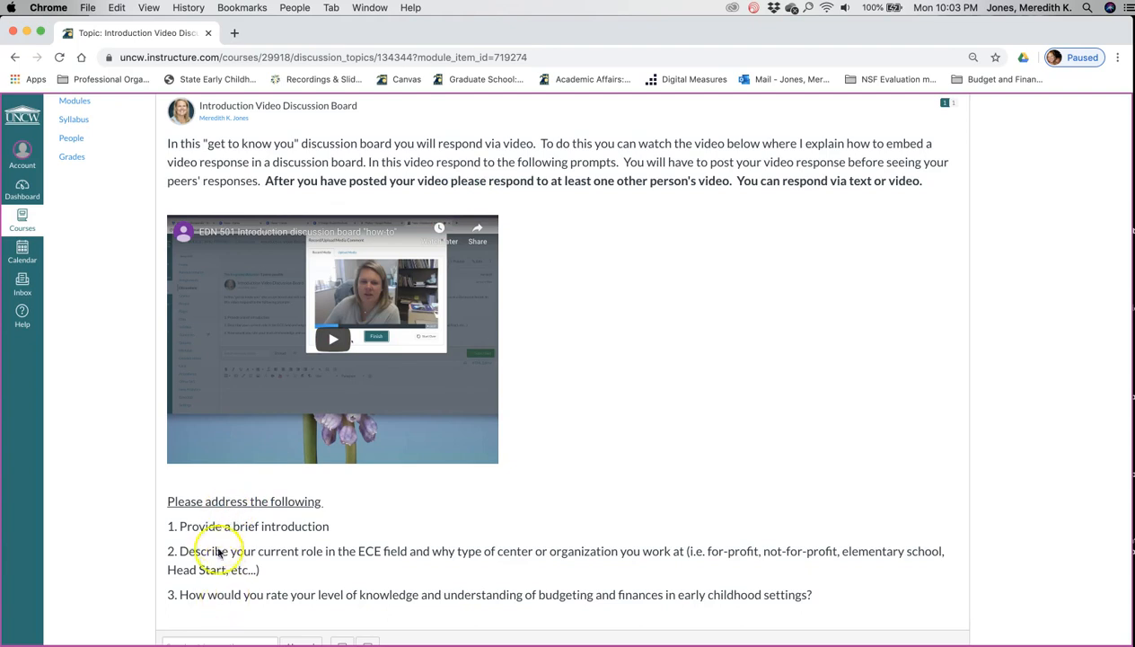
mouse_move(262, 615)
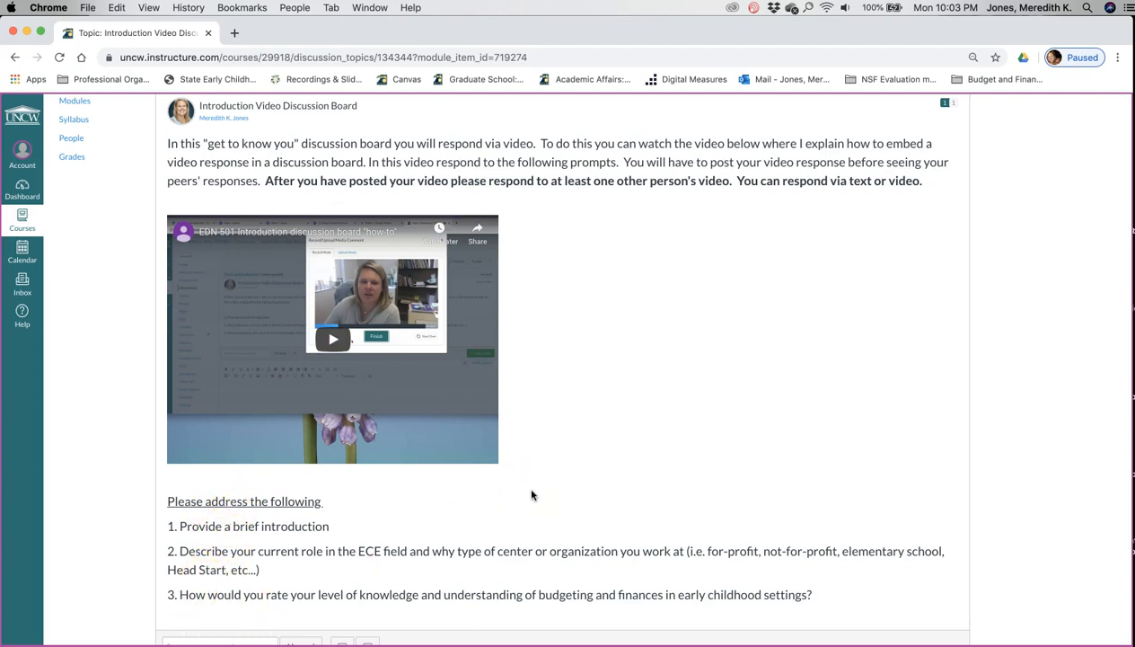
mouse_move(678, 219)
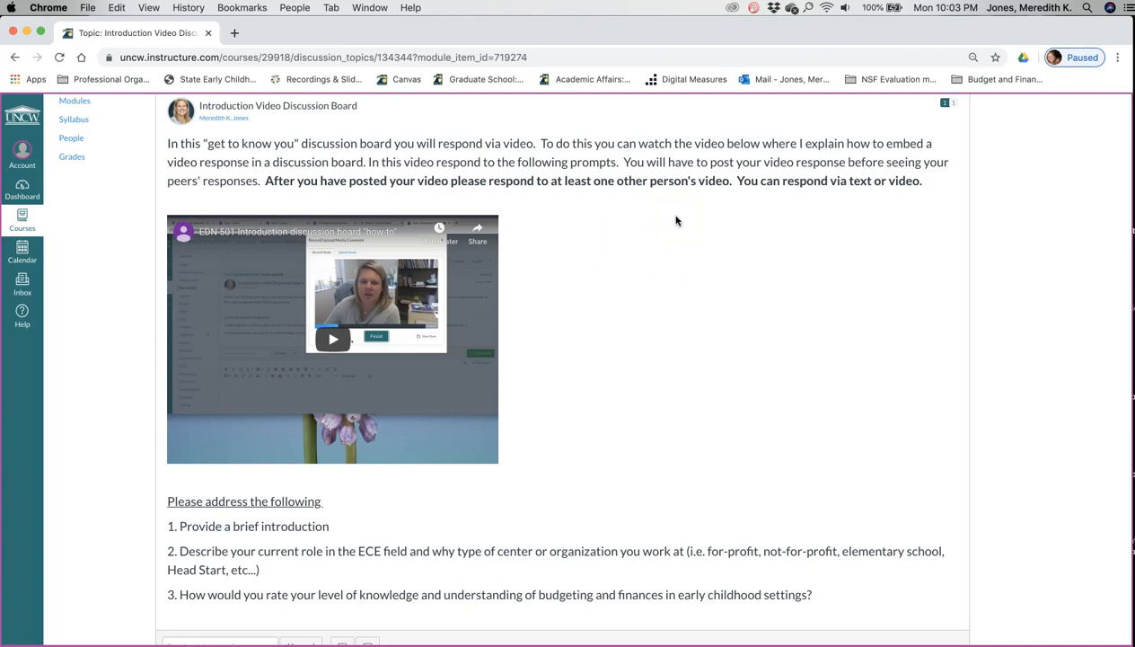
mouse_move(762, 299)
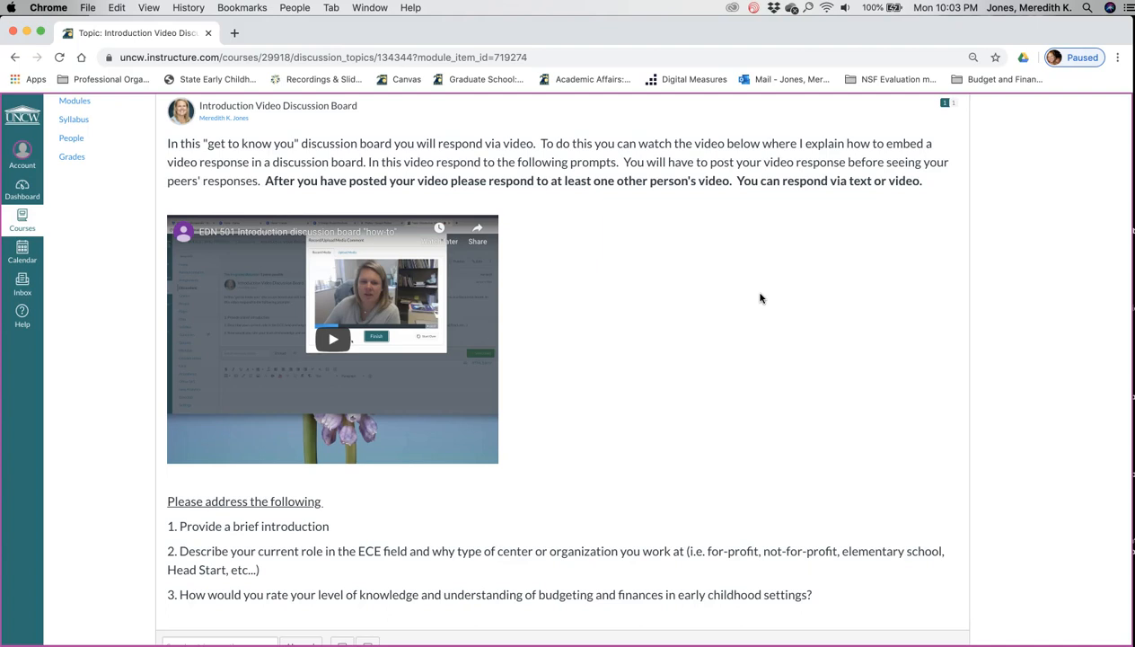
mouse_move(816, 244)
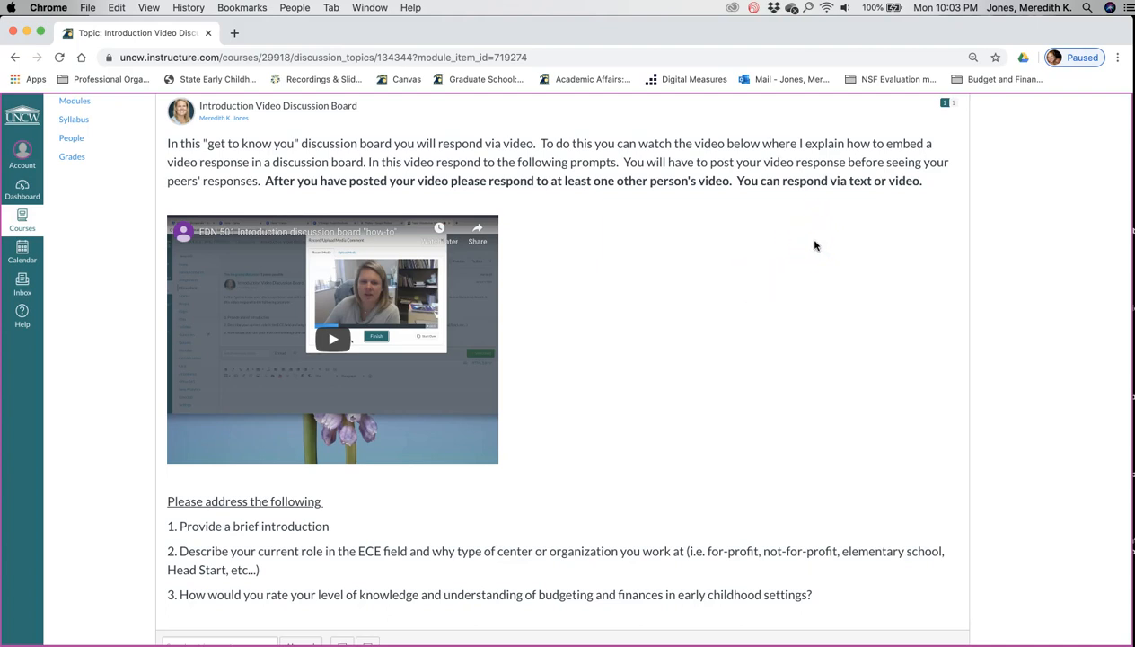
mouse_move(809, 251)
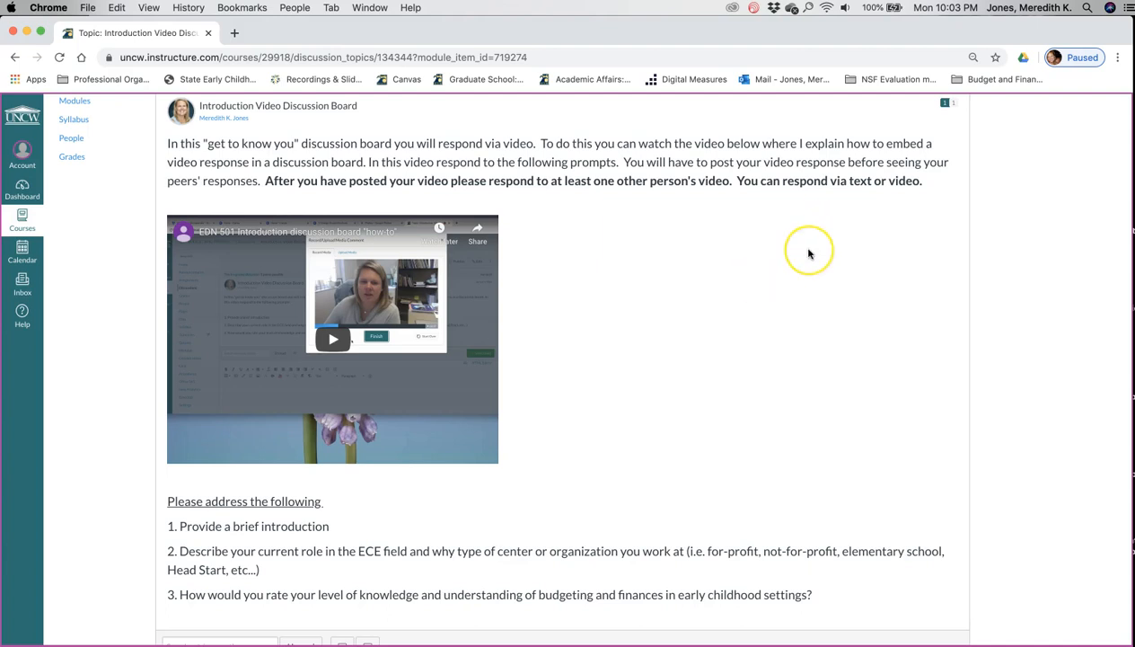
scroll(down, 3)
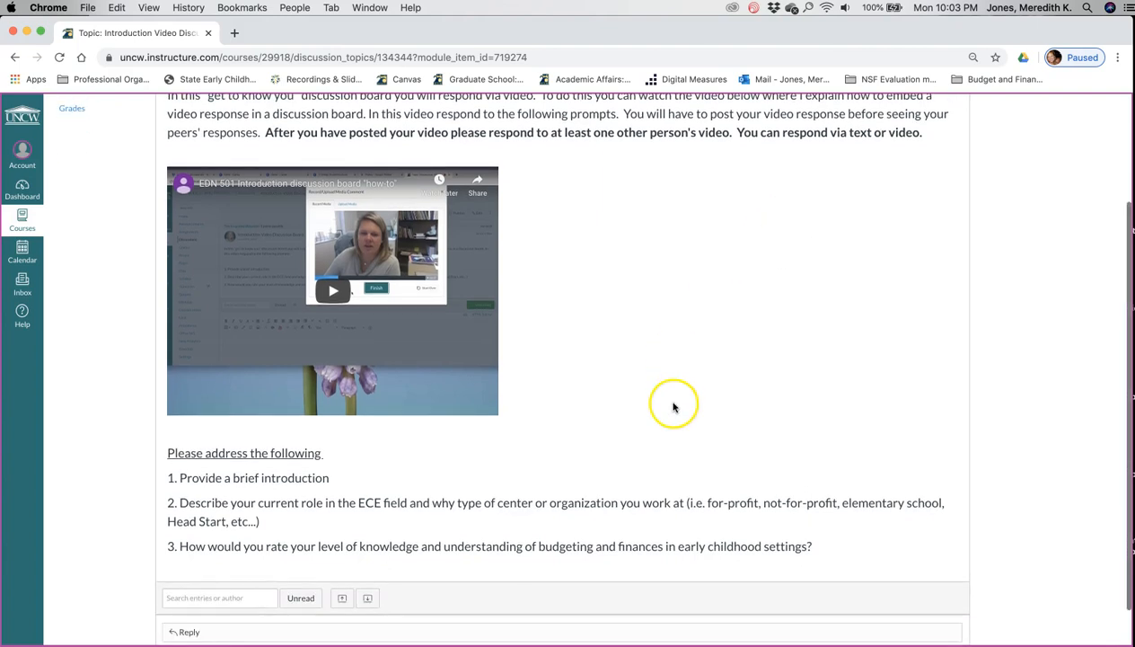
mouse_move(640, 368)
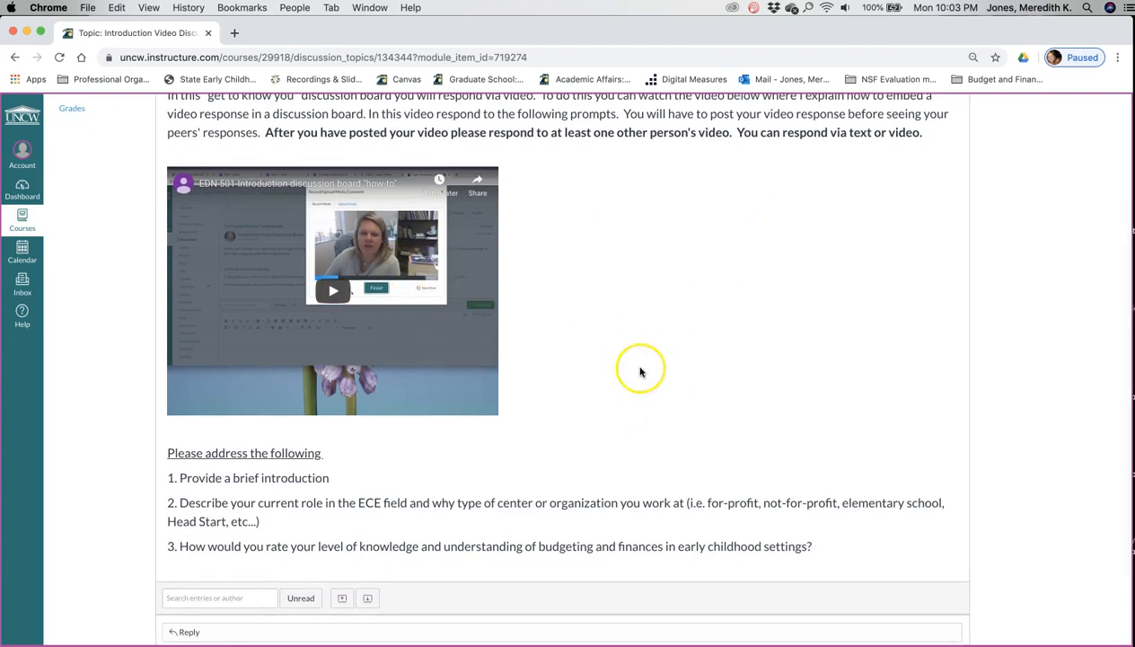
scroll(down, 3)
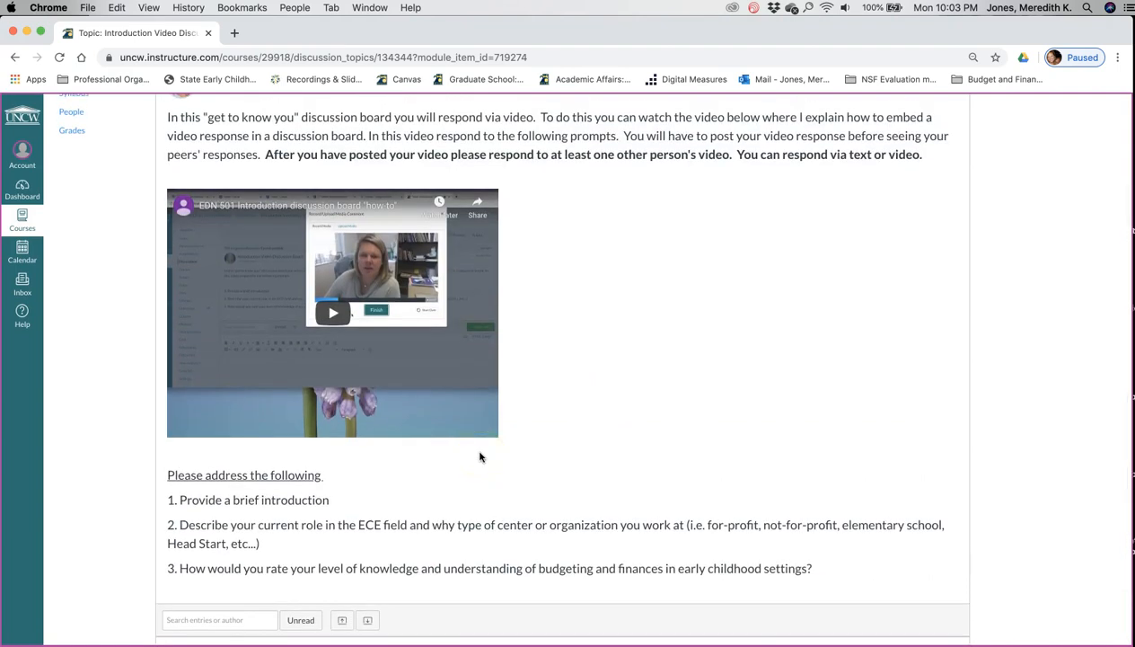
Start a reply to the discussion prompt and review the reply area.
click(332, 313)
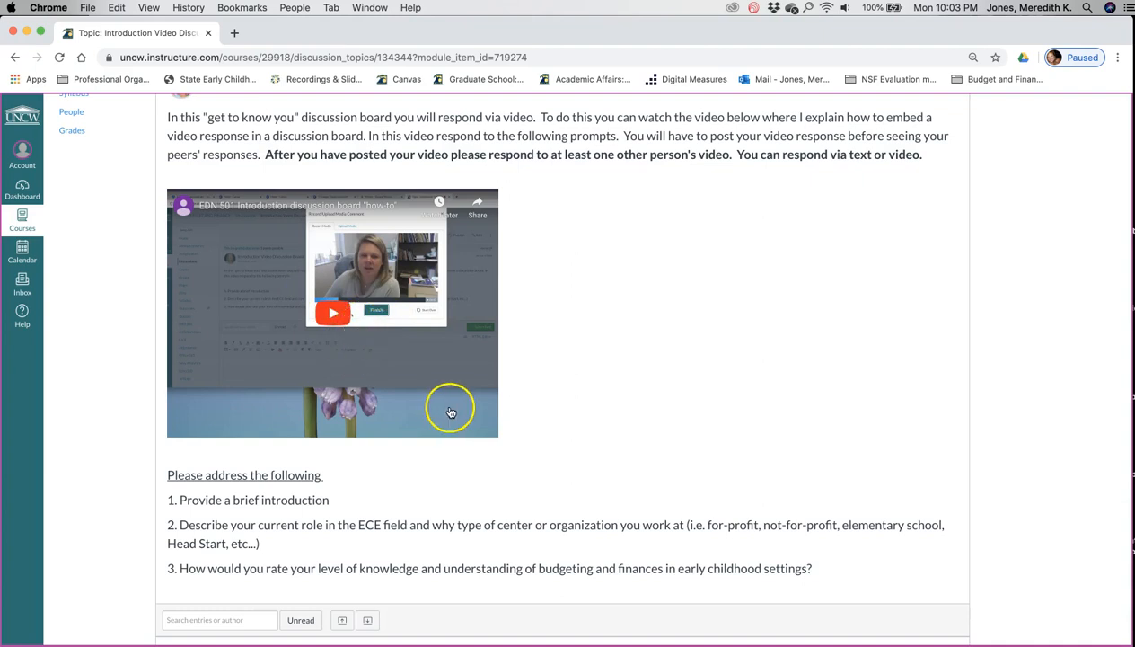
scroll(down, 3)
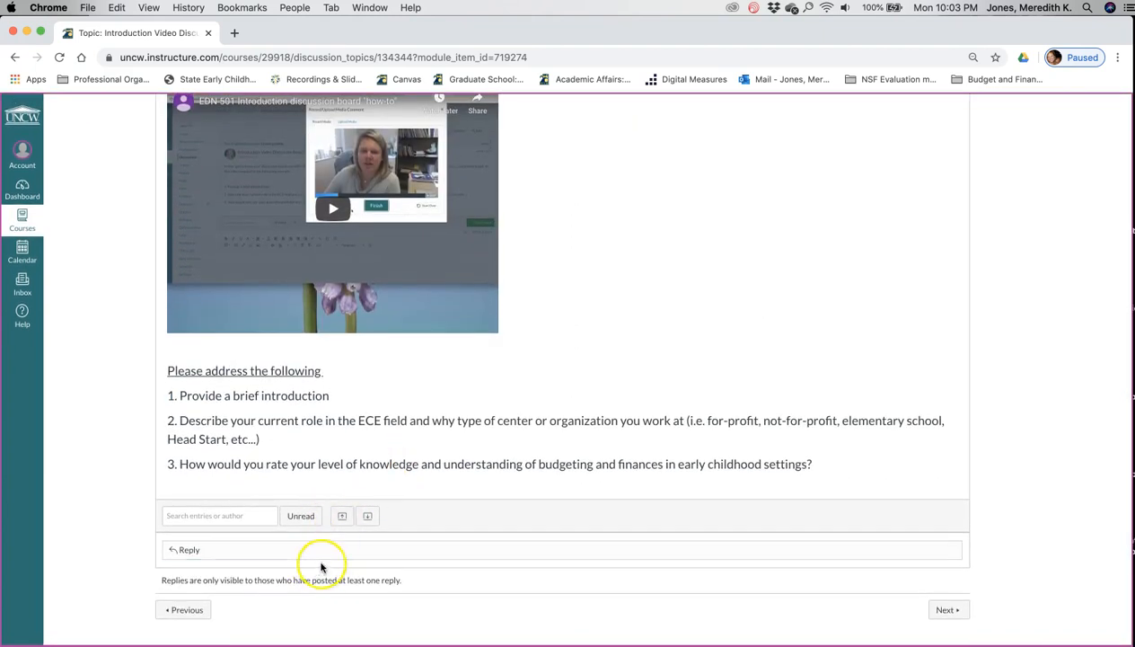
click(331, 550)
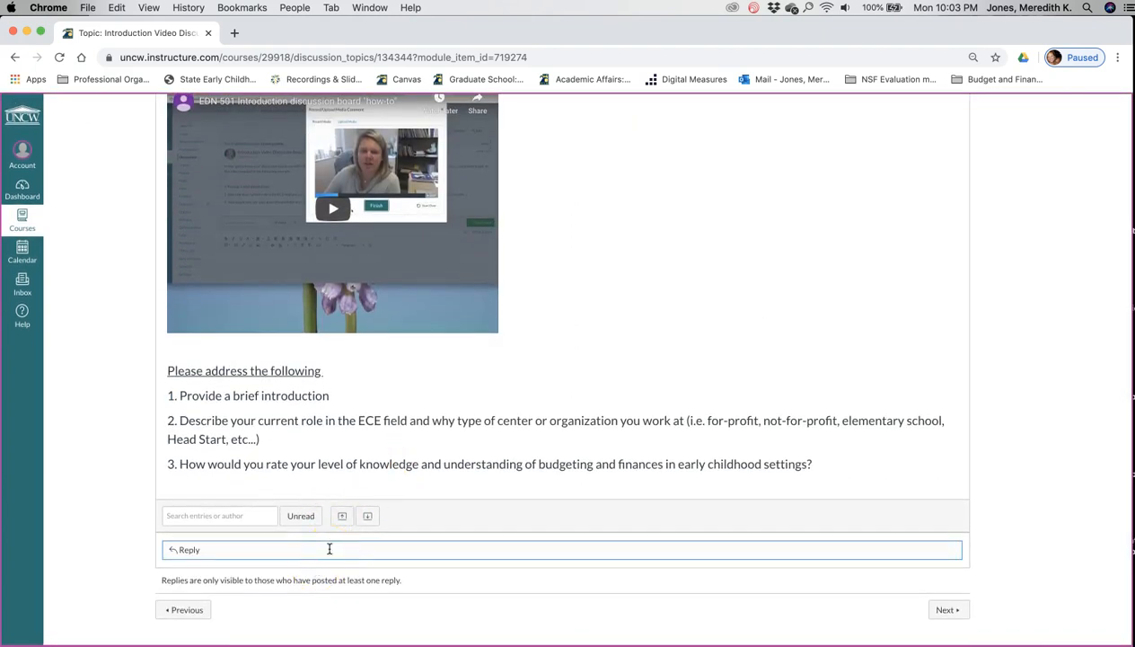
mouse_move(338, 561)
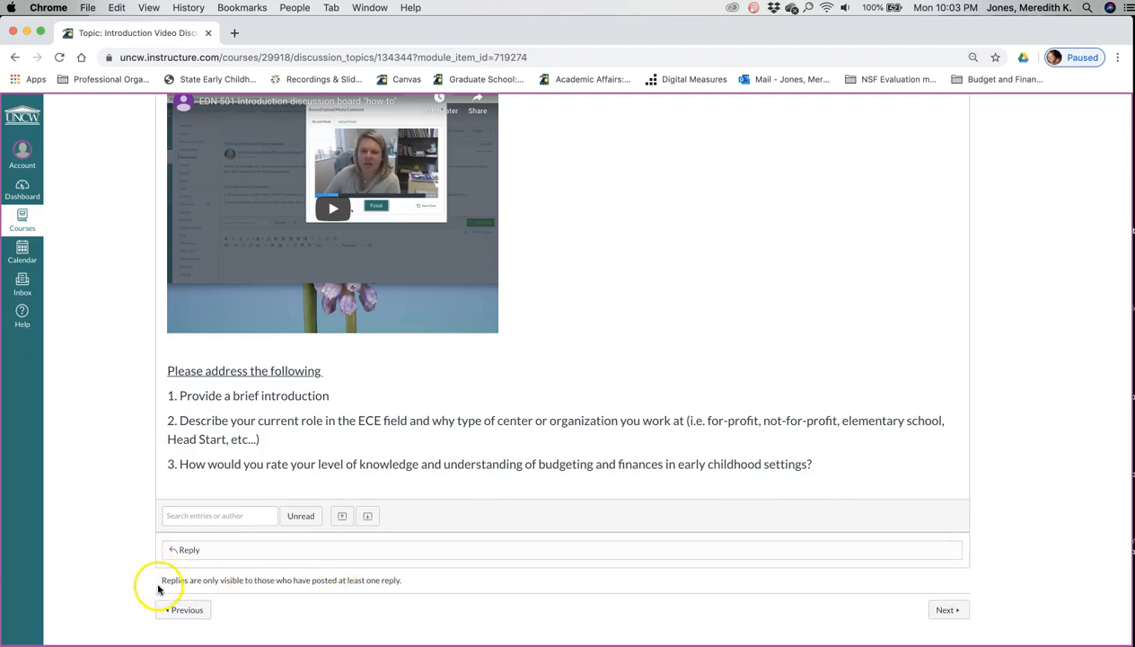
mouse_move(357, 600)
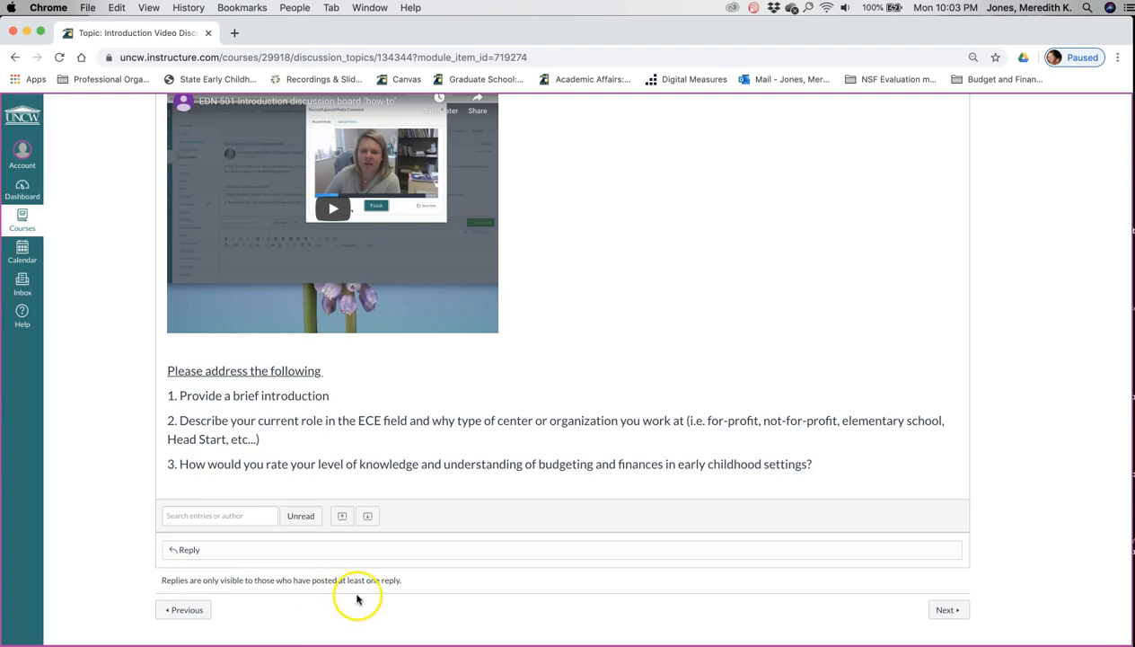
click(364, 549)
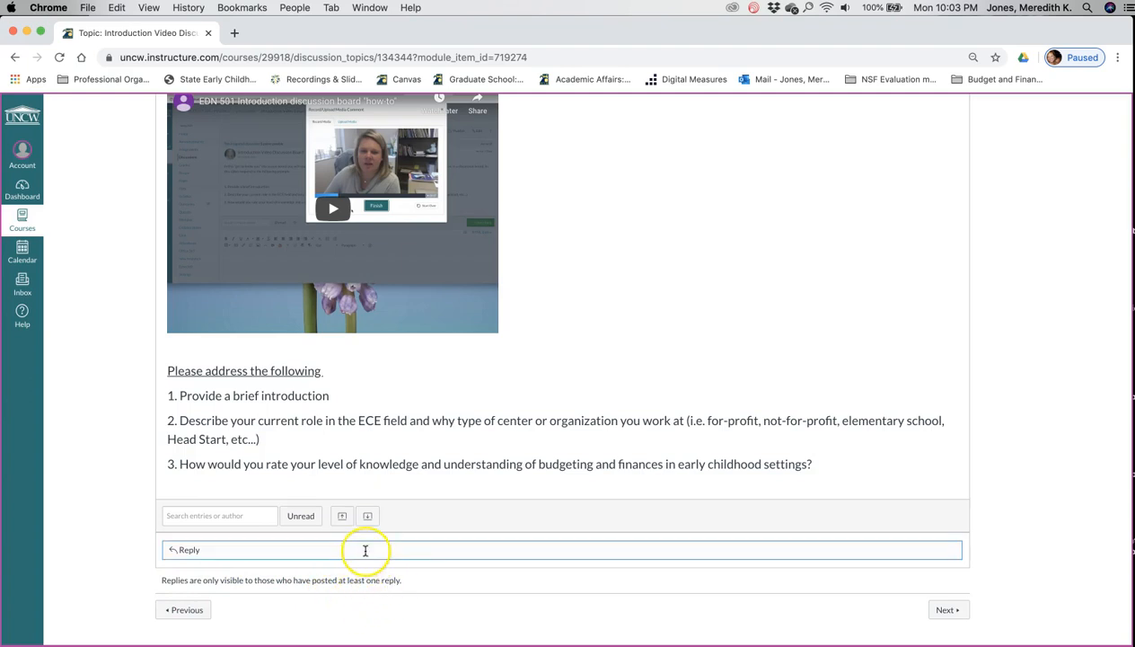
mouse_move(233, 564)
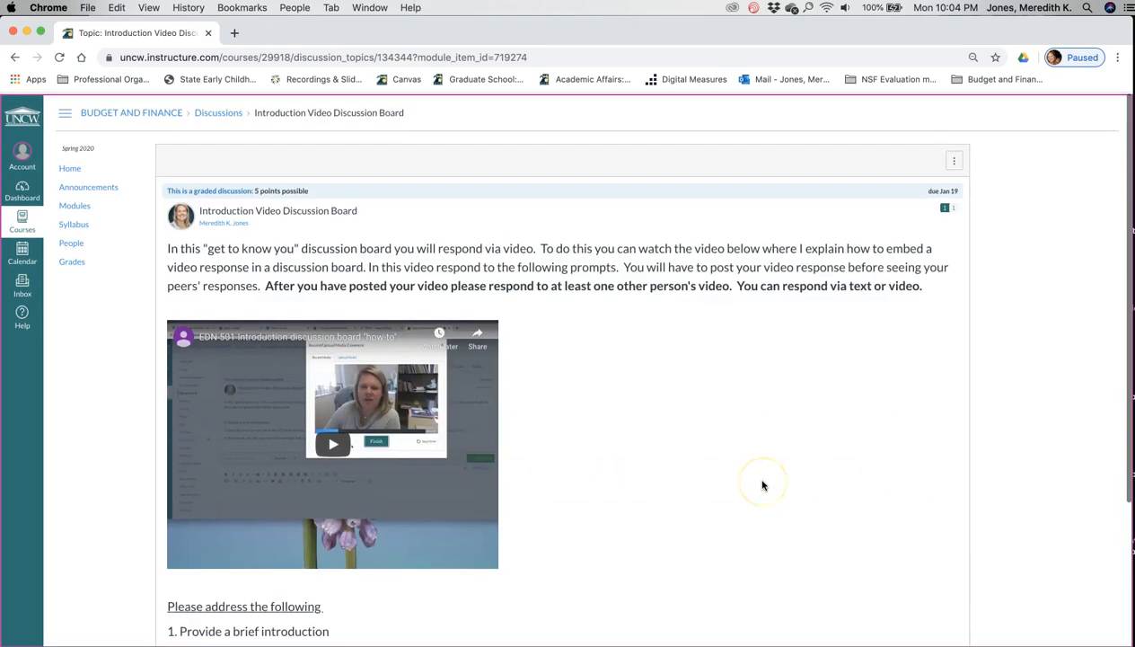
scroll(down, 3)
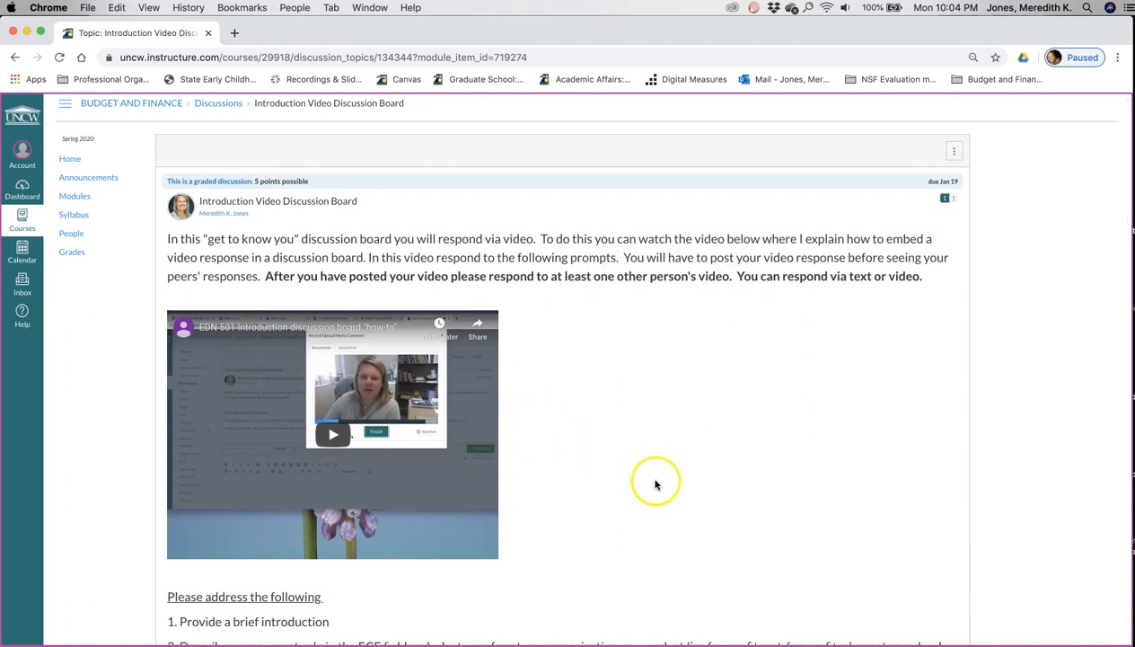
scroll(down, 3)
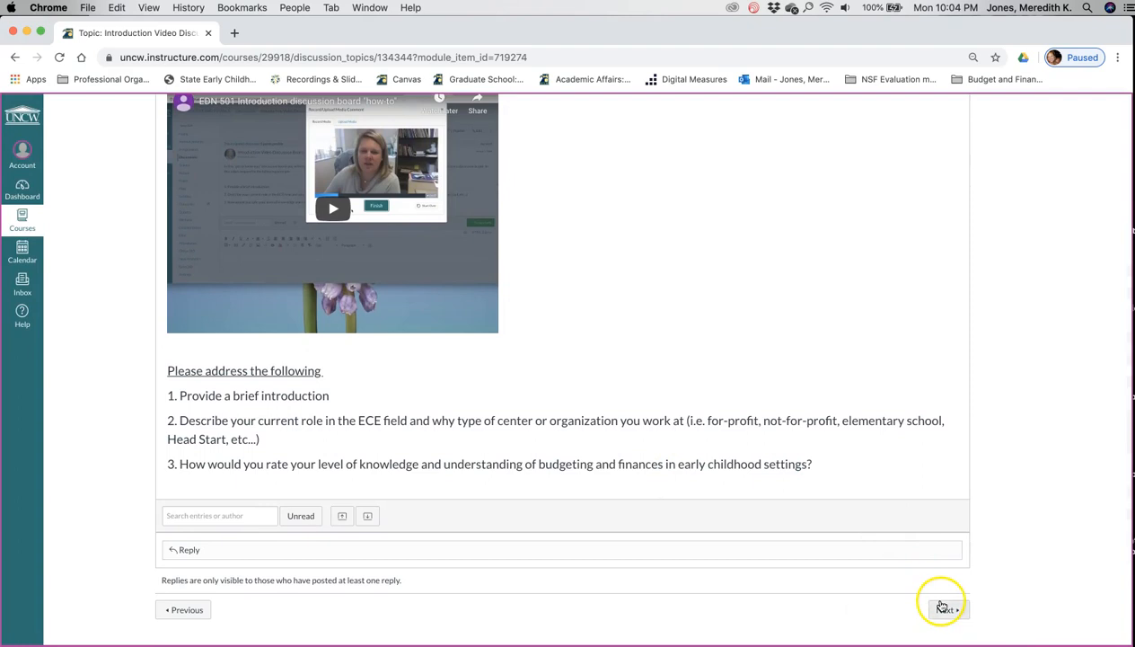
Advance to the EDN 501 Syllabus Quiz, locked until Jan 13, 5 points, 5 questions.
click(945, 607)
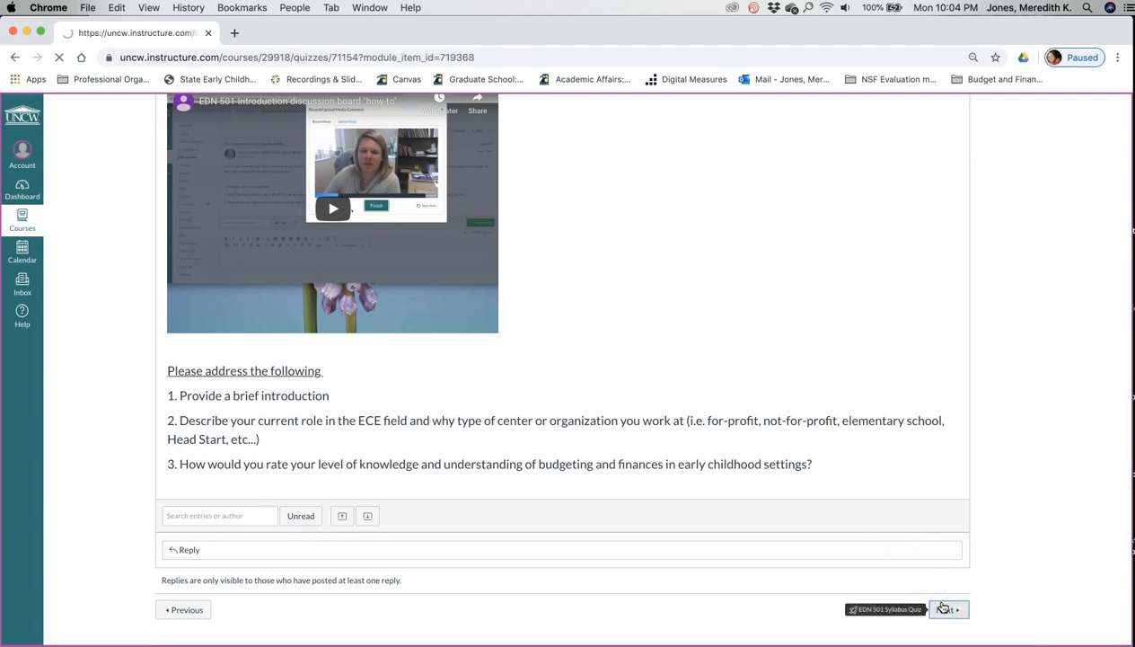
click(943, 607)
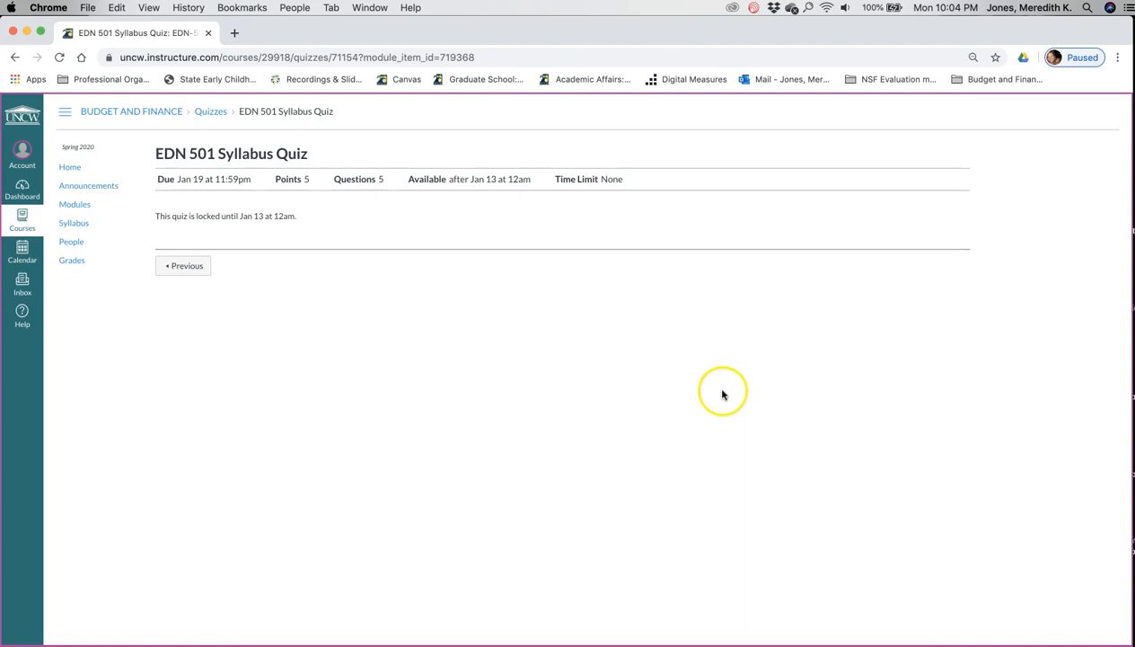
mouse_move(560, 230)
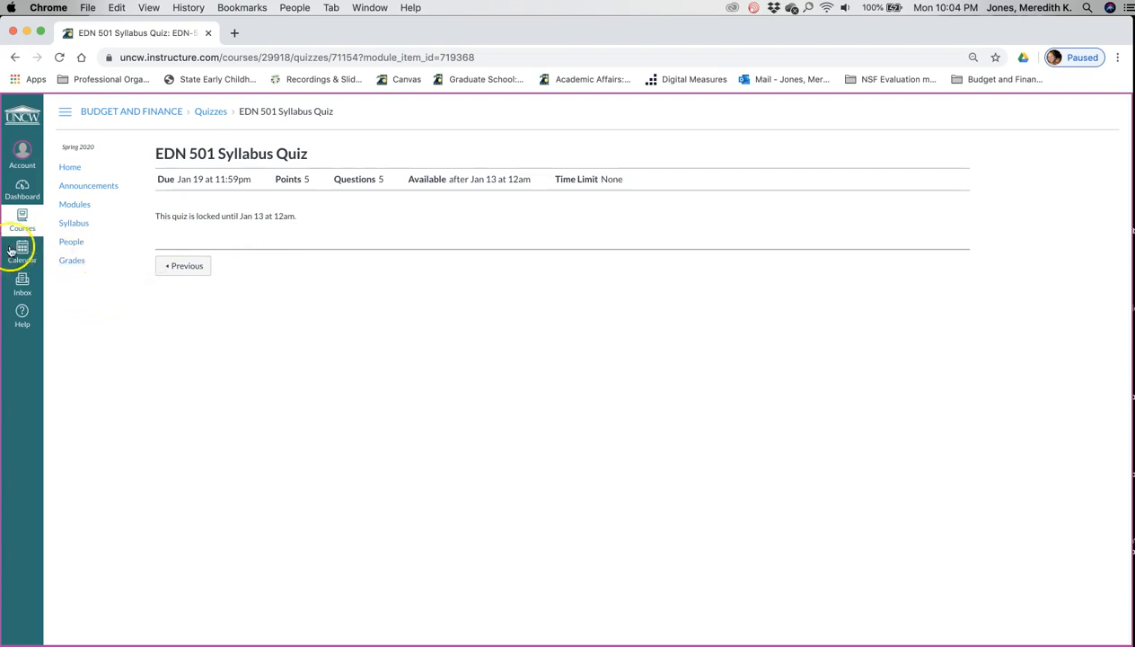
mouse_move(111, 309)
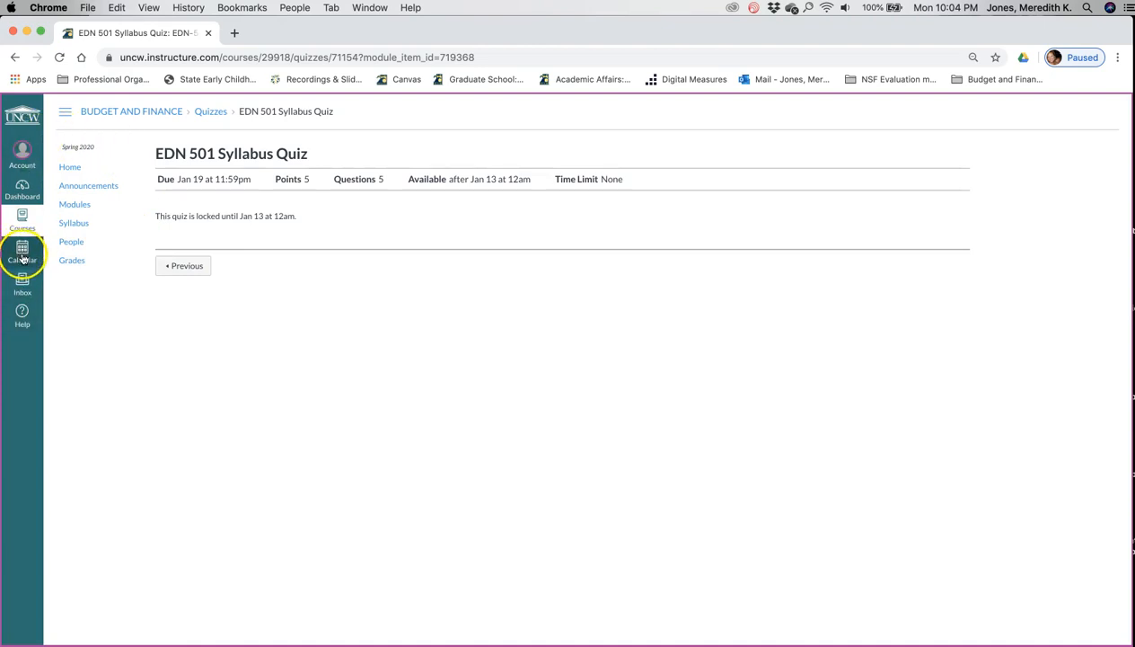
click(22, 252)
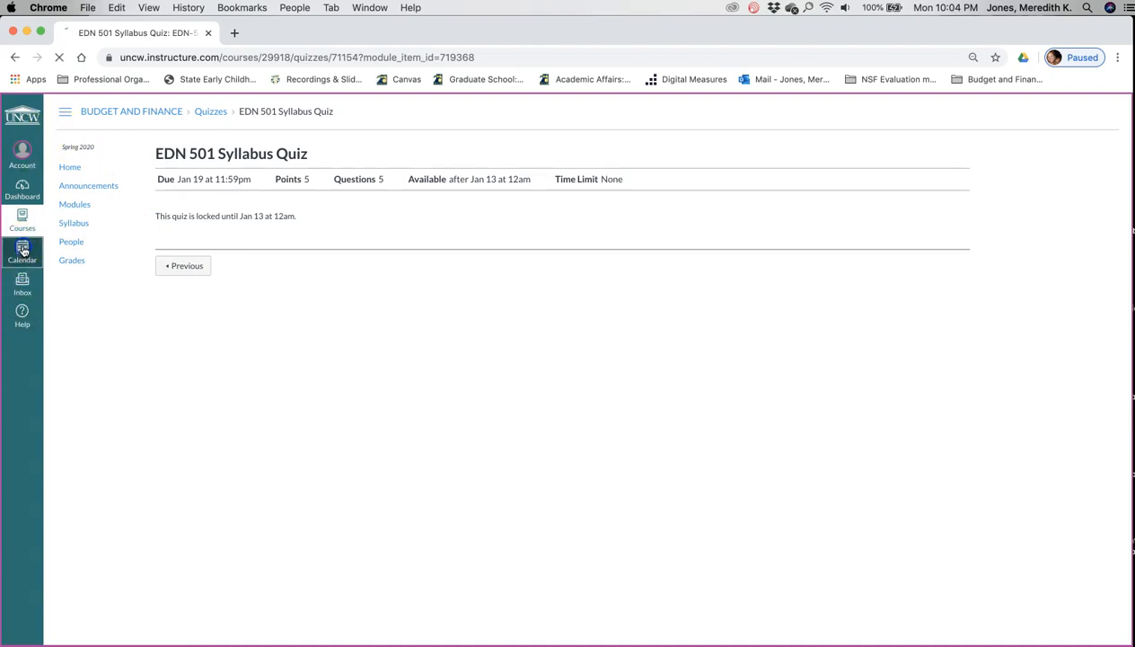
click(21, 255)
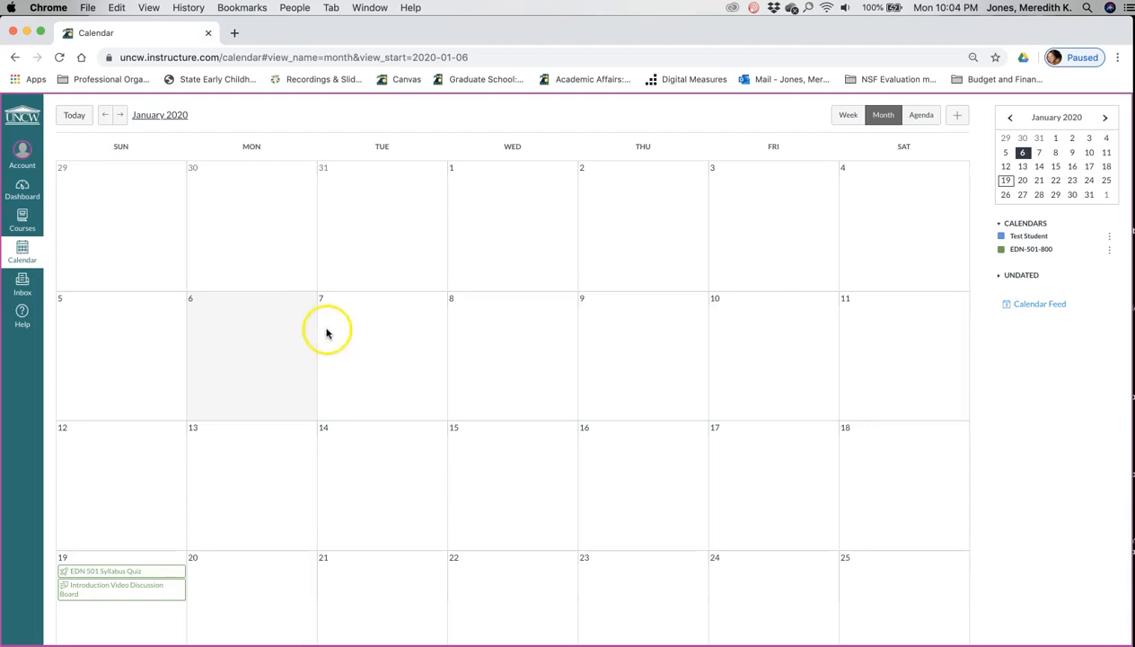
mouse_move(230, 557)
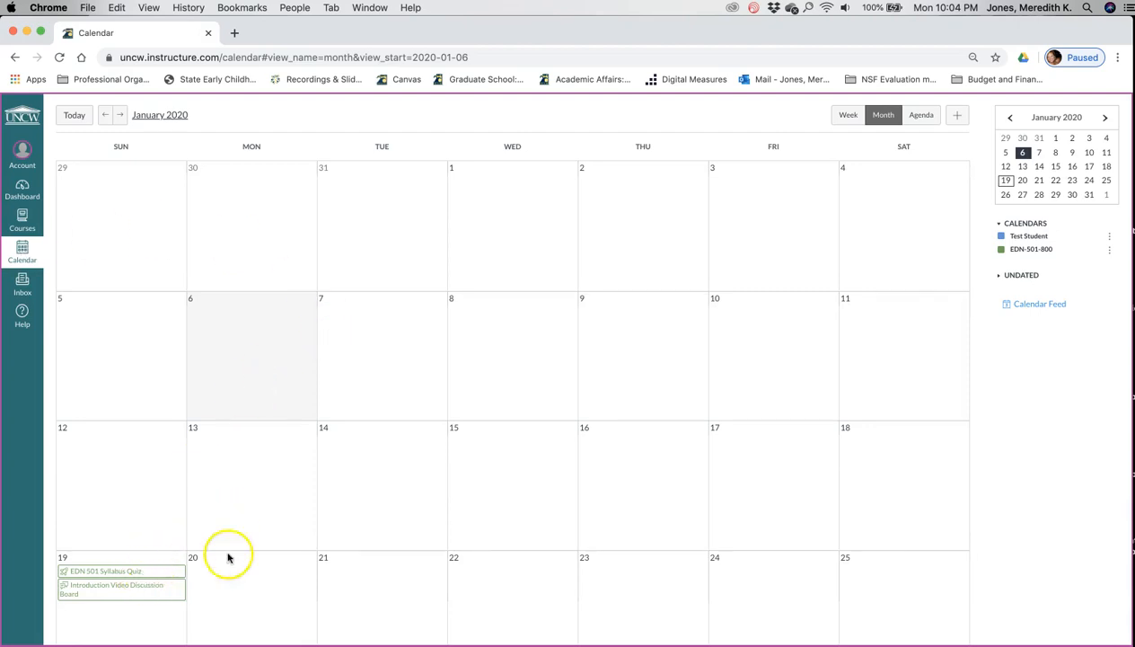
scroll(down, 3)
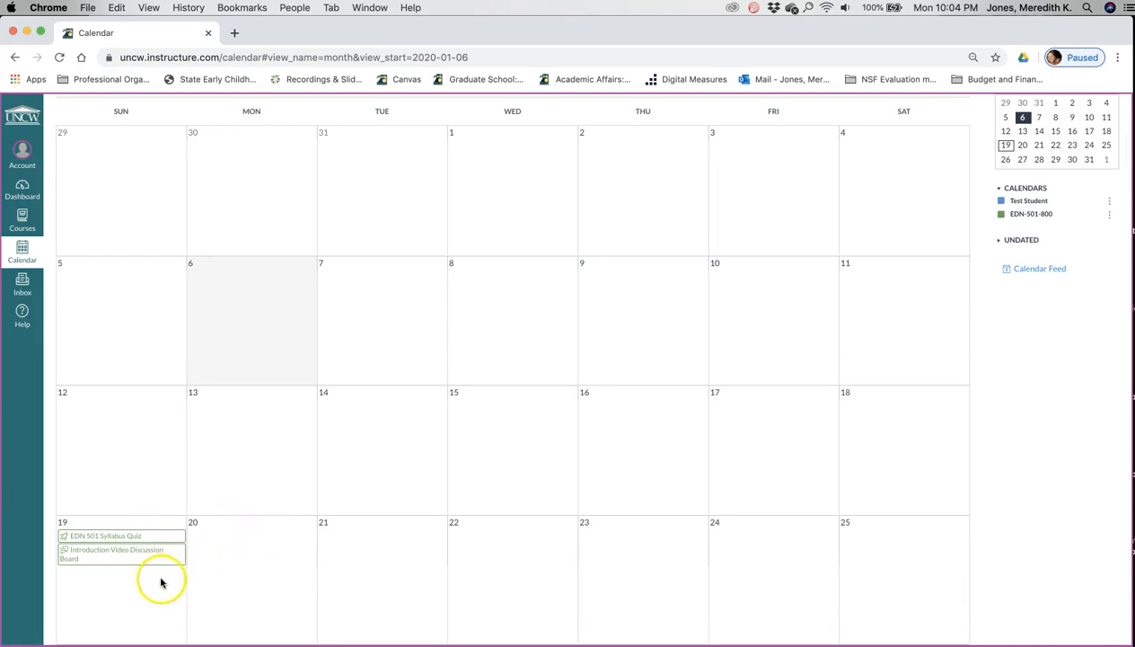
mouse_move(165, 586)
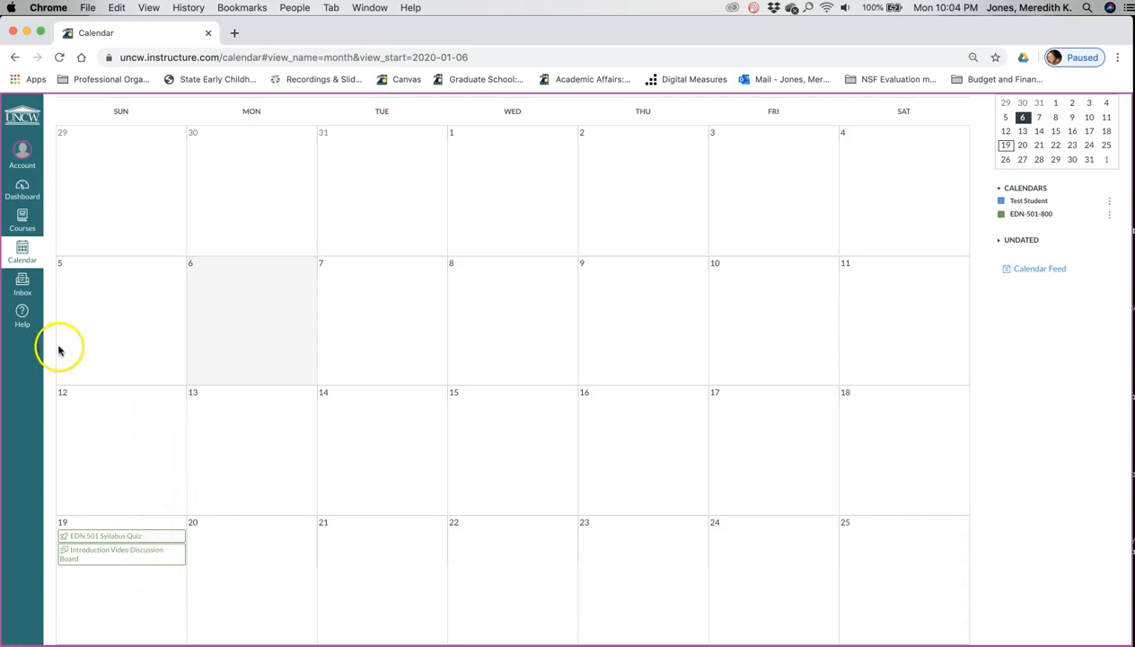
mouse_move(148, 536)
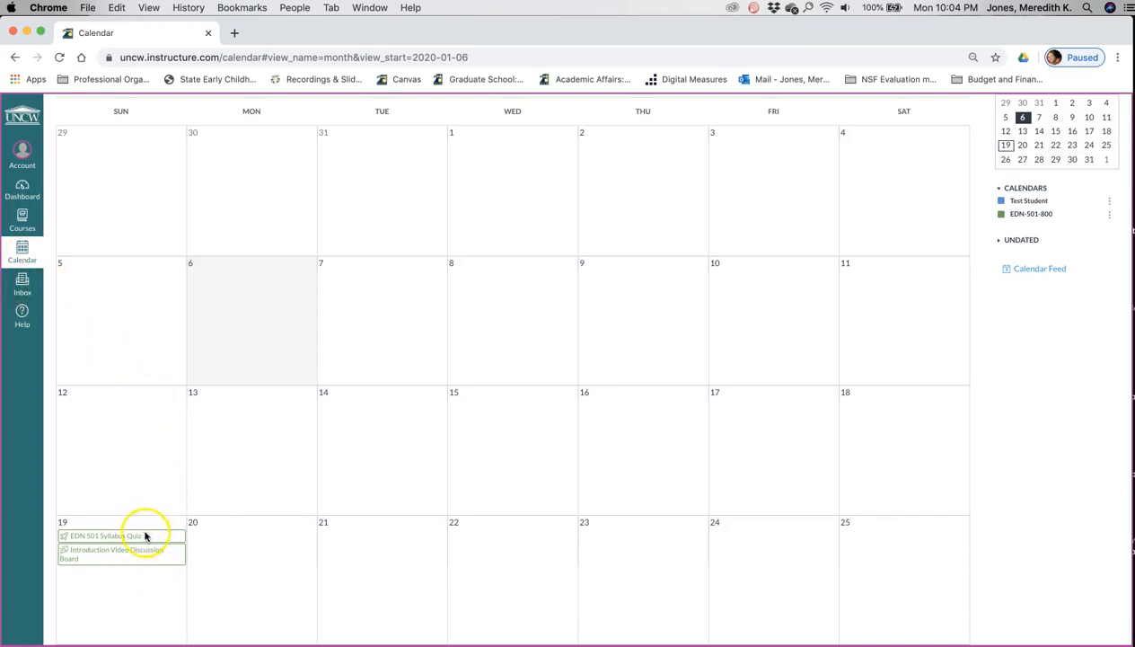
mouse_move(895, 188)
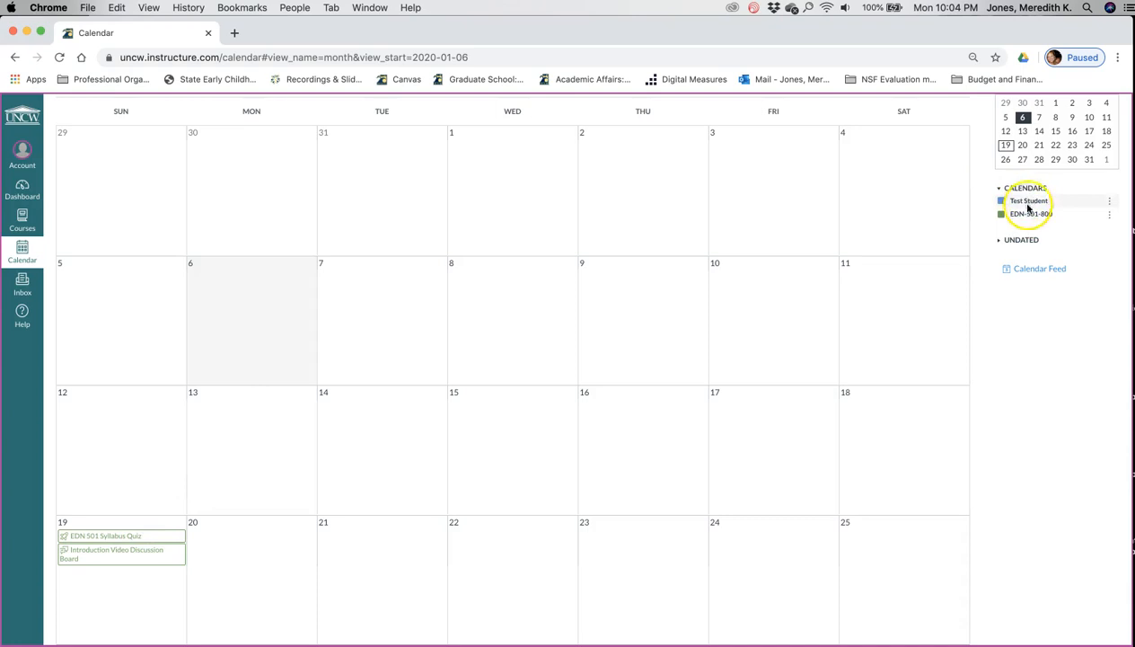
mouse_move(938, 268)
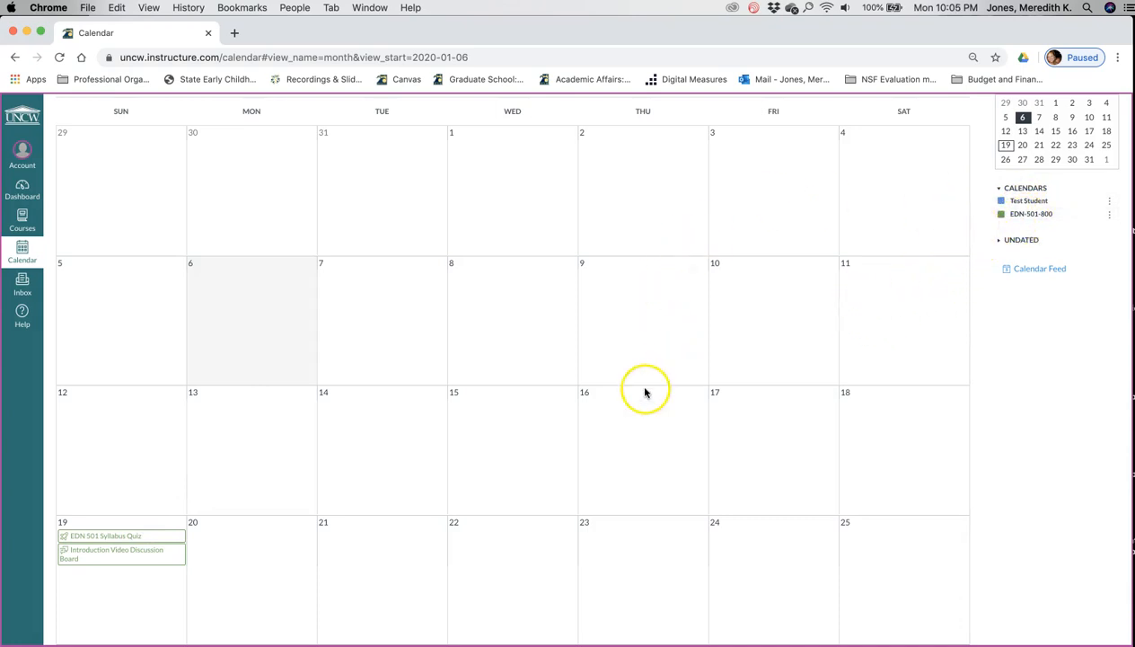
mouse_move(83, 545)
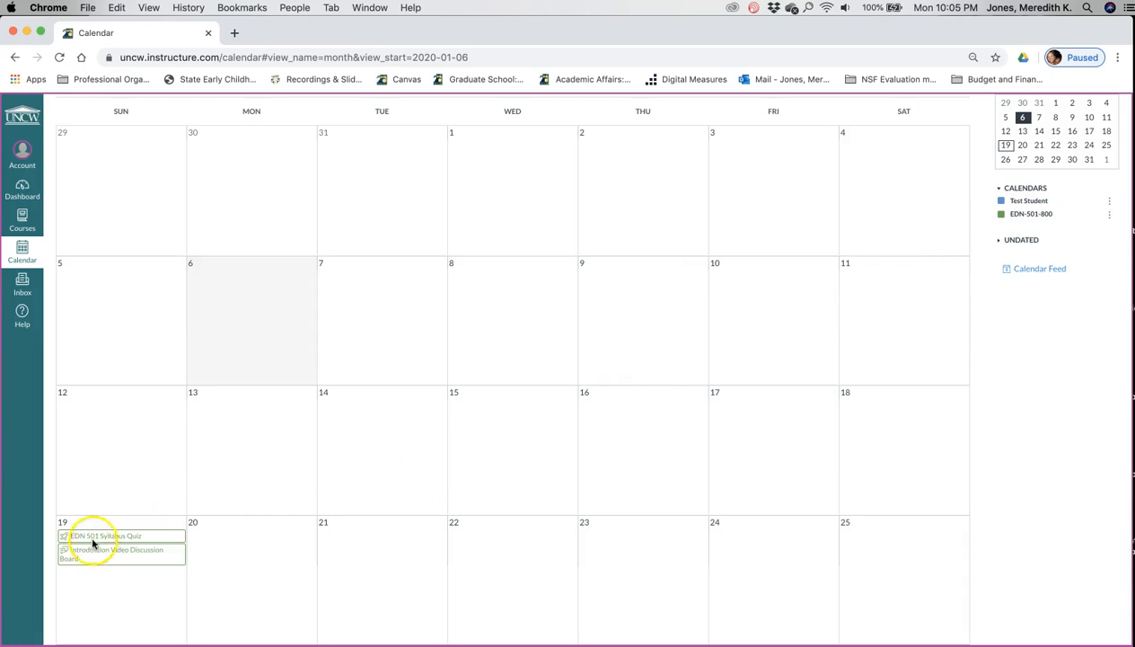
mouse_move(93, 556)
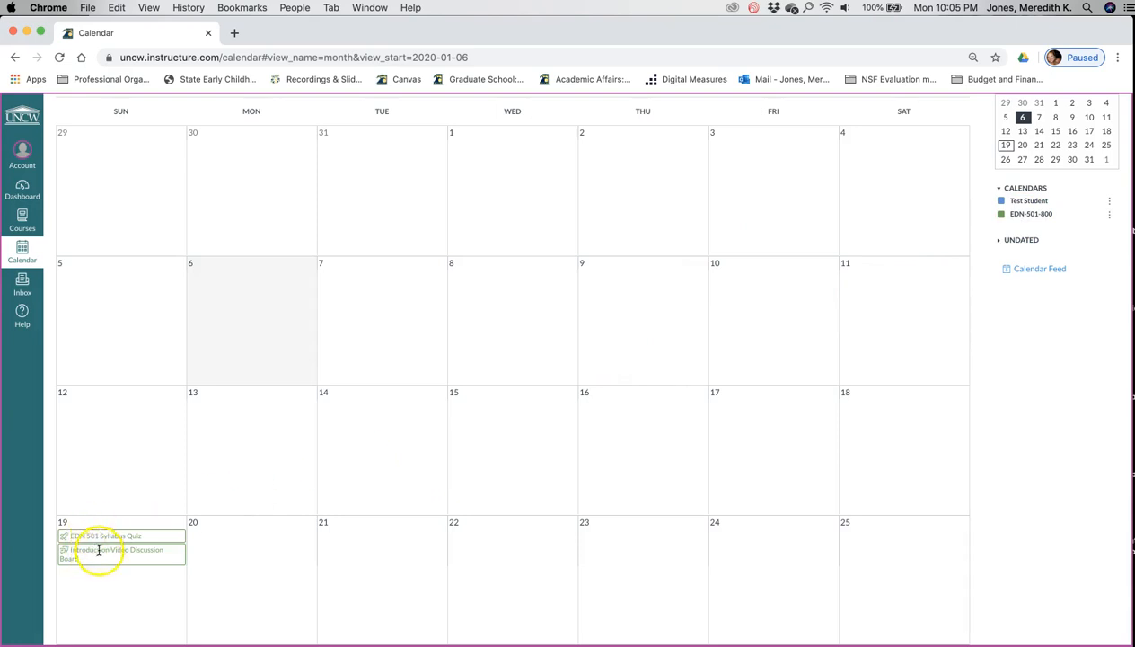
scroll(down, 3)
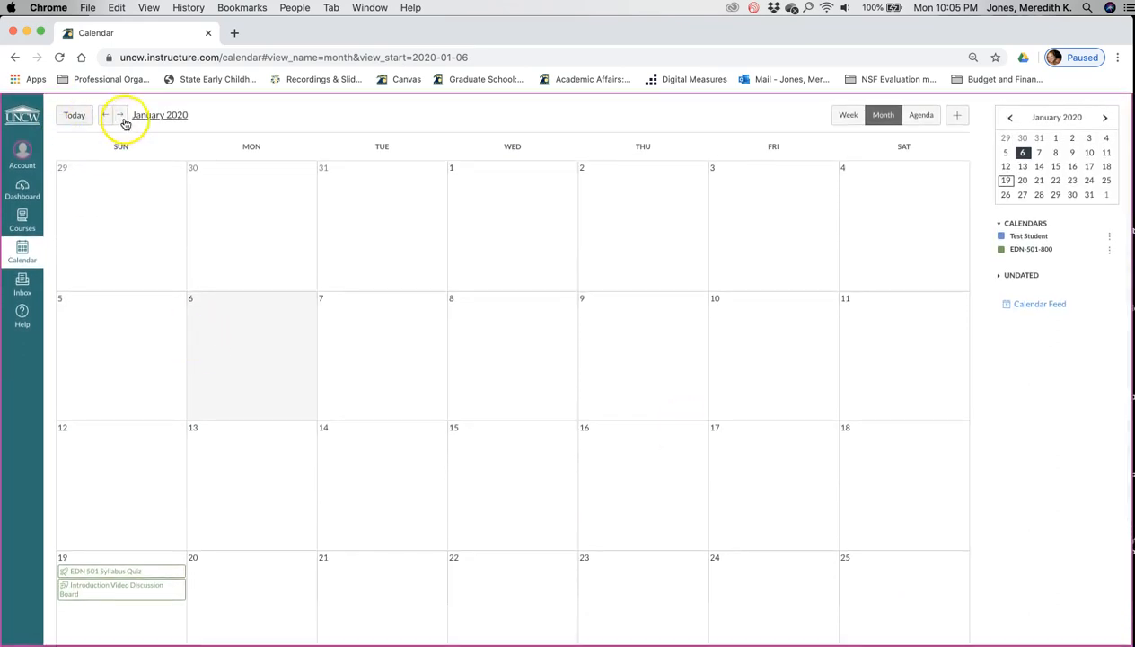
click(123, 115)
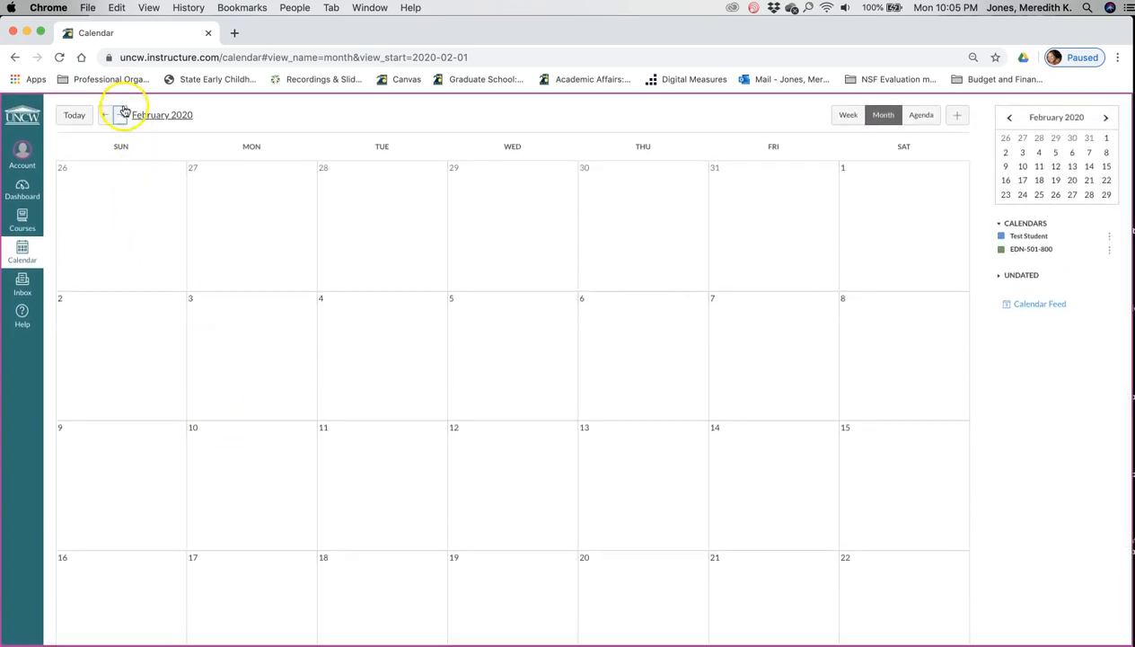
click(118, 115)
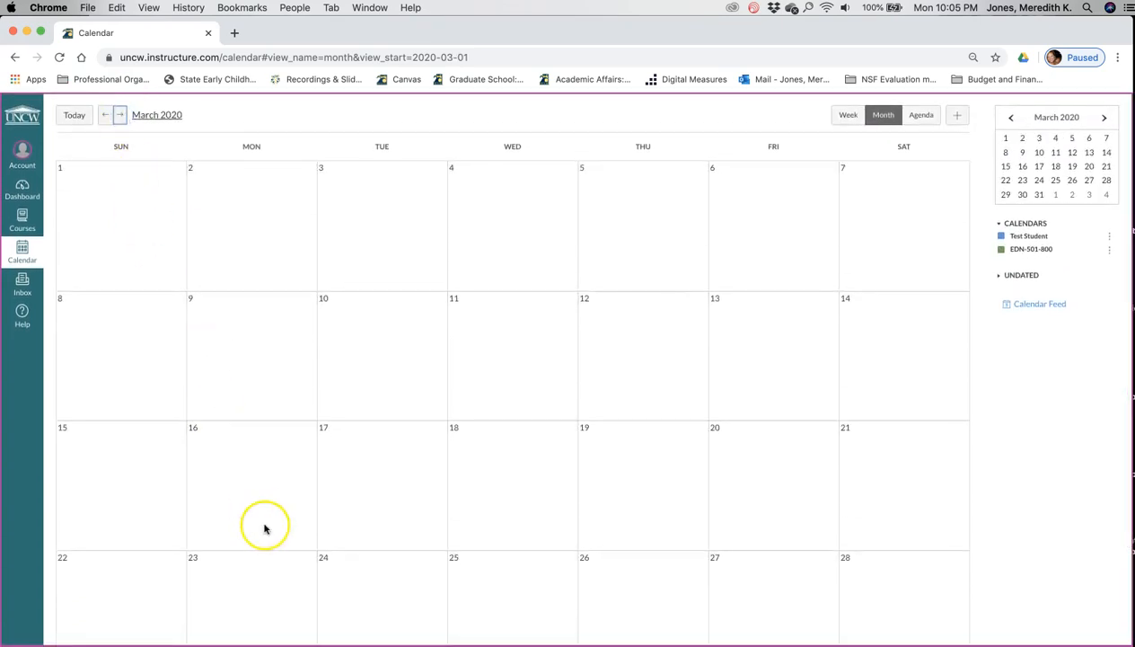
mouse_move(101, 118)
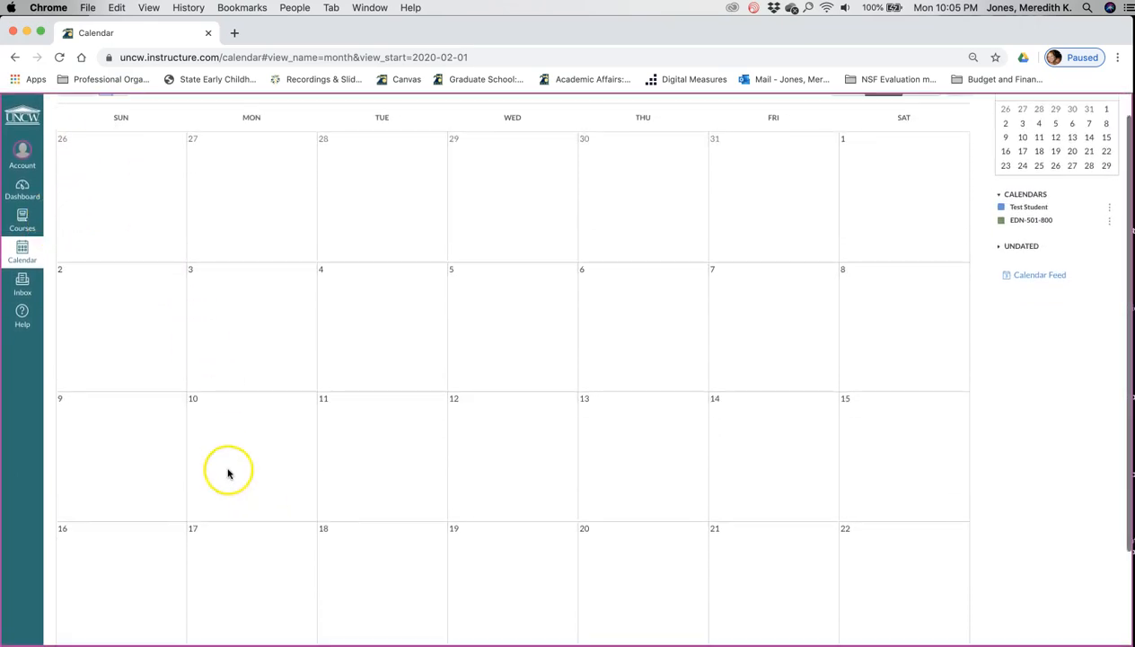
scroll(down, 3)
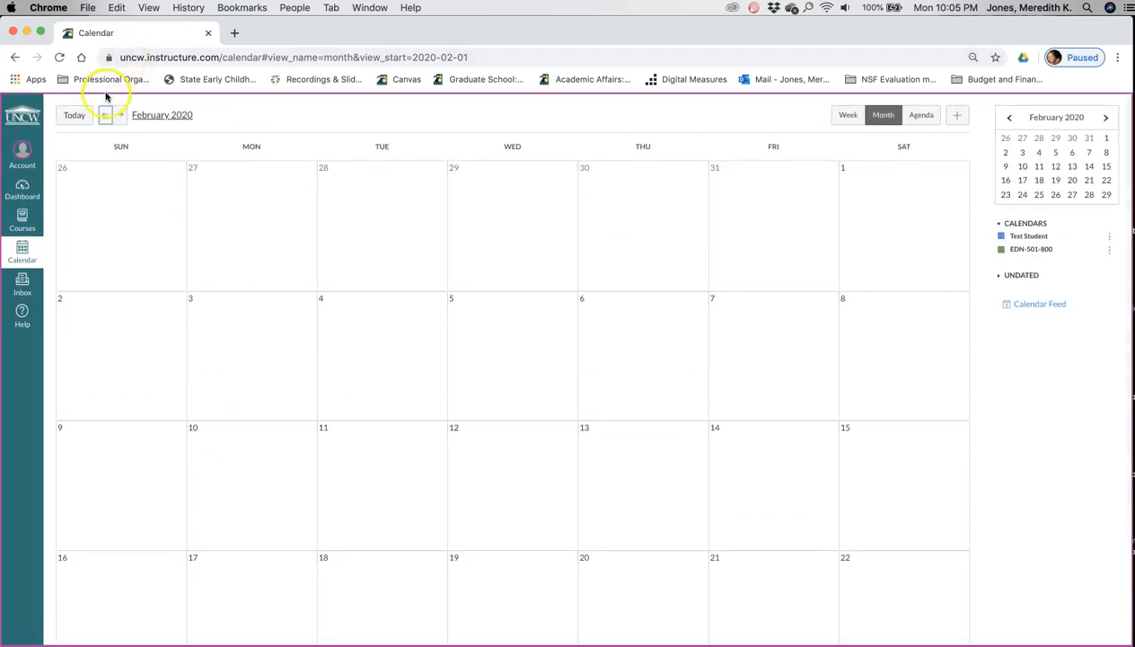
click(104, 115)
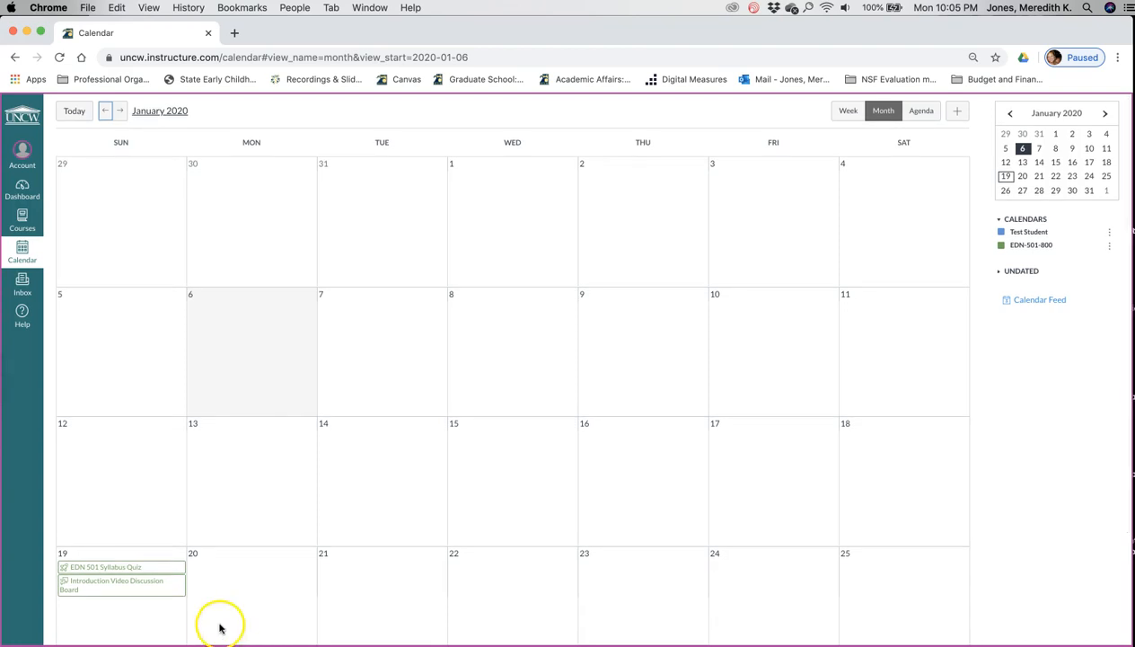
mouse_move(190, 625)
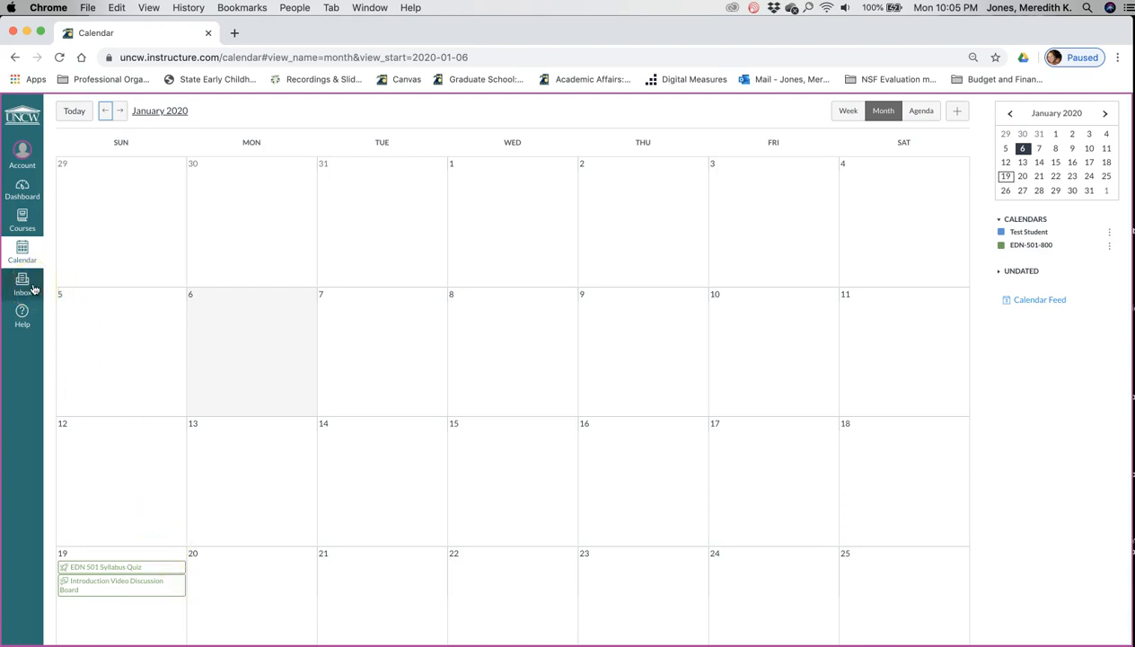
mouse_move(25, 287)
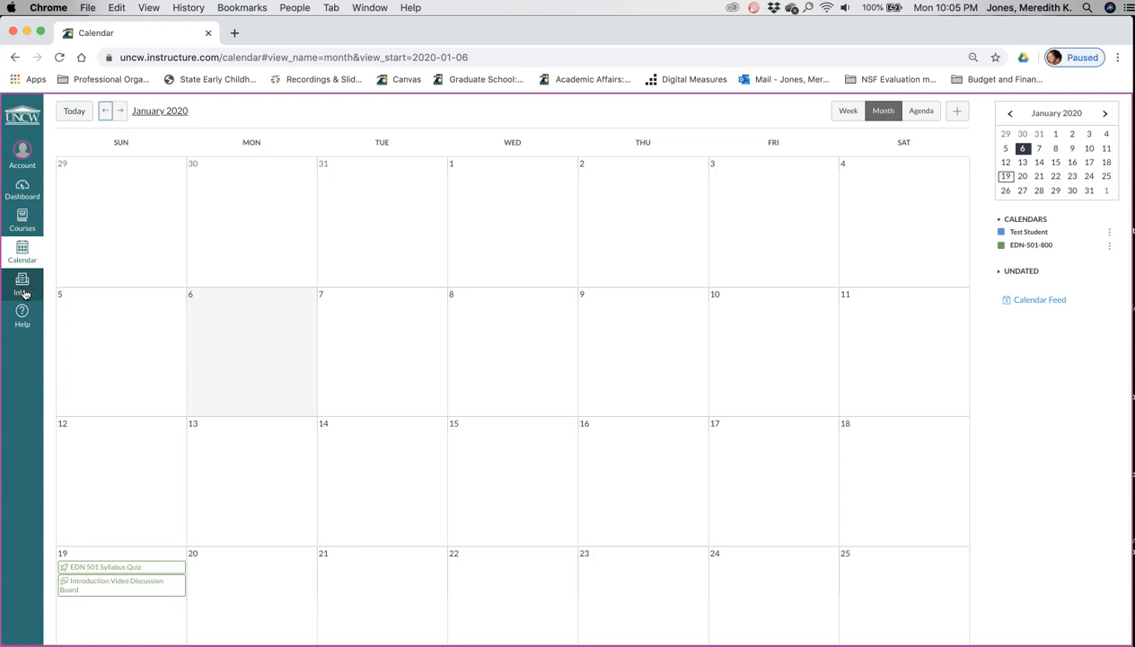
mouse_move(21, 255)
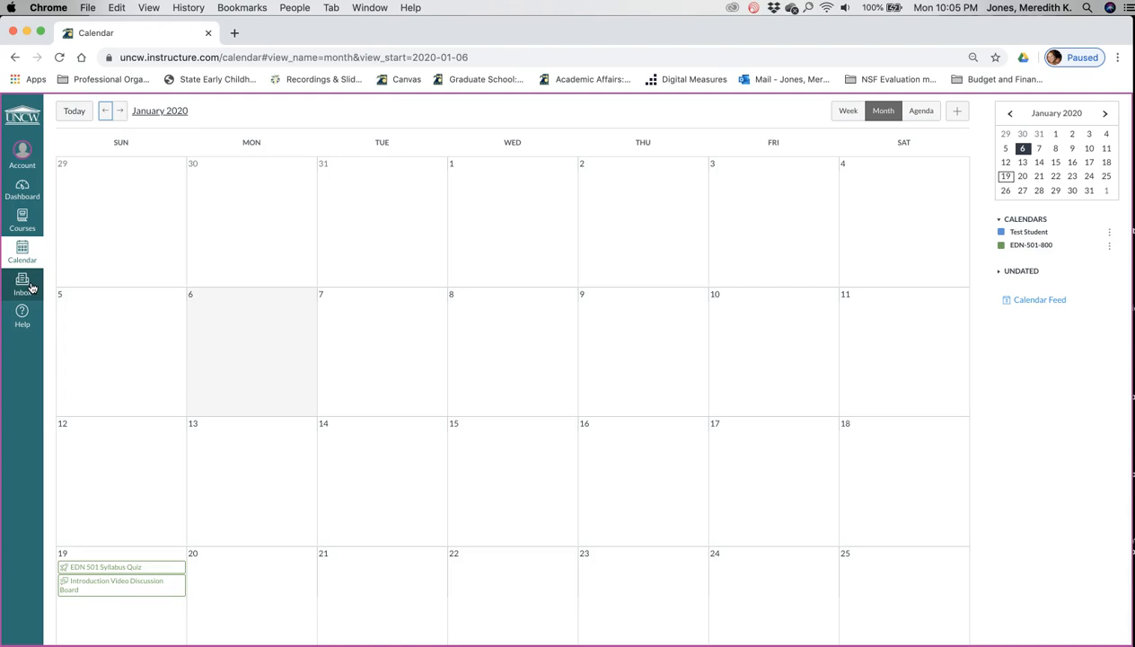
mouse_move(25, 281)
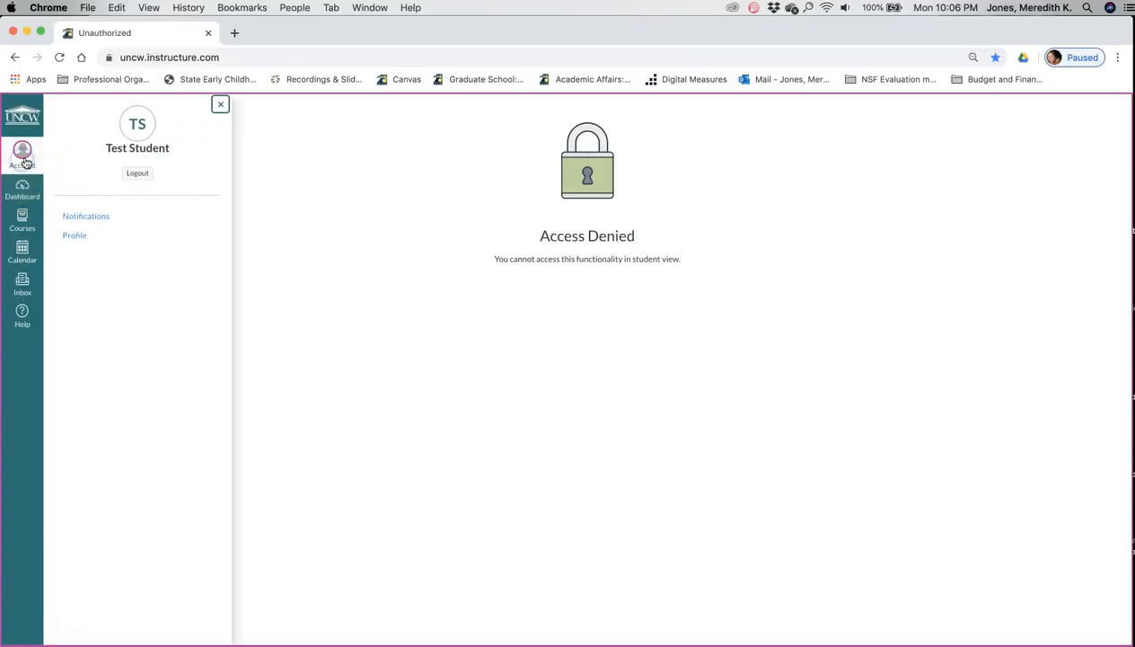
mouse_move(95, 209)
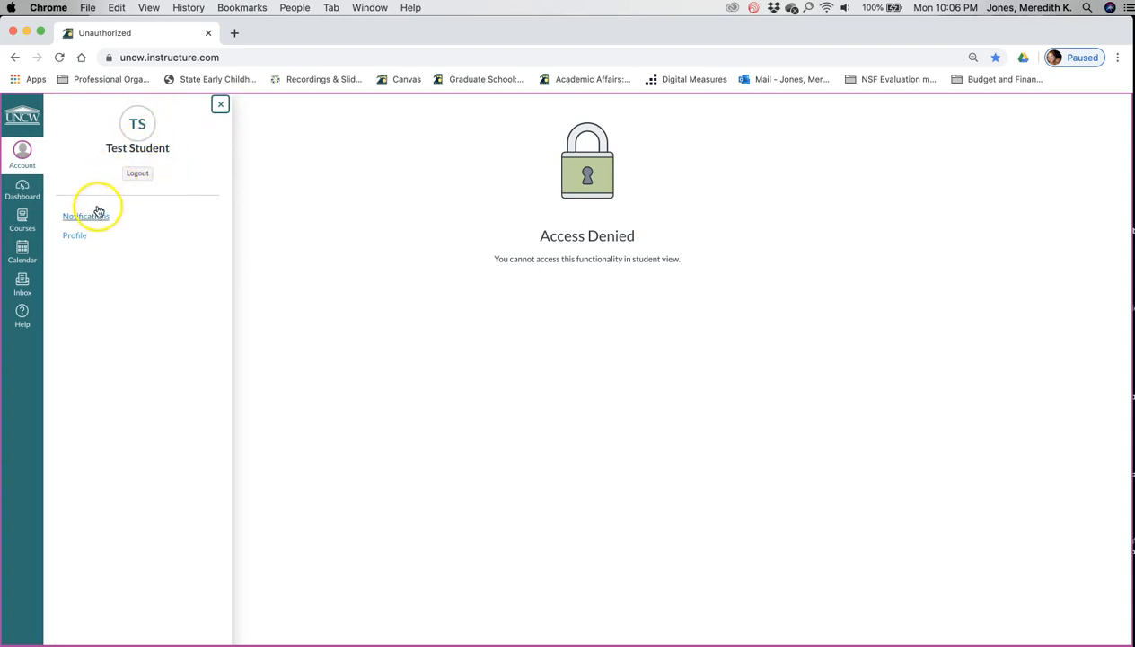
mouse_move(156, 158)
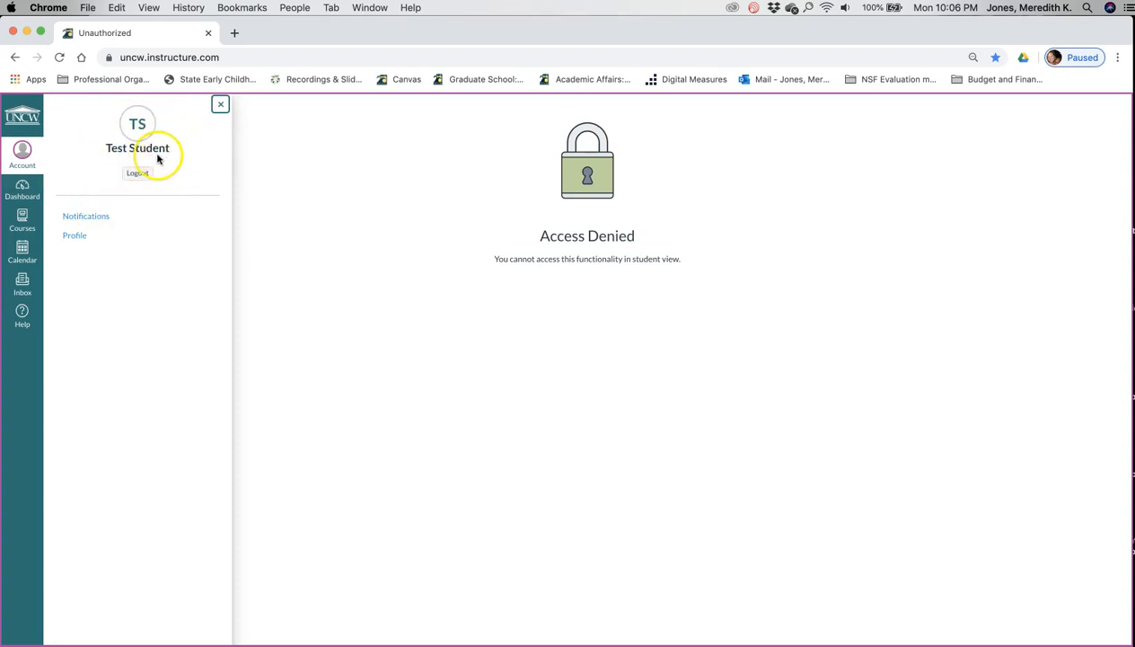
mouse_move(1121, 620)
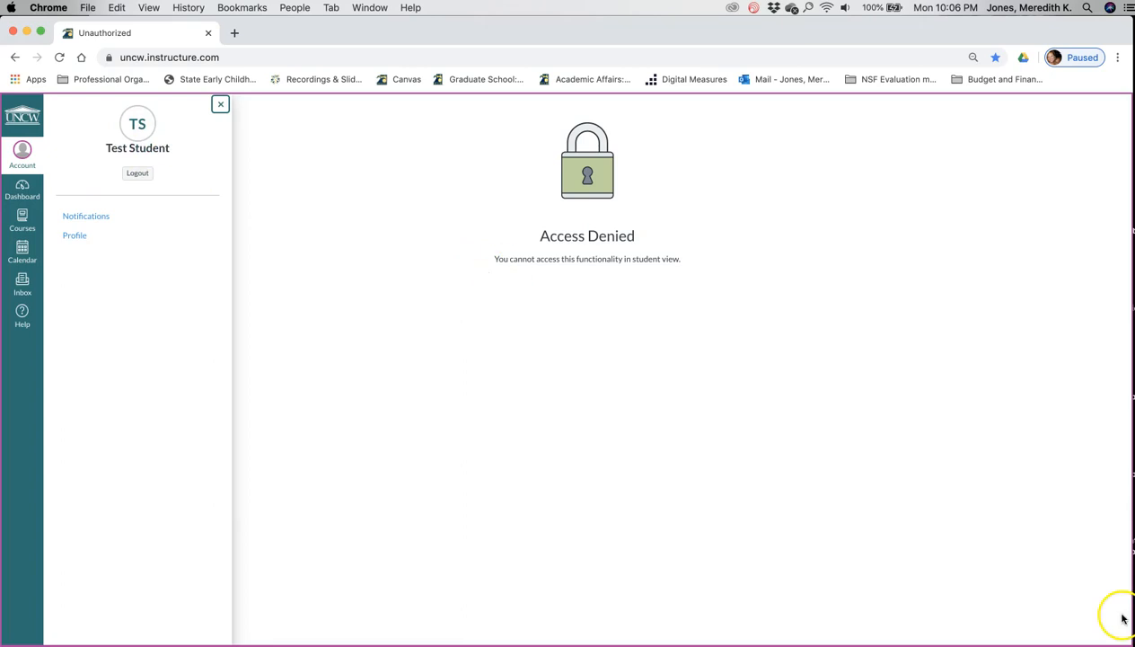
Leave Student View and return to the Dashboard with course cards and to-do items.
click(219, 104)
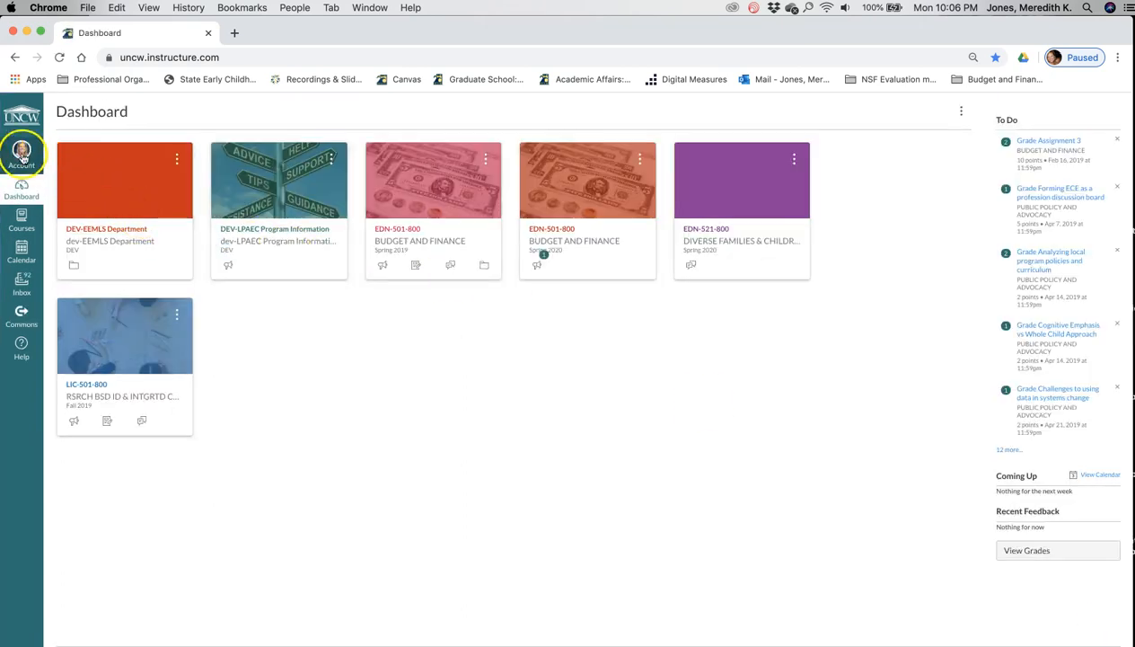
mouse_move(196, 391)
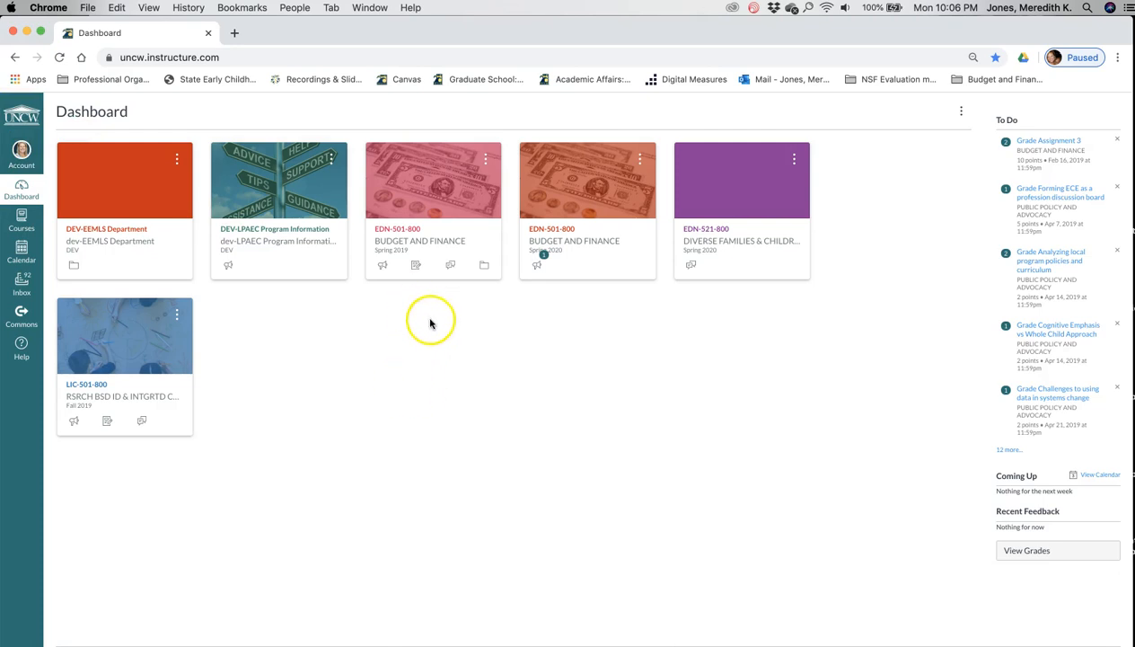
mouse_move(436, 366)
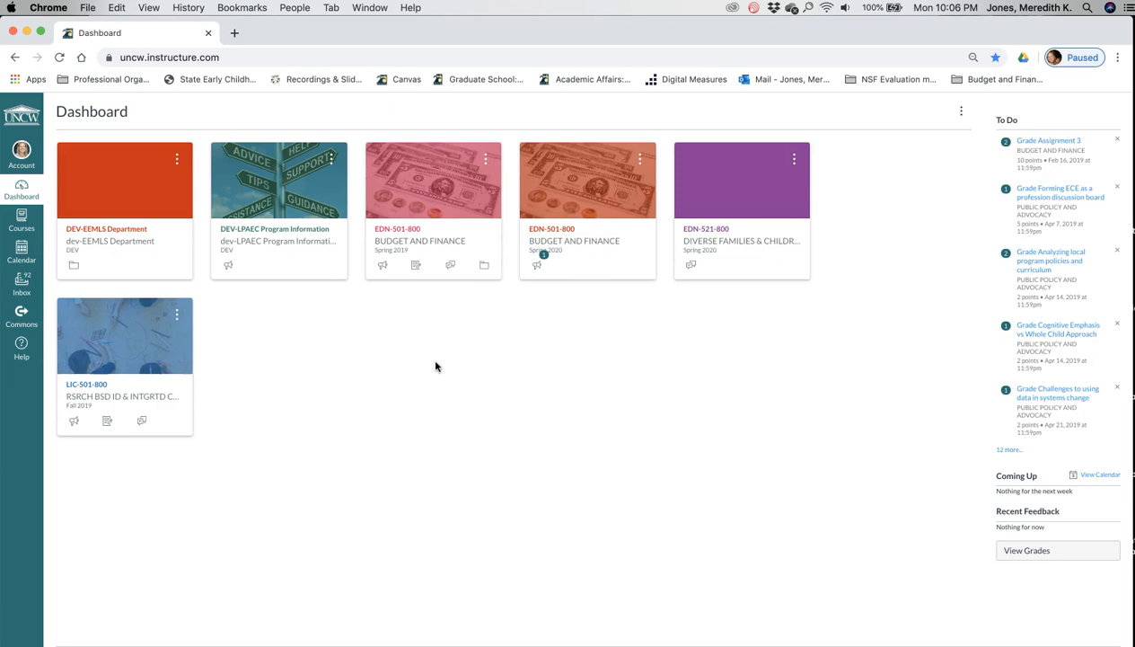
mouse_move(509, 333)
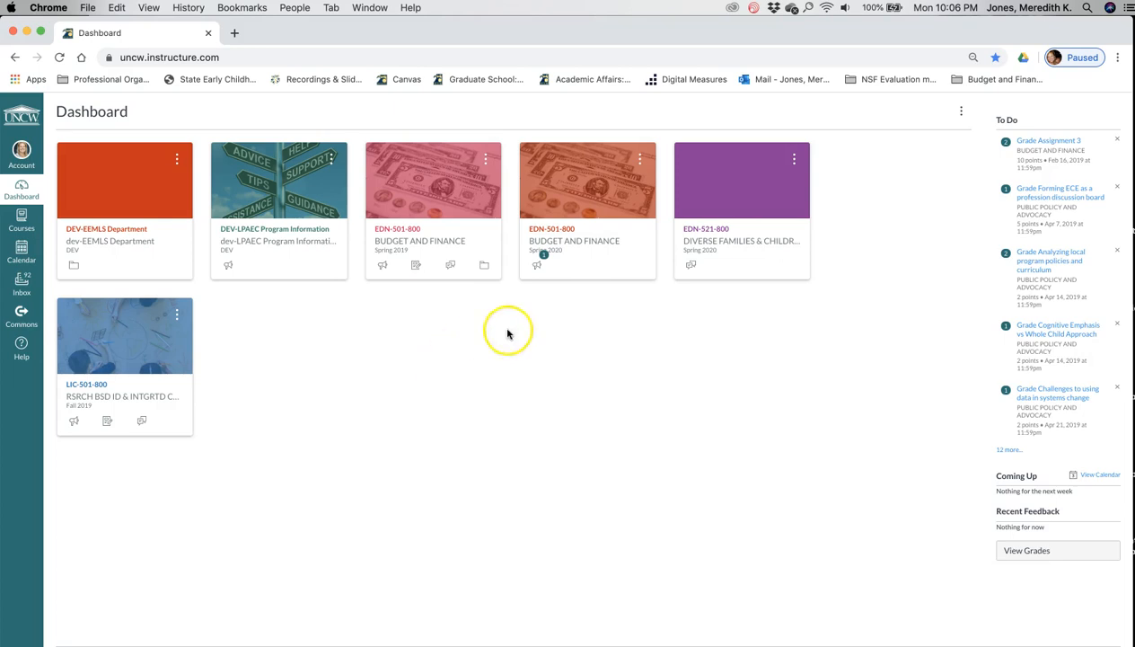
mouse_move(589, 316)
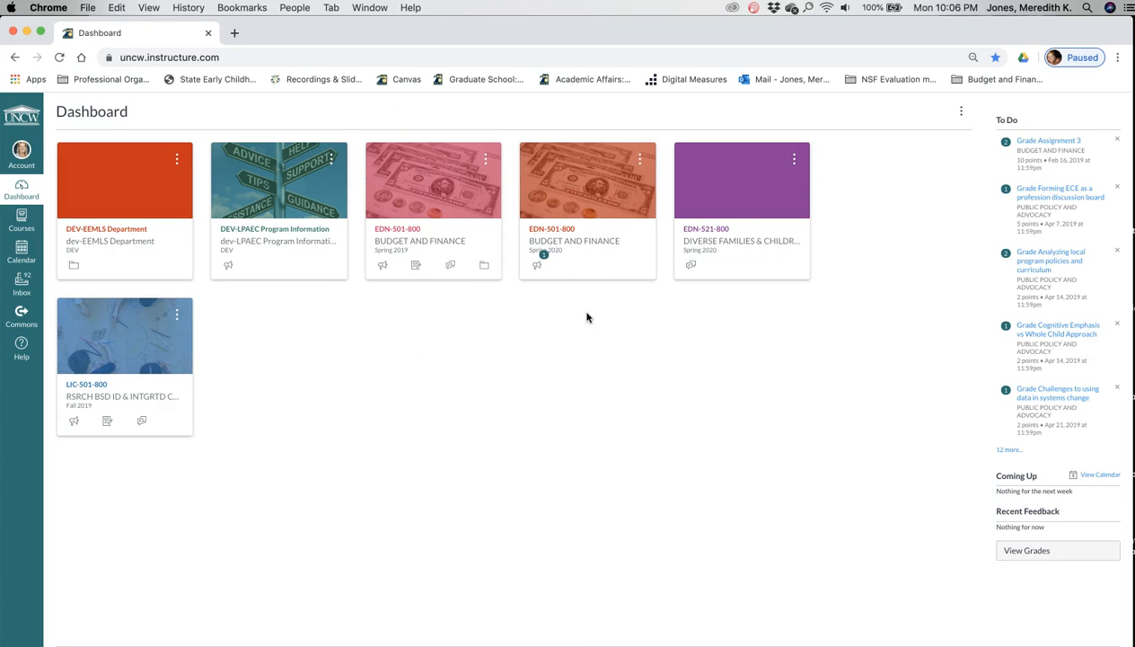
mouse_move(568, 252)
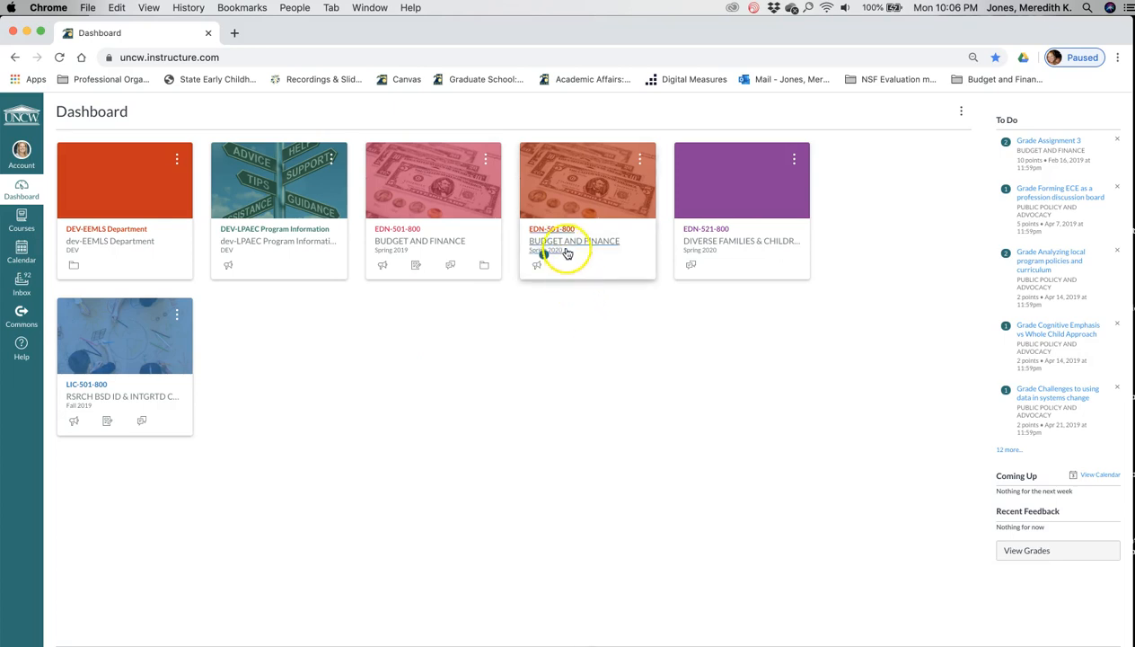
Reopen the EDN-501-800 Budget and Finance course home page with its welcome banner.
click(571, 240)
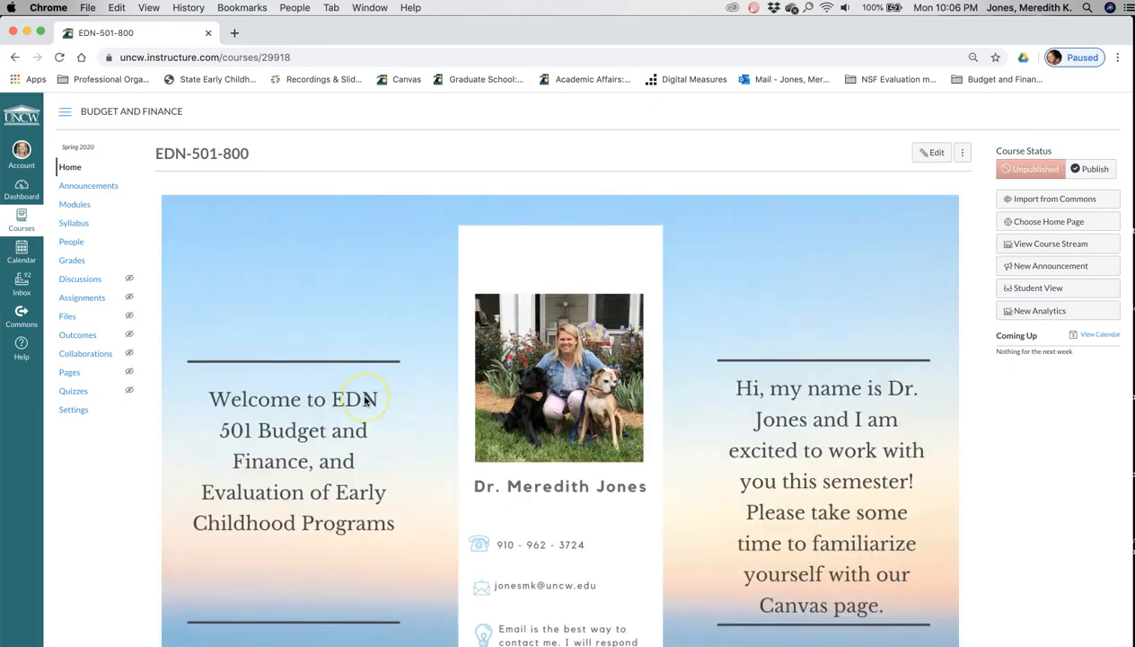
mouse_move(352, 298)
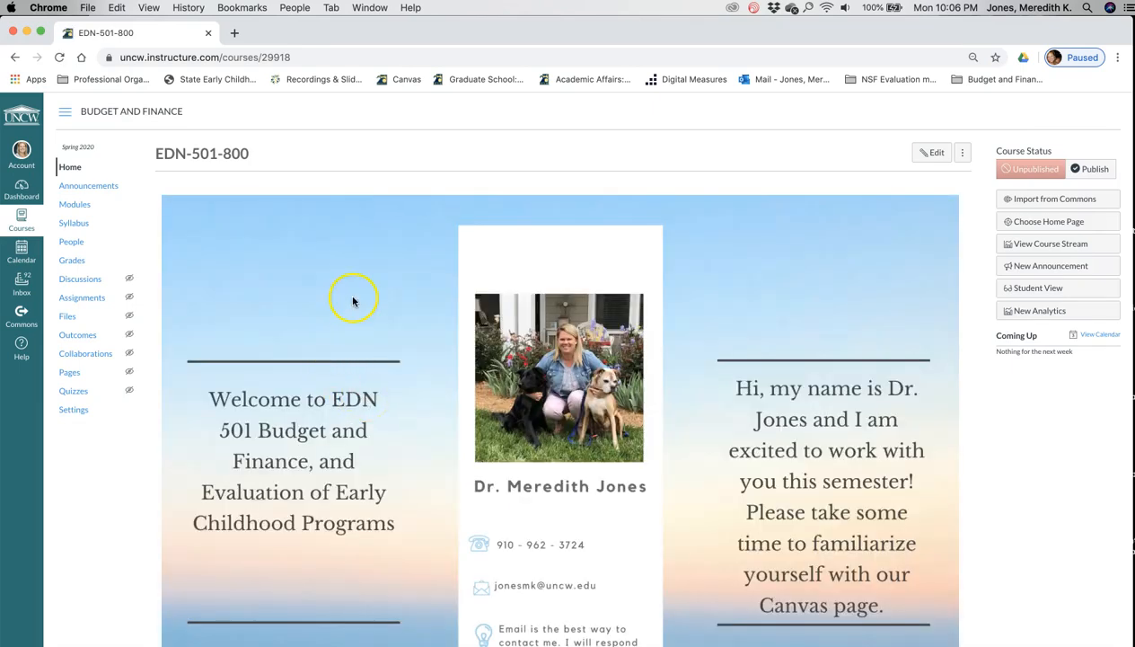
scroll(down, 3)
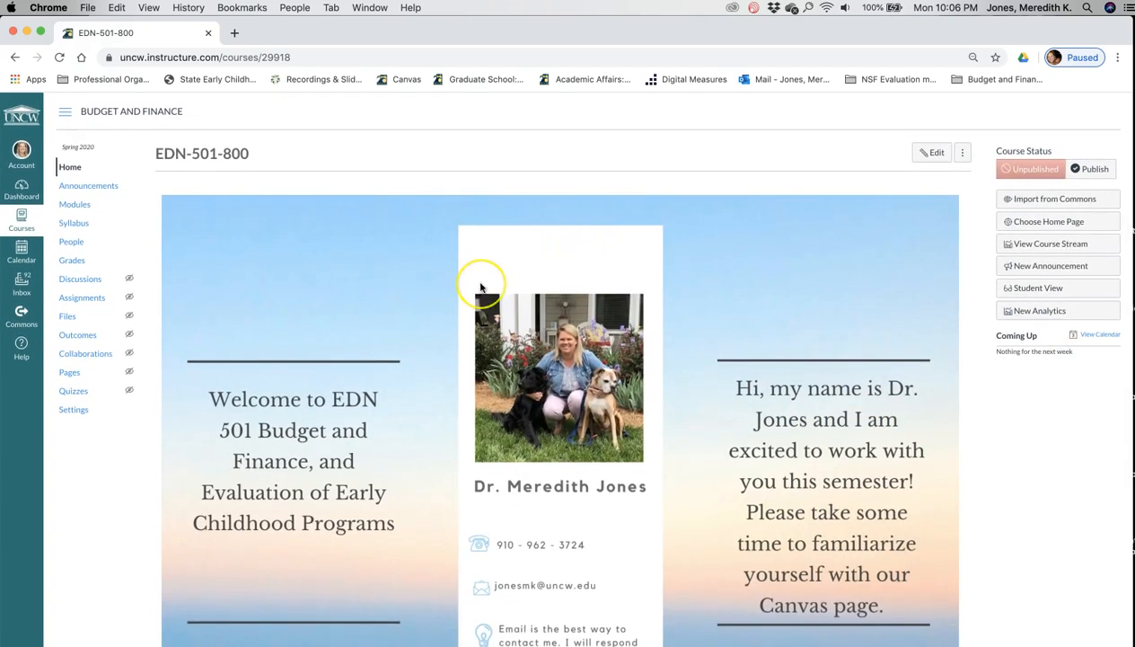
mouse_move(913, 298)
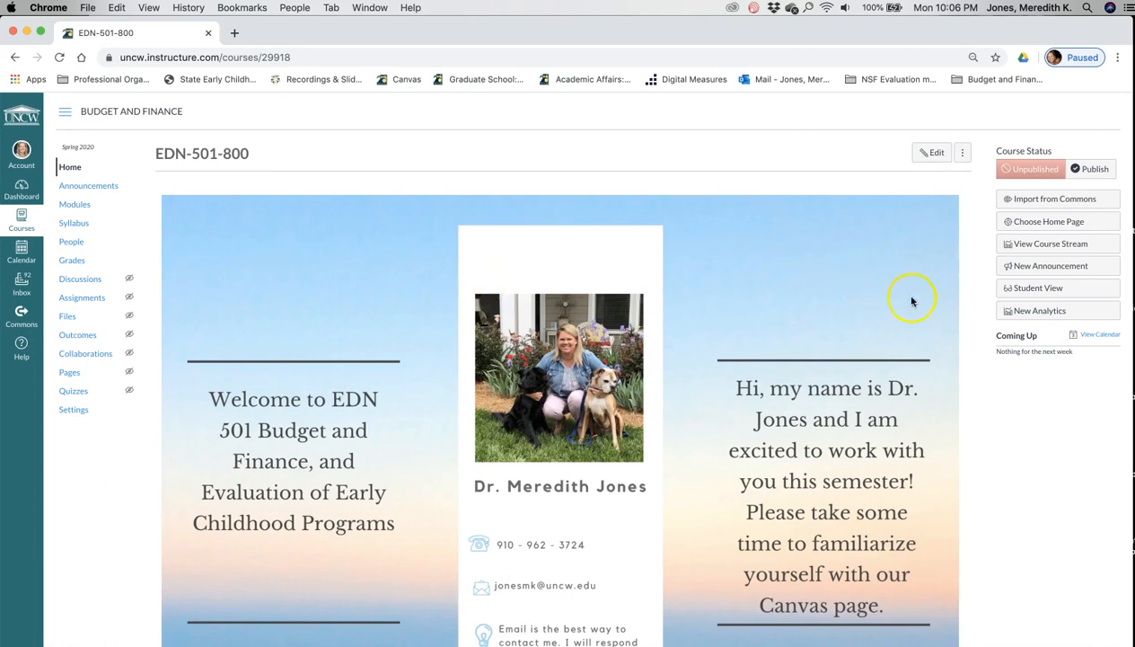
mouse_move(548, 442)
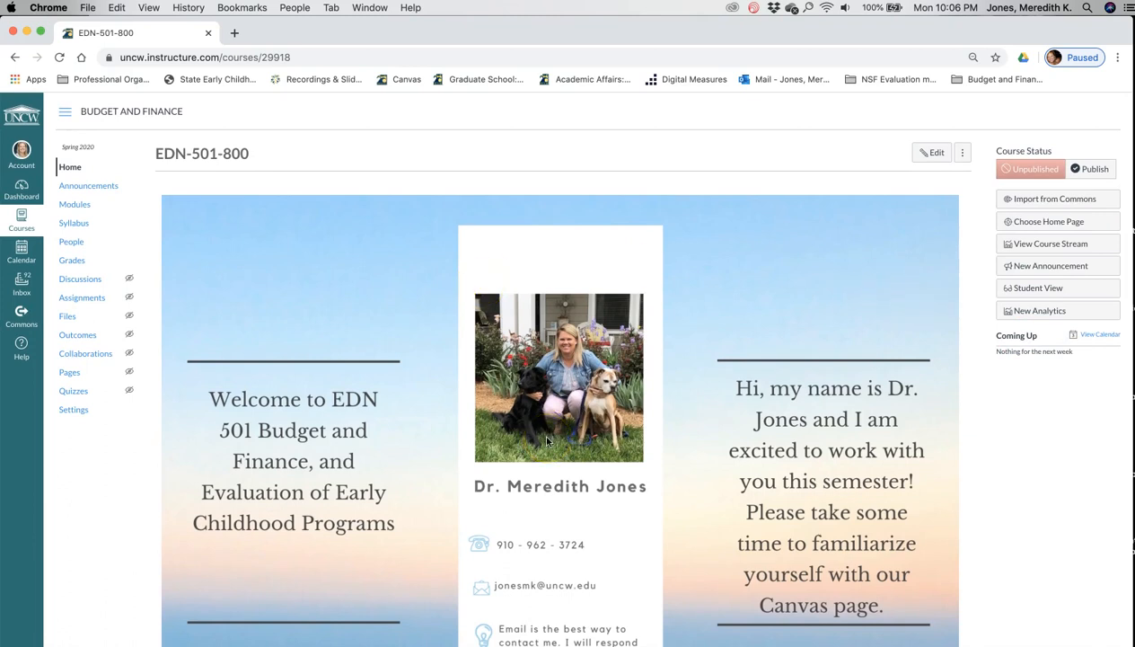